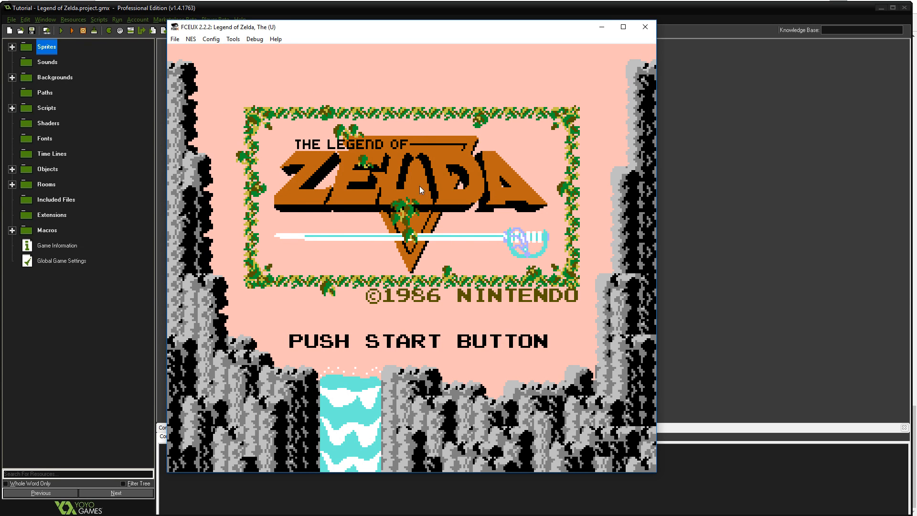
mouse_move(364, 163)
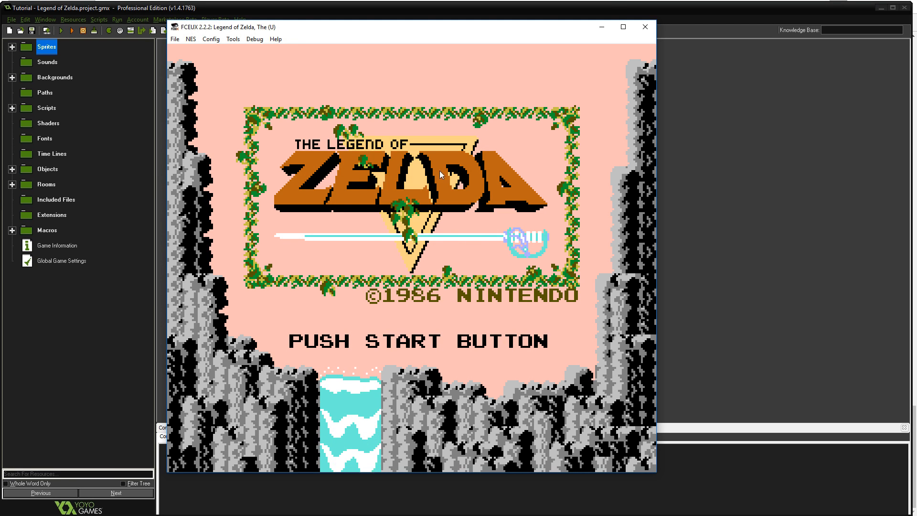
mouse_move(381, 245)
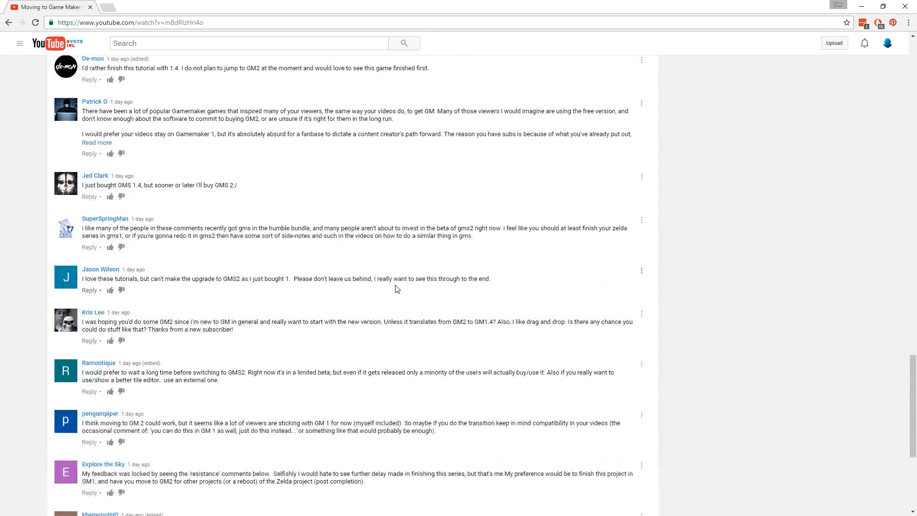
Scroll through the Moving to Game Maker Studio 2 video page and its viewer comments.
scroll(up, 3)
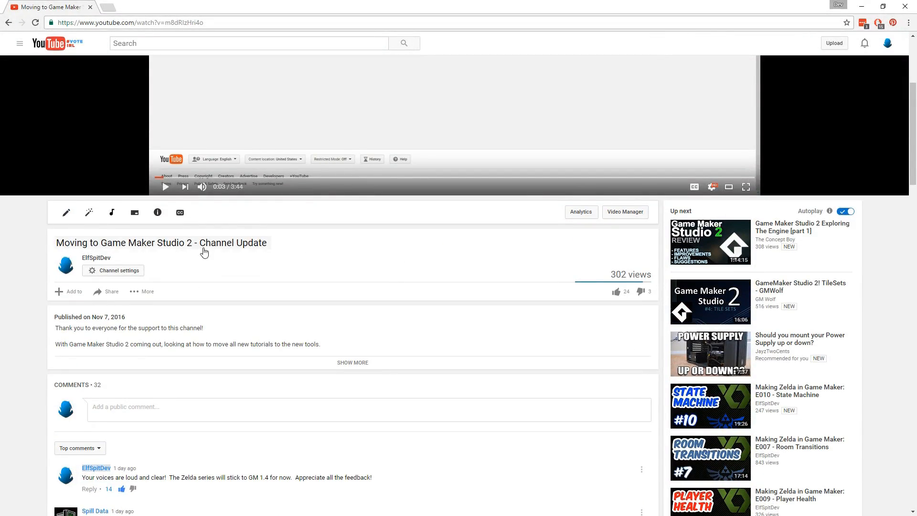
scroll(down, 3)
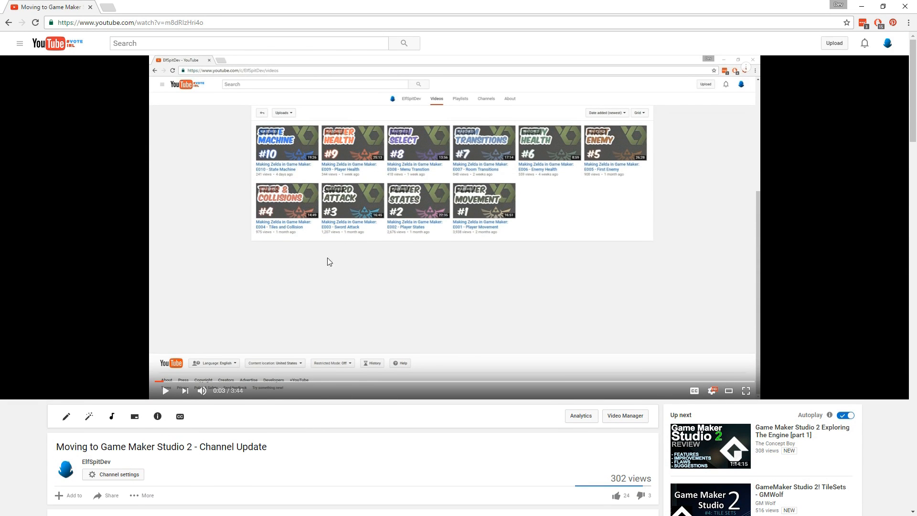
mouse_move(287, 170)
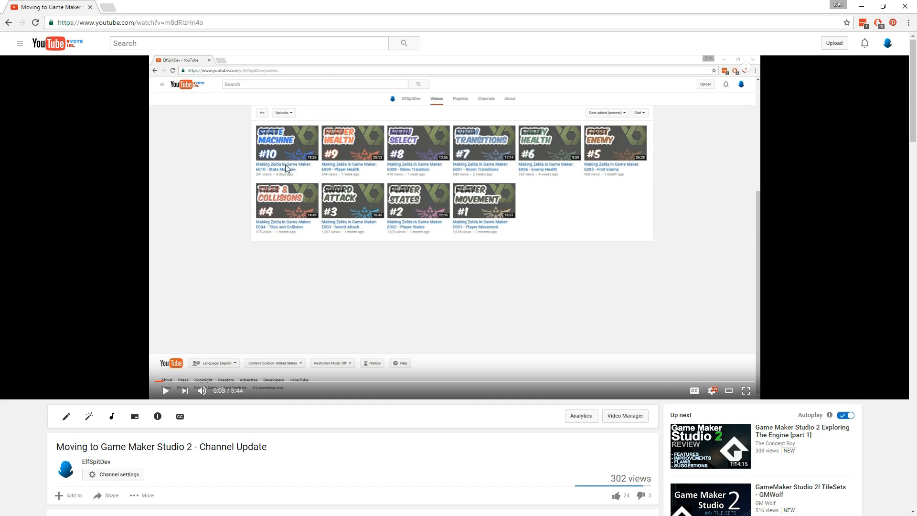
mouse_move(254, 154)
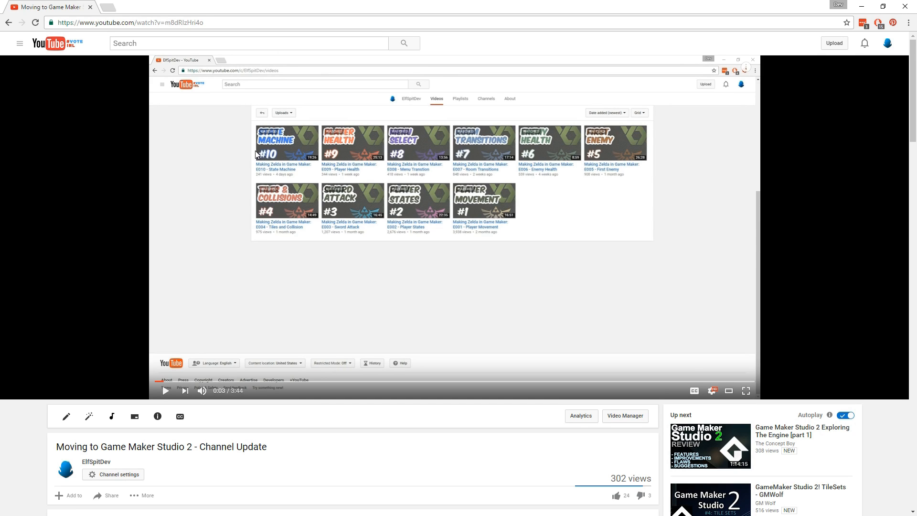
mouse_move(336, 192)
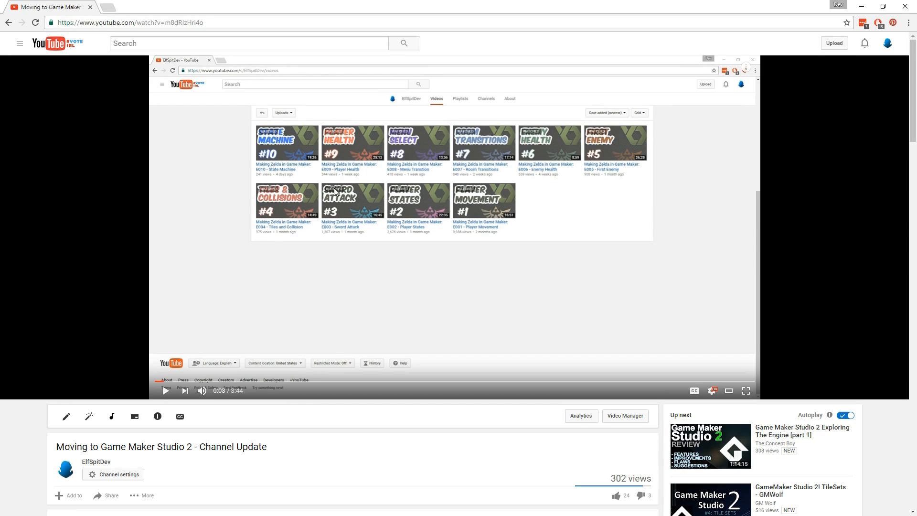
mouse_move(476, 243)
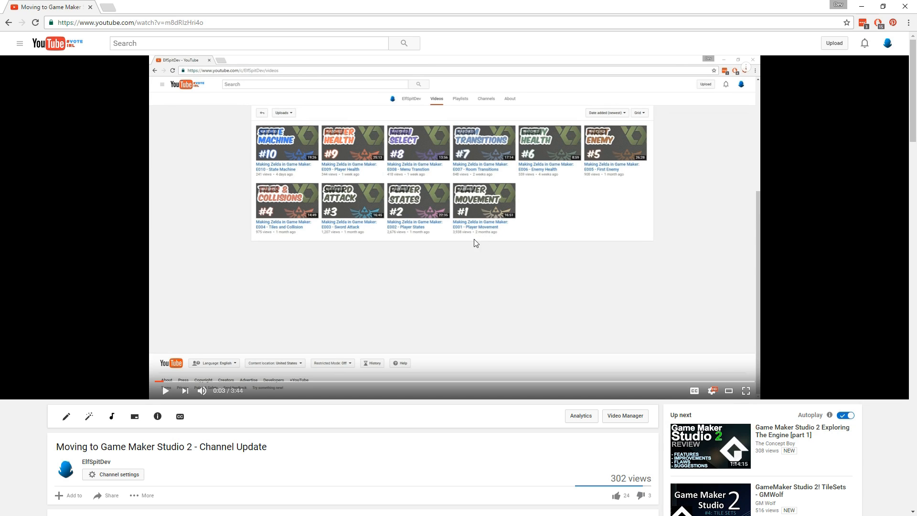
mouse_move(333, 209)
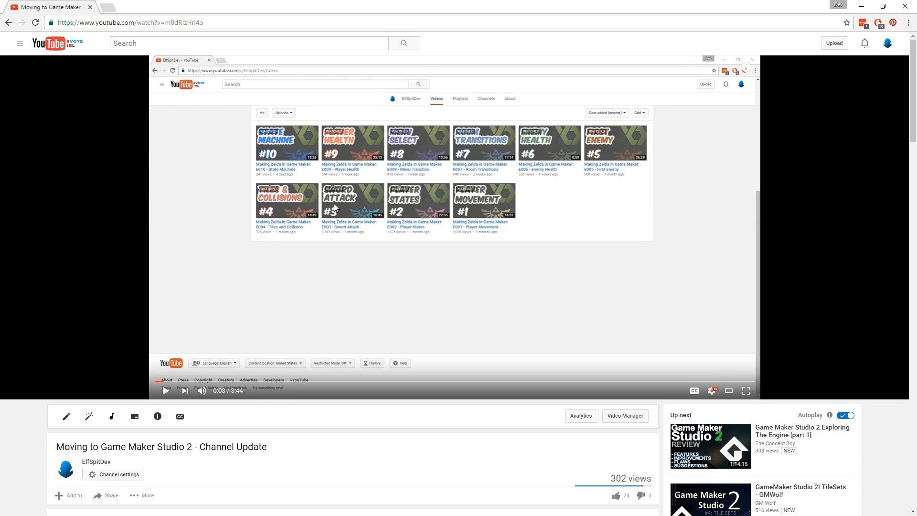
mouse_move(417, 197)
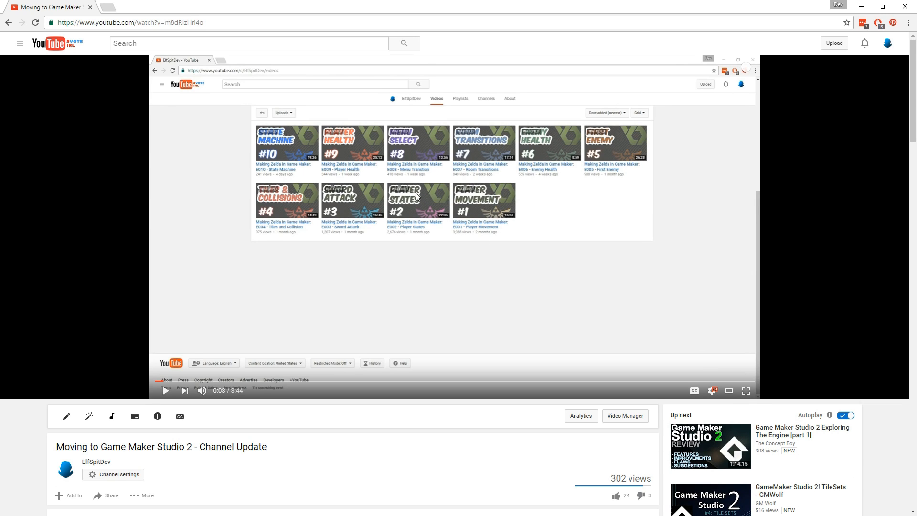
mouse_move(489, 268)
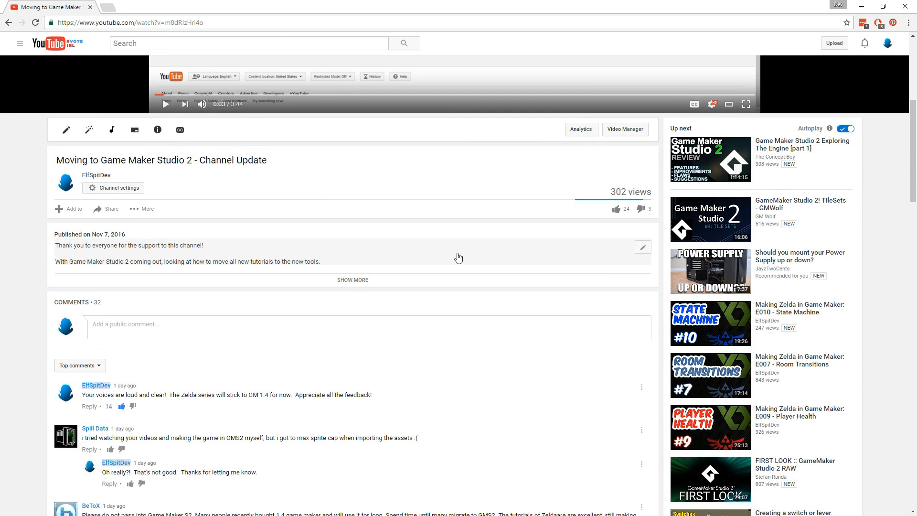
mouse_move(436, 252)
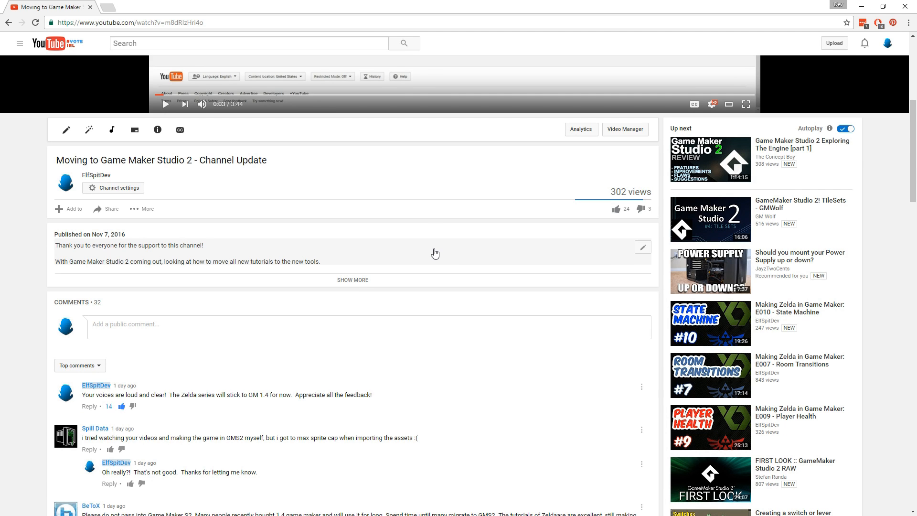
scroll(down, 3)
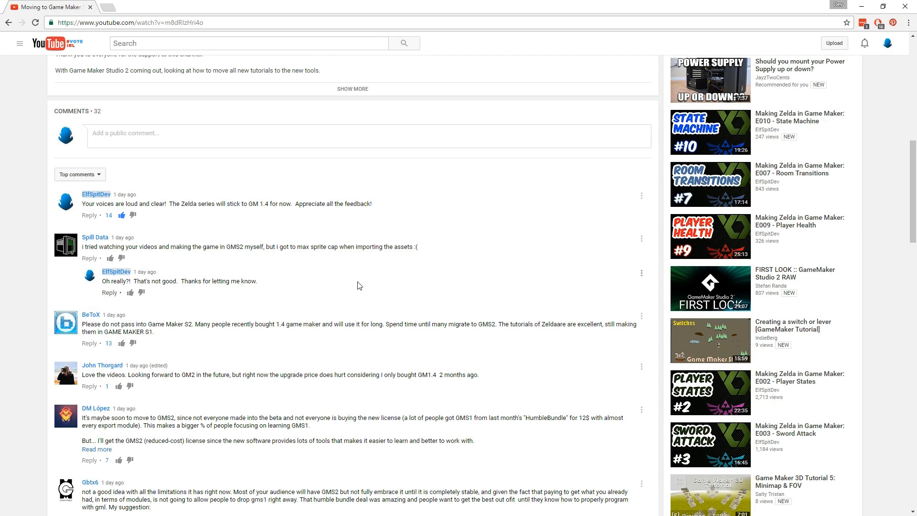
mouse_move(293, 259)
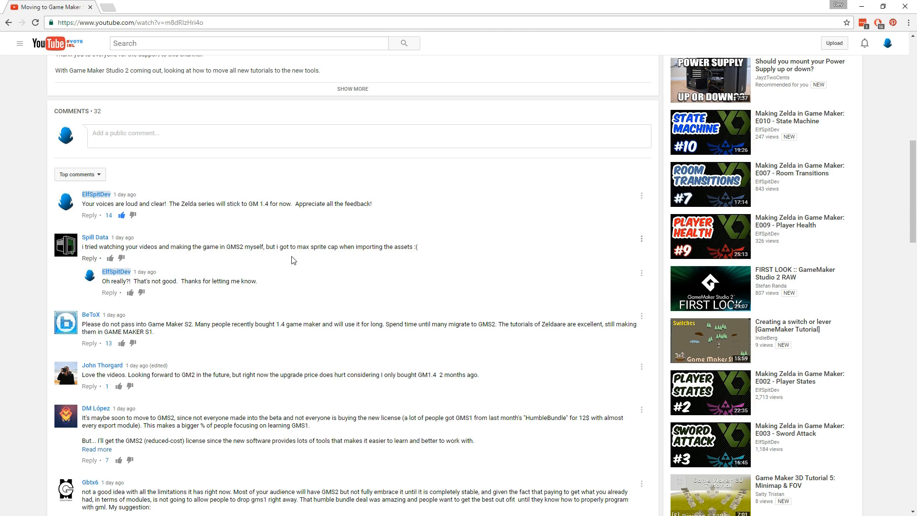
mouse_move(418, 251)
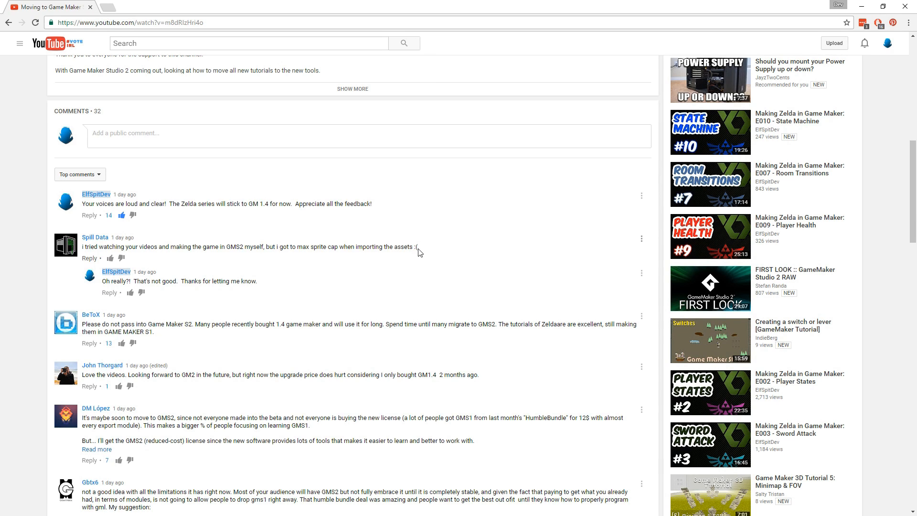
mouse_move(161, 268)
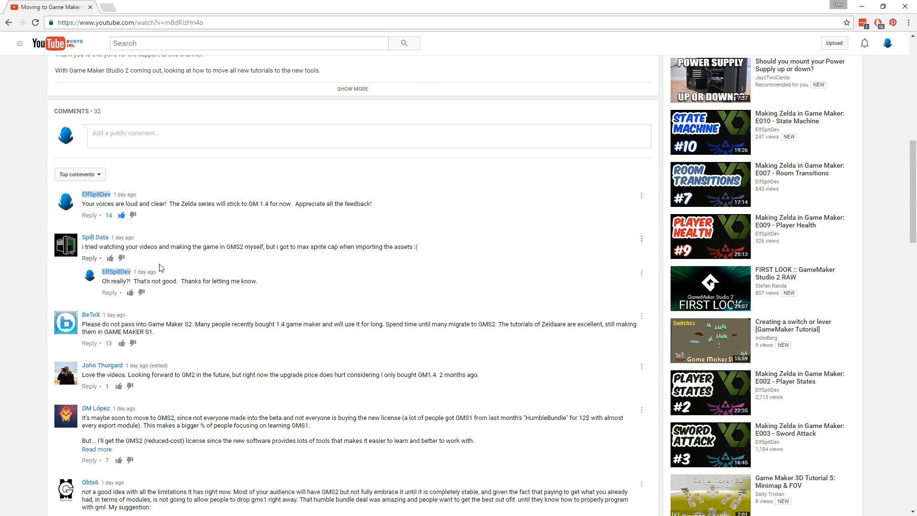
scroll(down, 3)
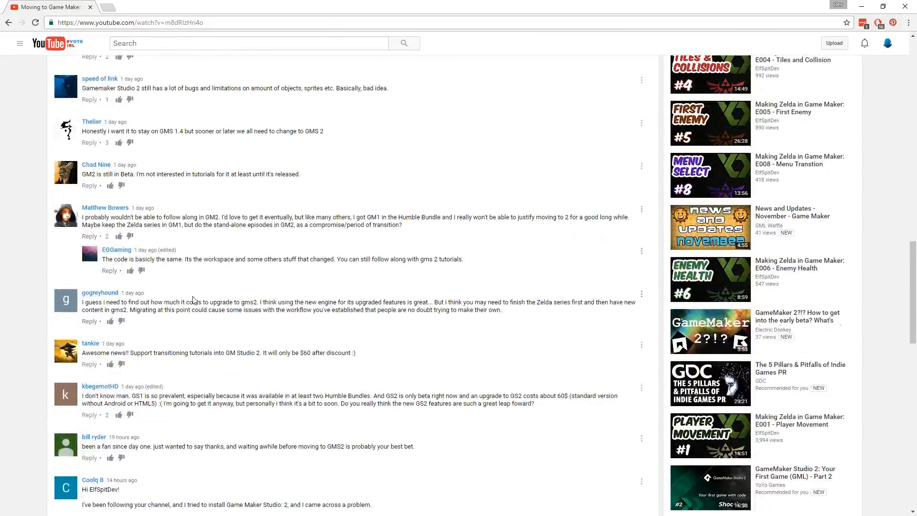
scroll(down, 3)
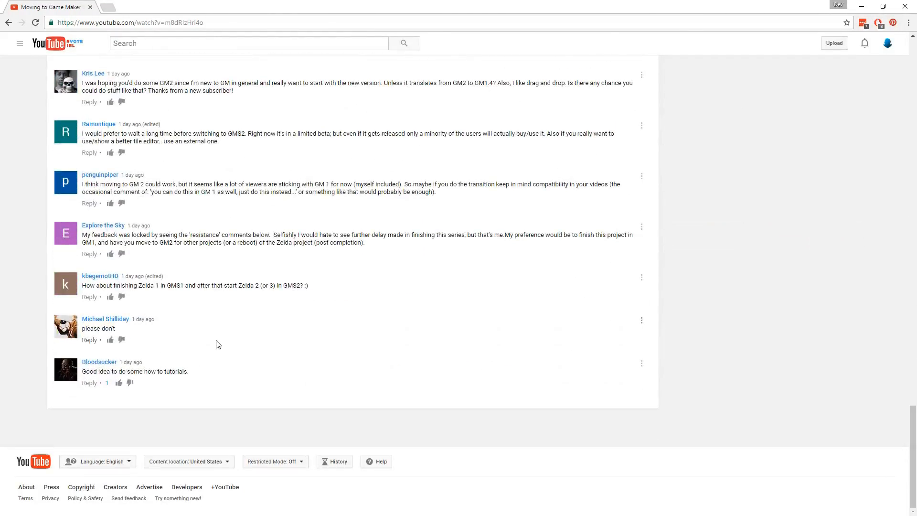
scroll(up, 3)
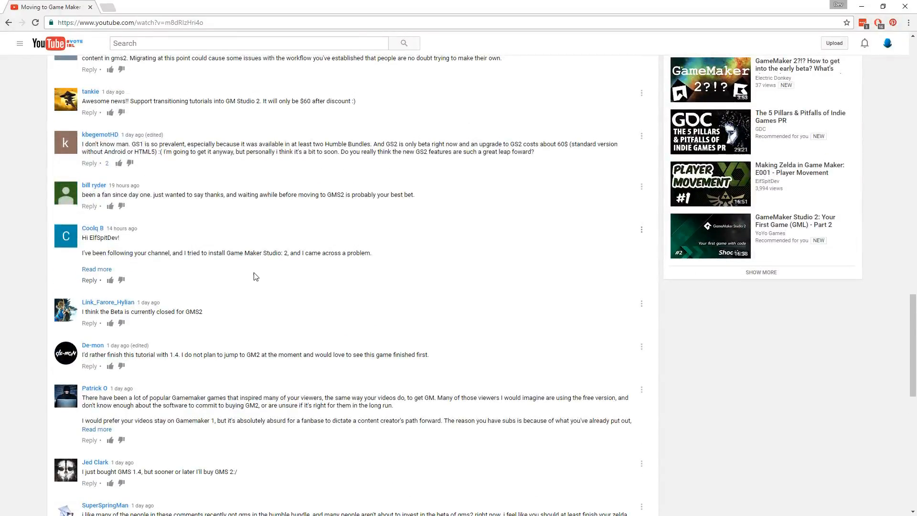
scroll(up, 3)
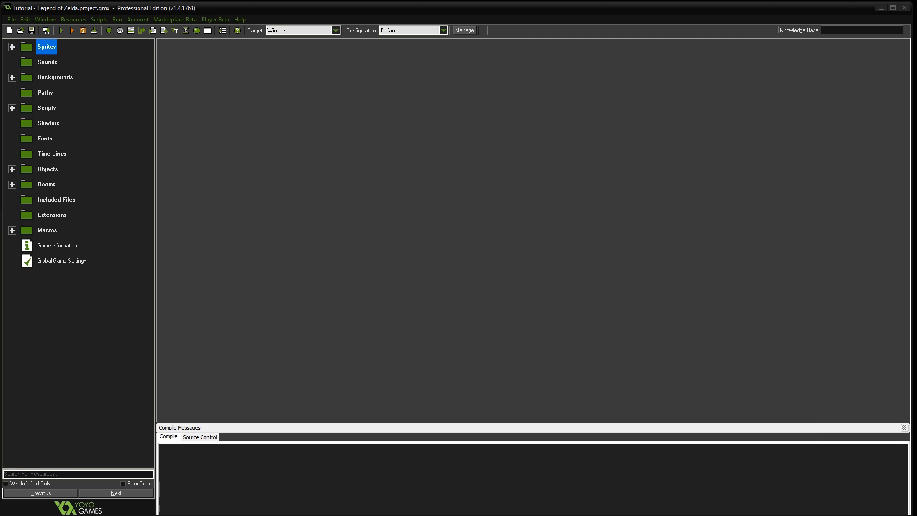
Restore FCEUX, reset the NES Zelda via NES > Reset to watch the intro story, then minimize it.
click(190, 38)
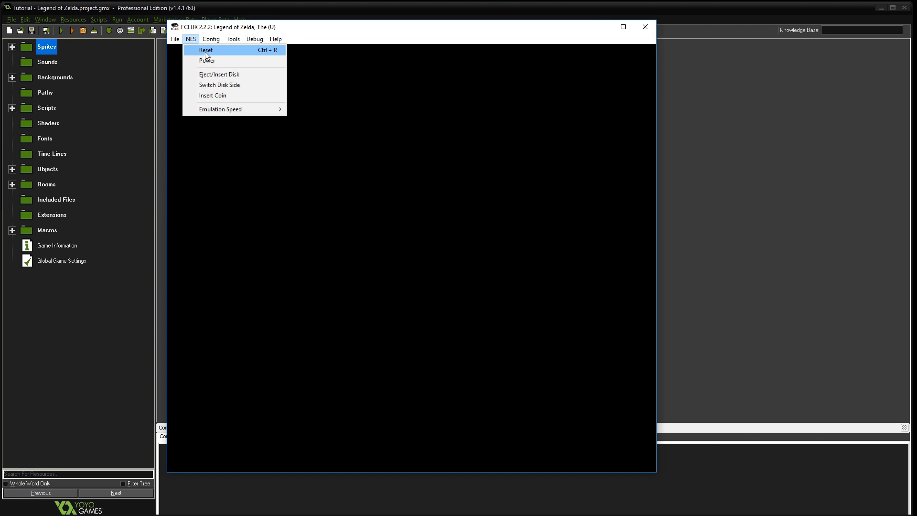
click(205, 49)
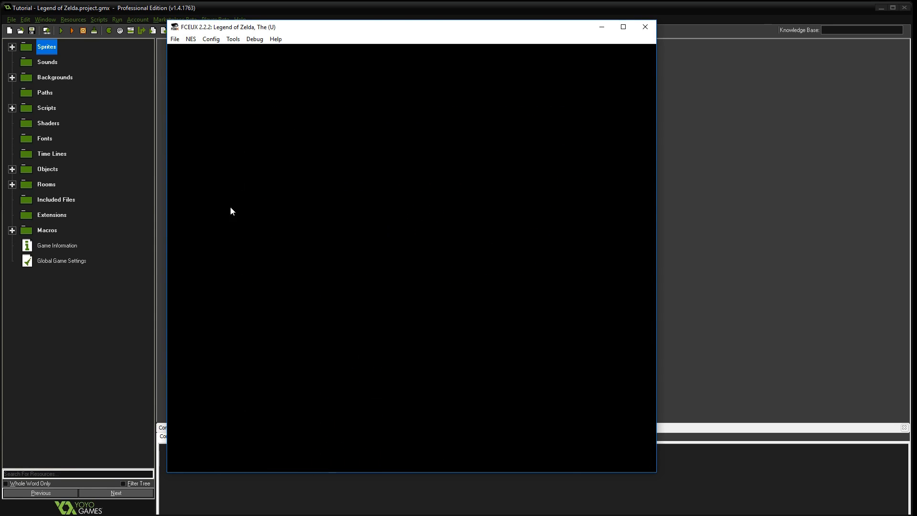
mouse_move(459, 204)
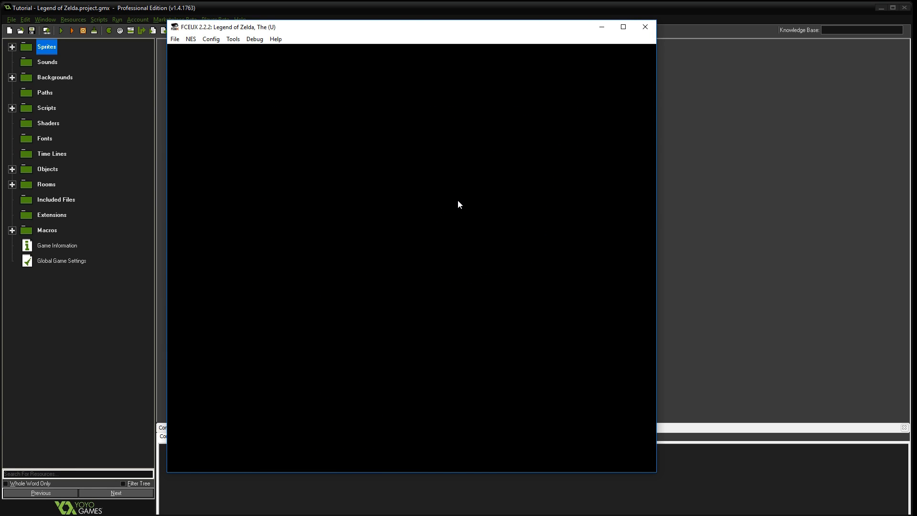
mouse_move(447, 221)
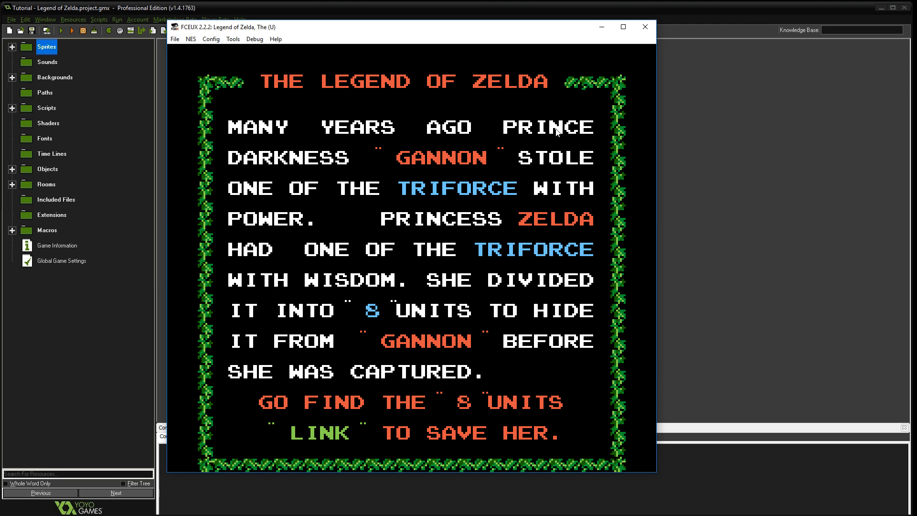
click(645, 26)
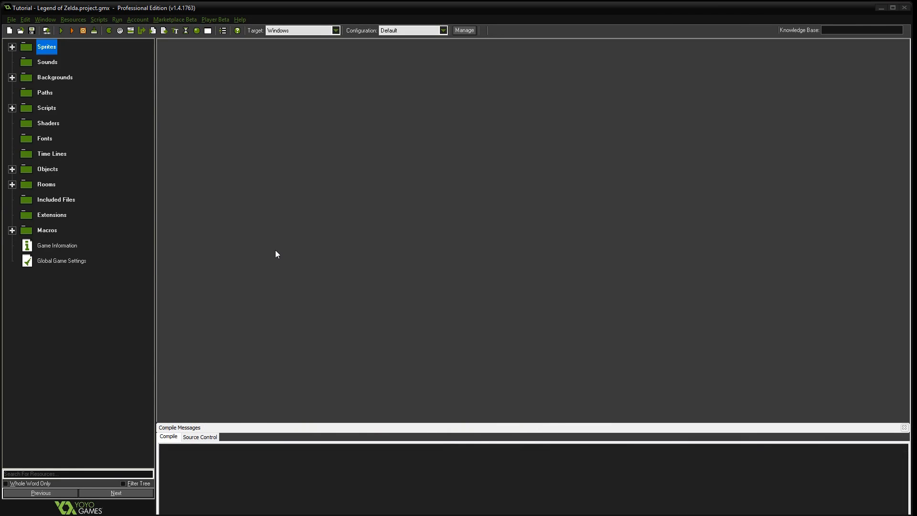
mouse_move(12, 50)
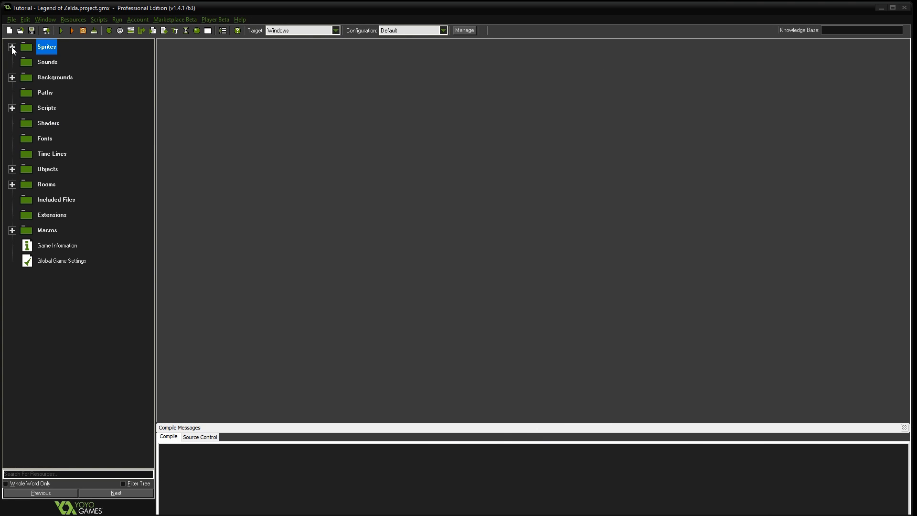
Create a sprite group named title under Sprites and start a new sprite inside it.
right_click(45, 46)
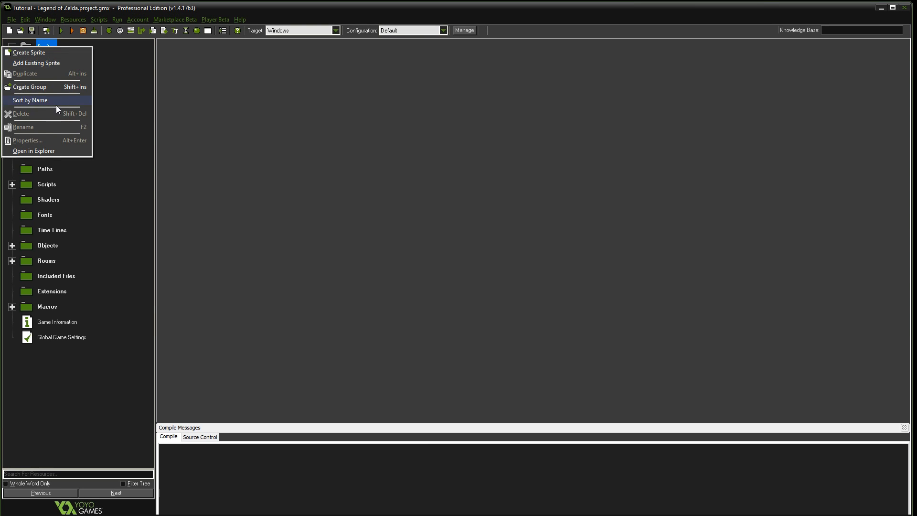
click(30, 87)
text(t)
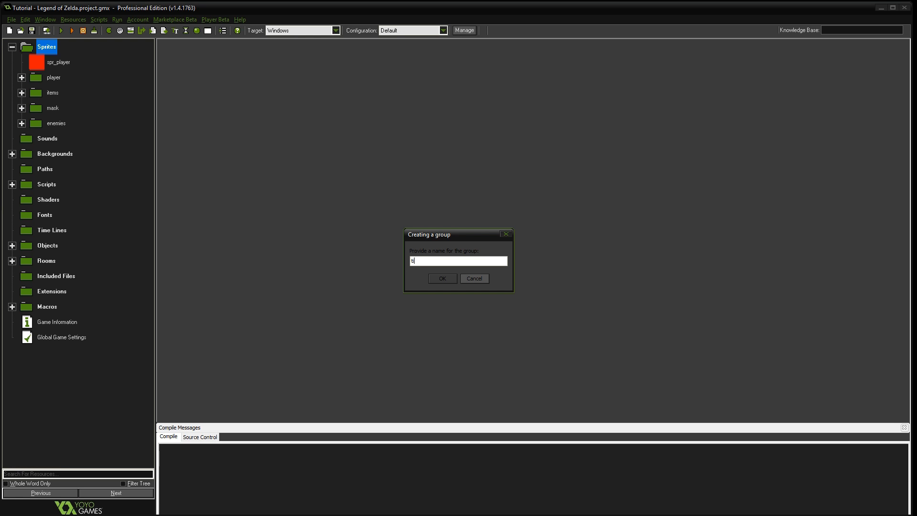
click(441, 278)
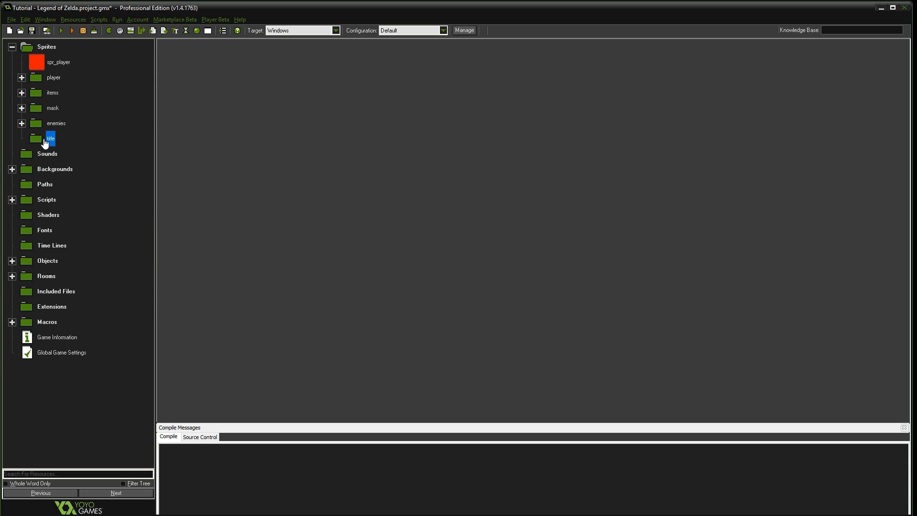
double_click(50, 138)
text(spr_ti)
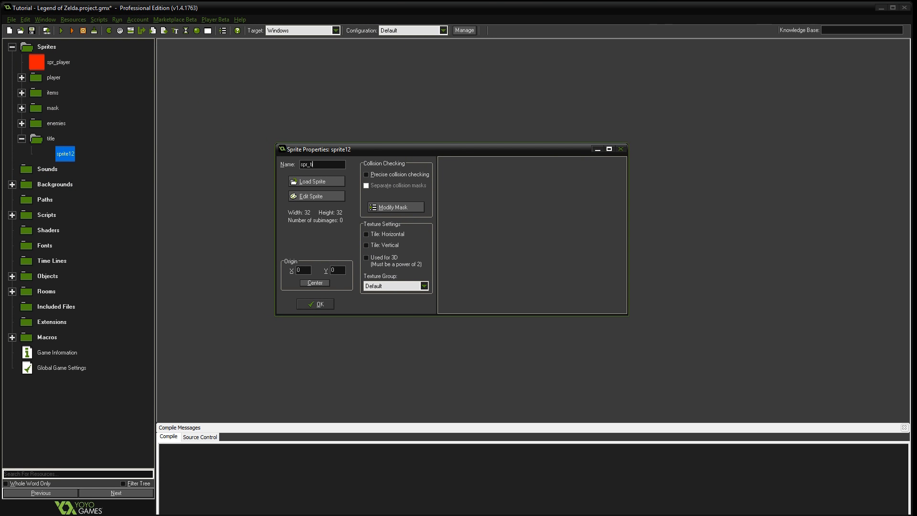
Name the sprite spr_title and build it from the title_animation strip as six 256x240 frames.
text(tle)
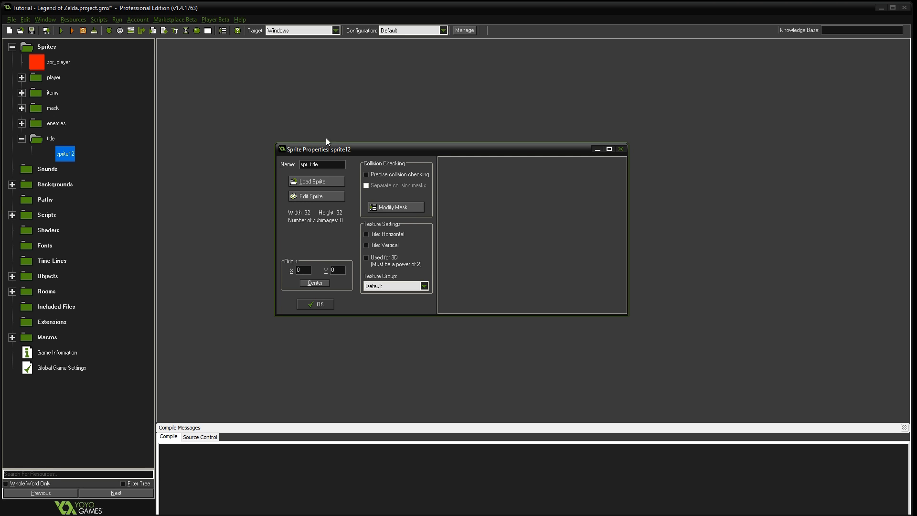
click(310, 195)
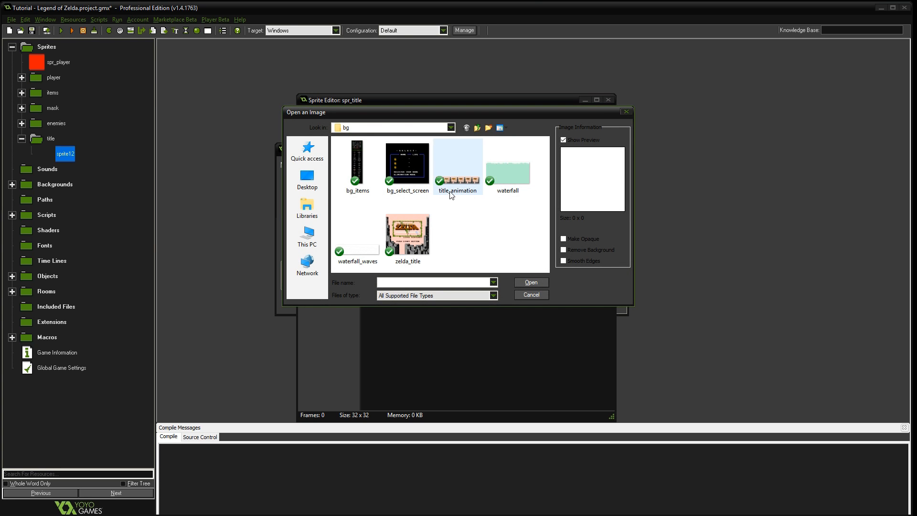
mouse_move(407, 234)
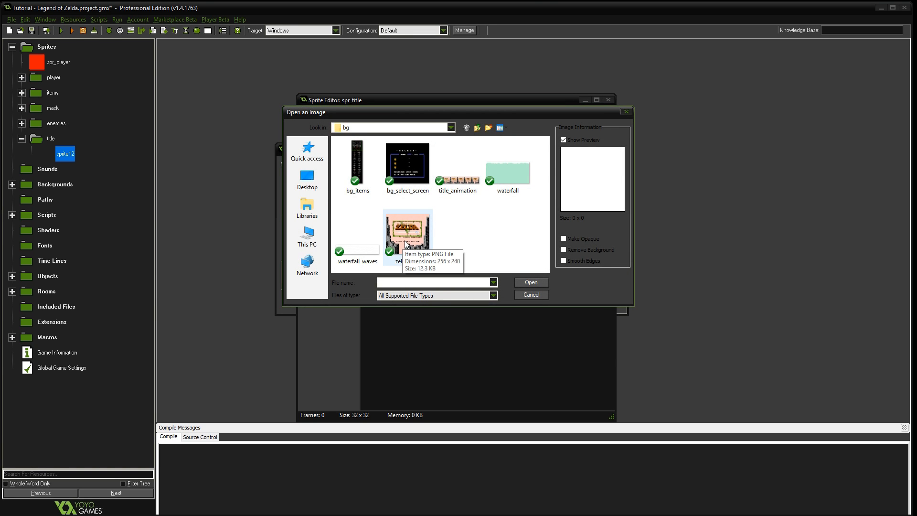
mouse_move(403, 240)
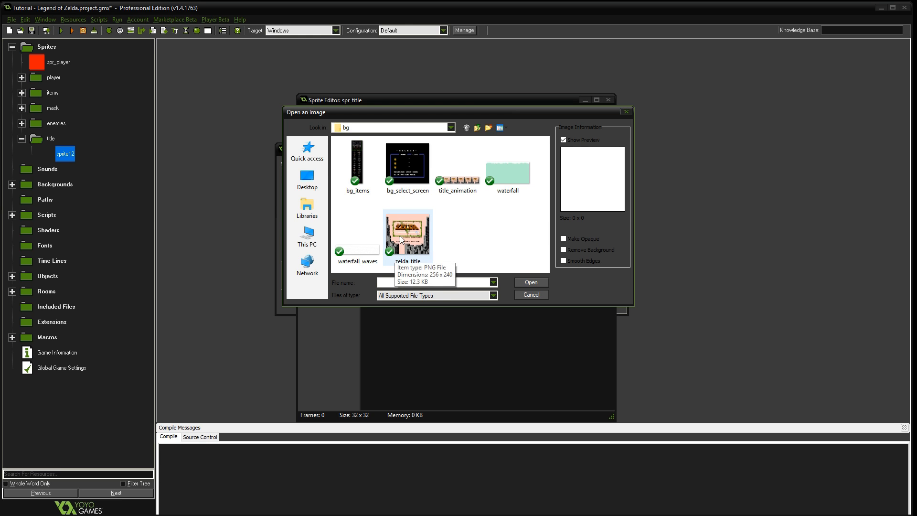
click(458, 163)
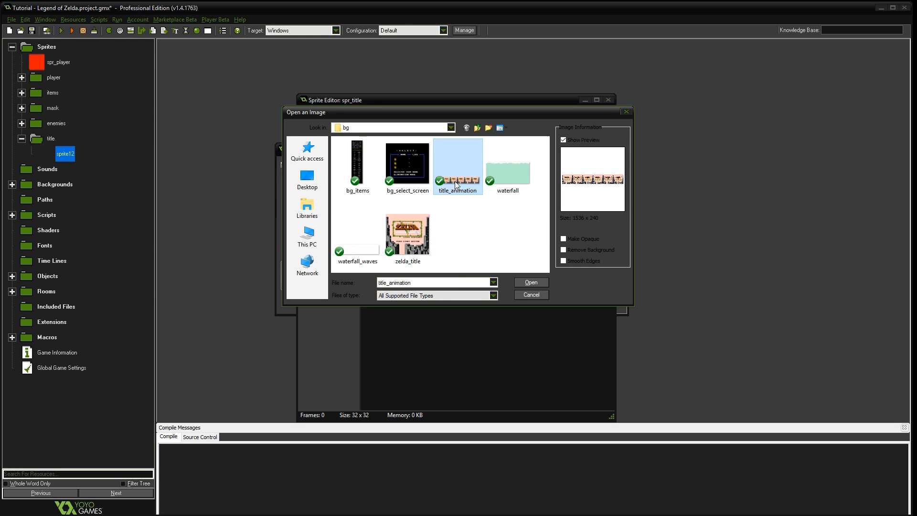
click(530, 281)
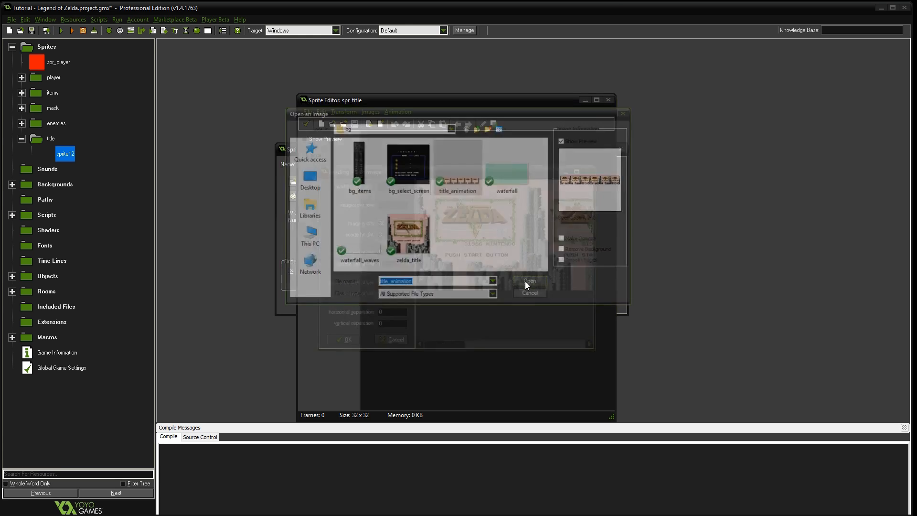
click(527, 280)
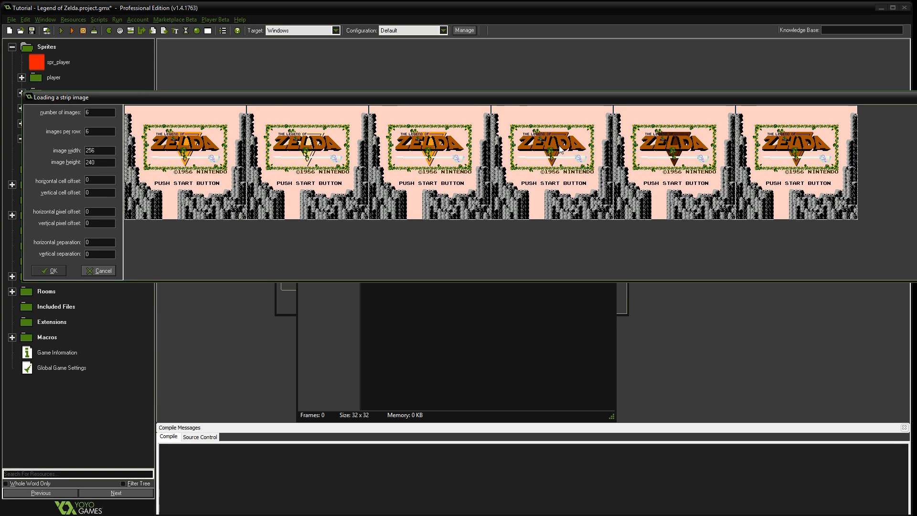
mouse_move(681, 152)
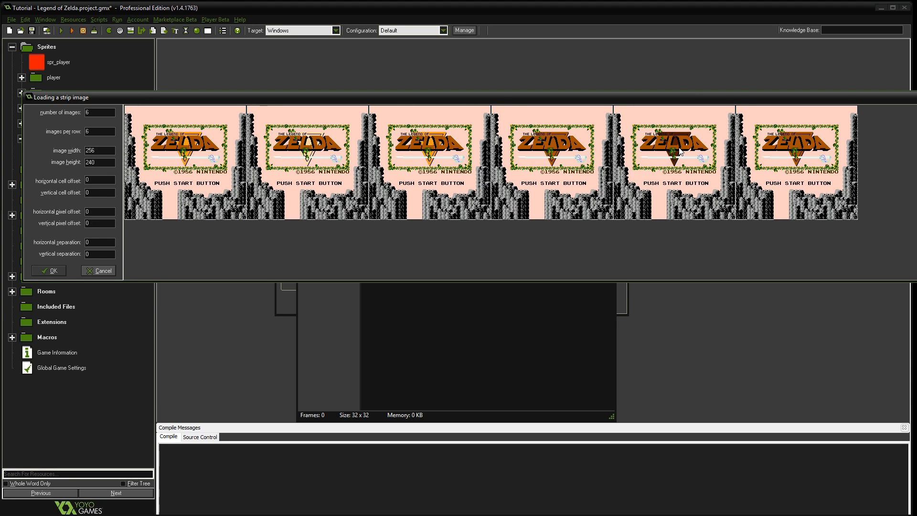
mouse_move(331, 96)
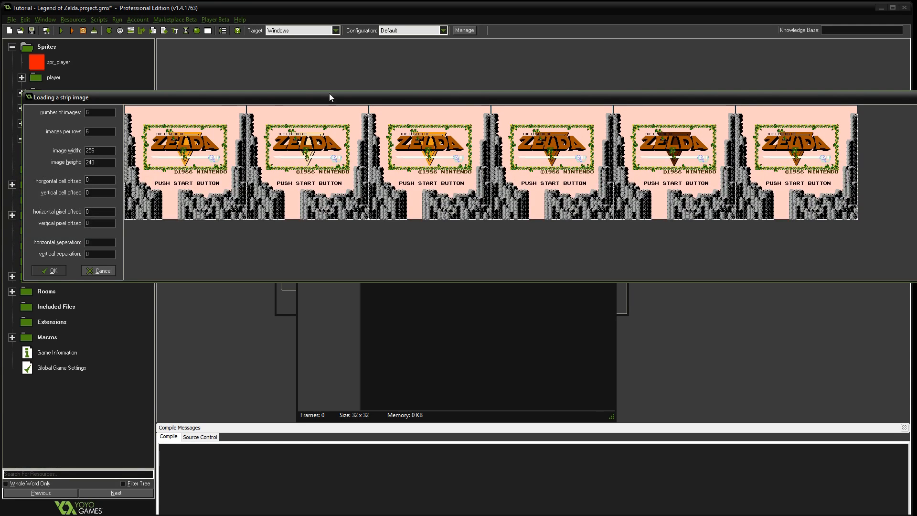
click(49, 271)
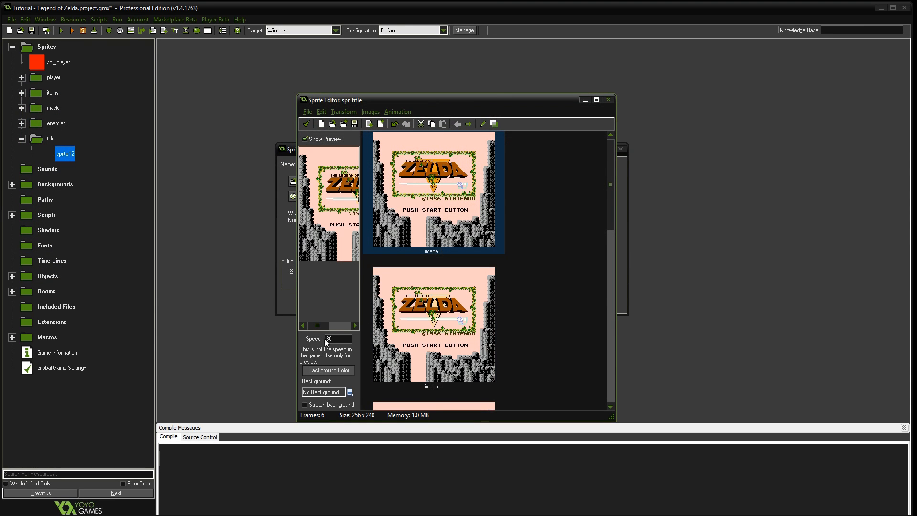
mouse_move(361, 234)
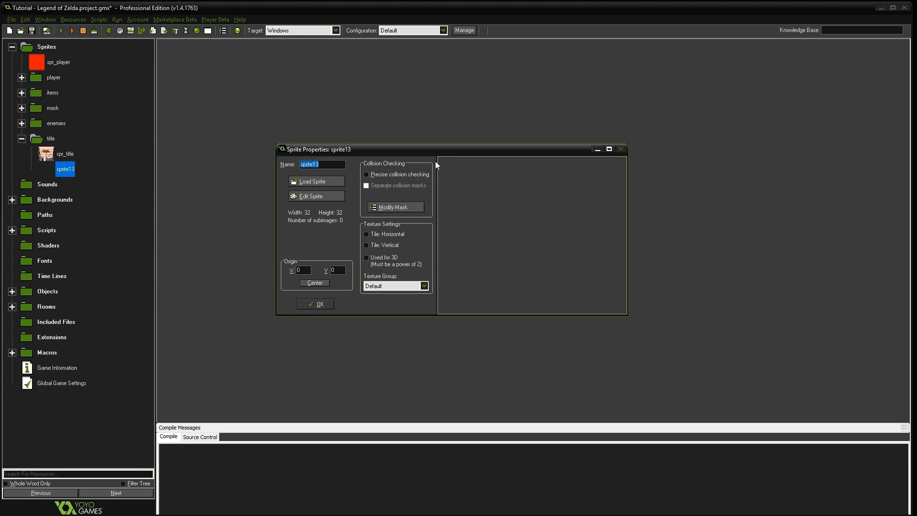
Name the sprite spr_waterfall and cut four 32x64 frames from the waterfall strip.
text(spr_wall)
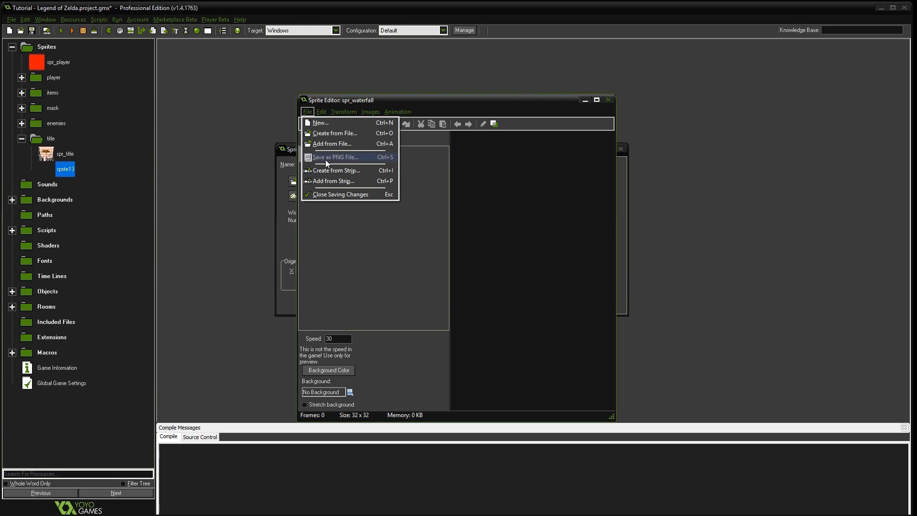
click(334, 133)
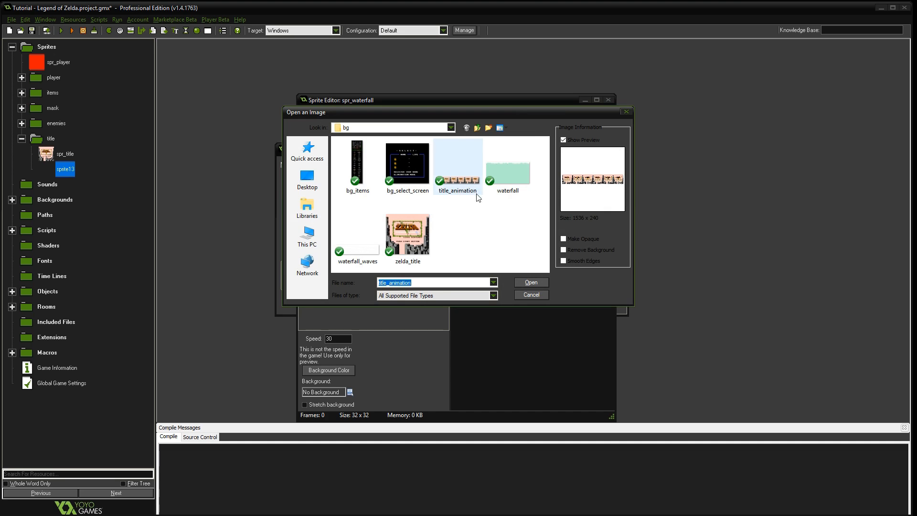
mouse_move(507, 174)
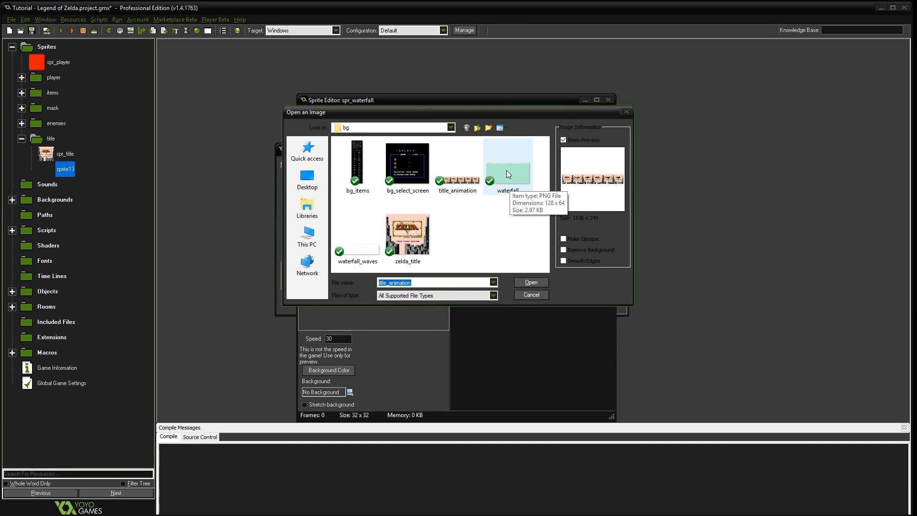
click(531, 283)
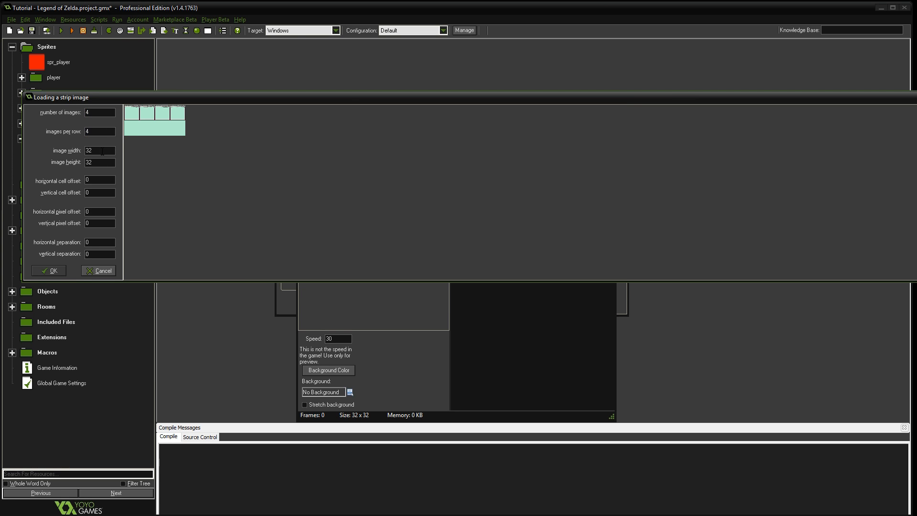
triple_click(99, 162)
text(64)
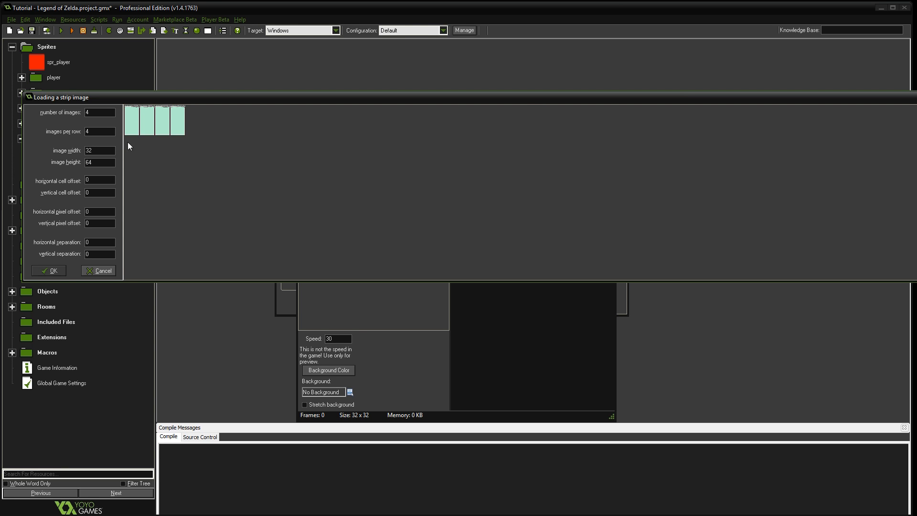
click(49, 271)
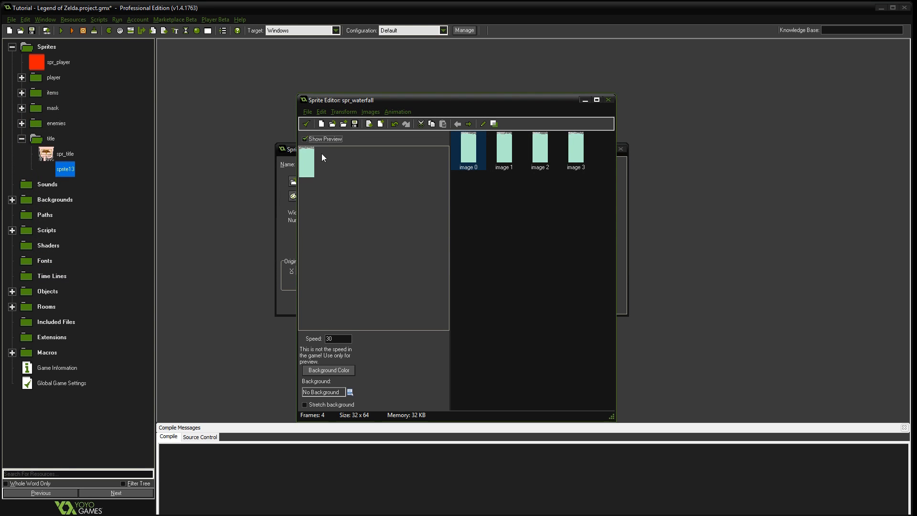
mouse_move(304, 158)
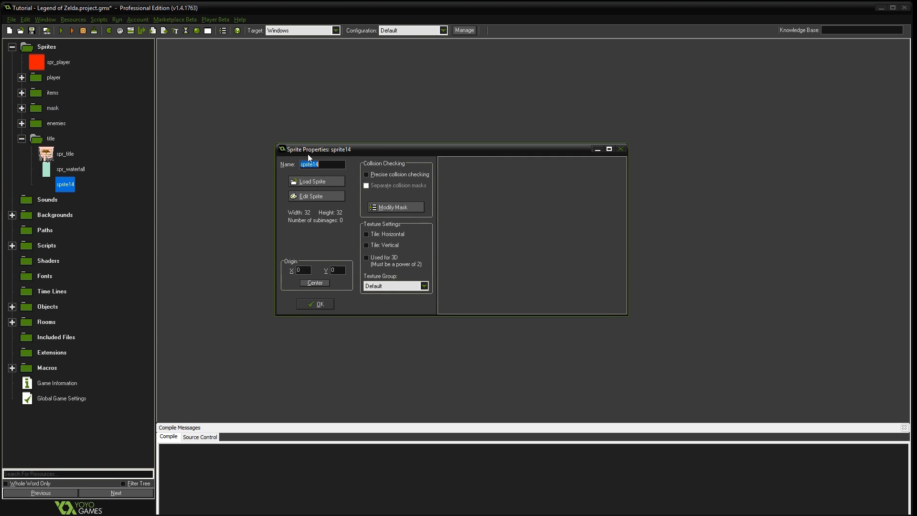
Name the sprite spr_water_waves and cut nine 32x64 frames from the waterfall_waves strip.
text(spr_water_wave)
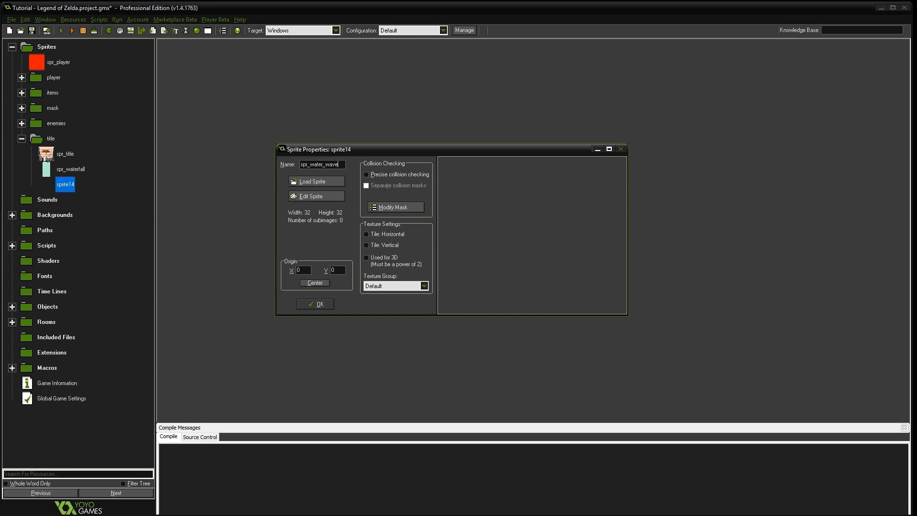
click(312, 196)
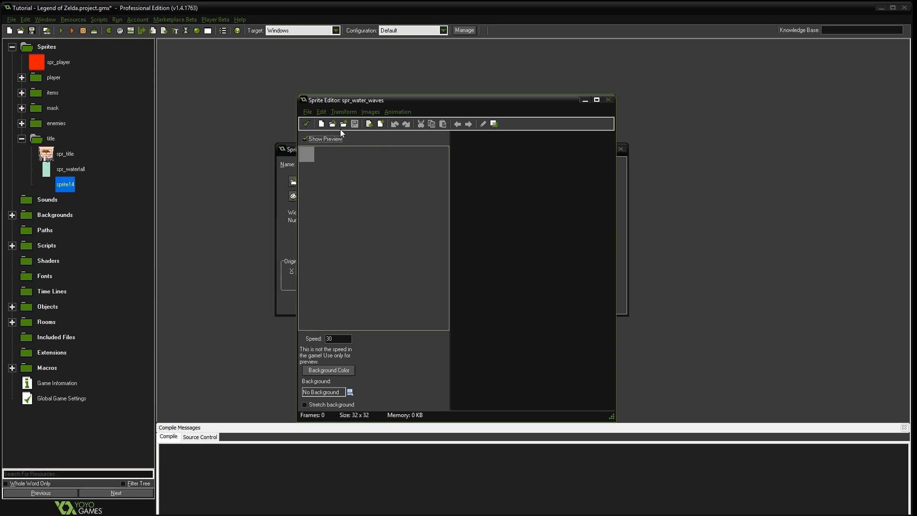
click(321, 112)
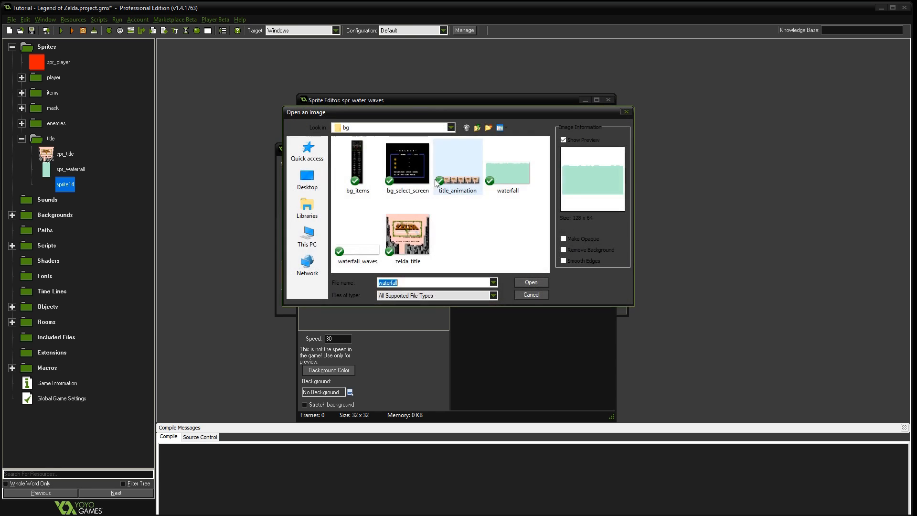
click(356, 233)
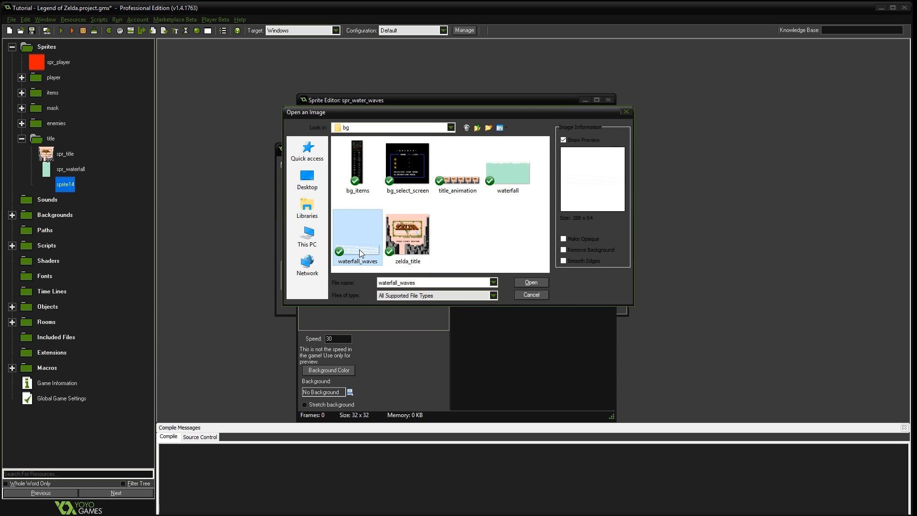
click(531, 283)
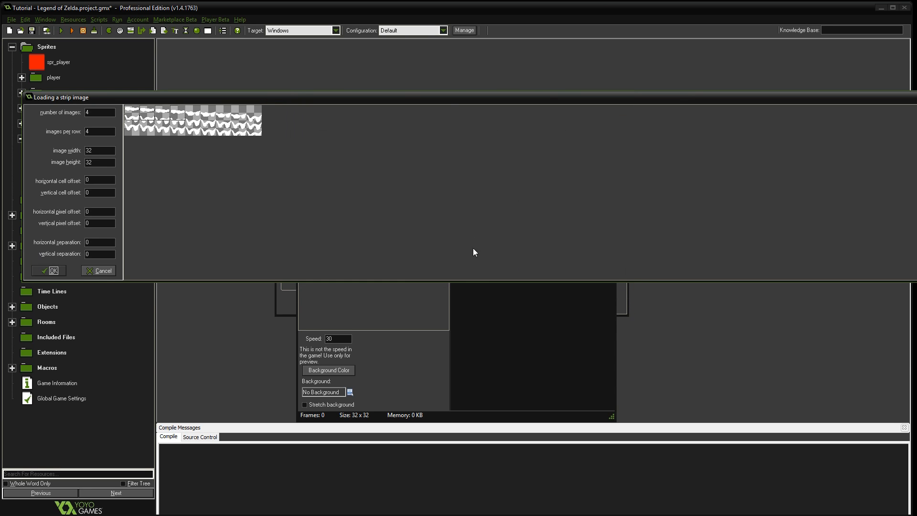
triple_click(100, 112)
text(9)
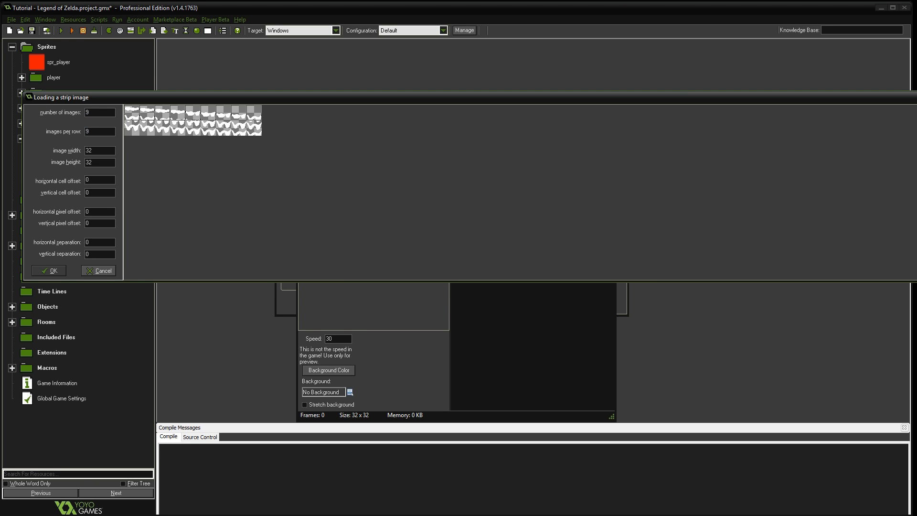
triple_click(99, 163)
text(64)
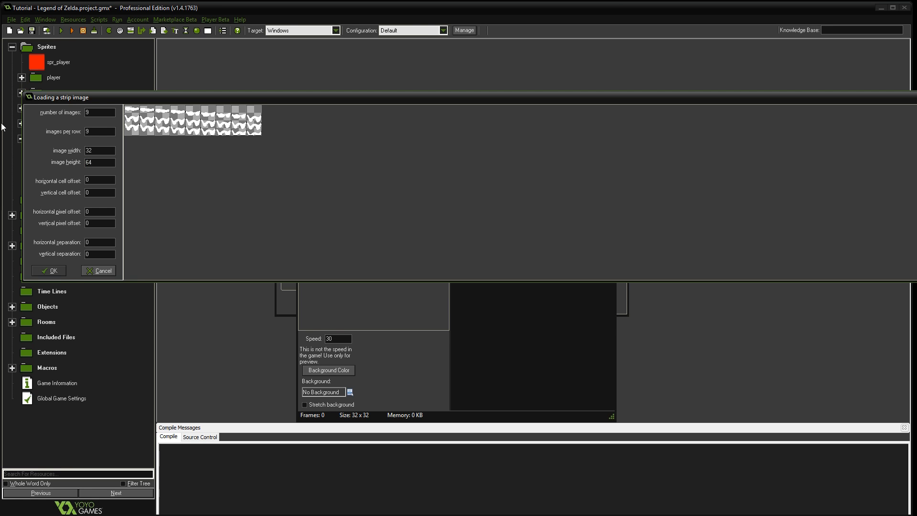
click(49, 270)
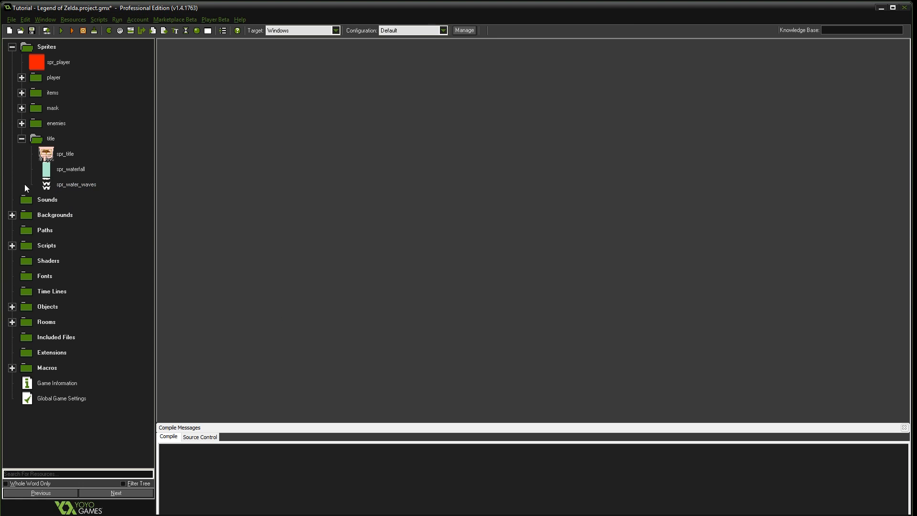
mouse_move(23, 100)
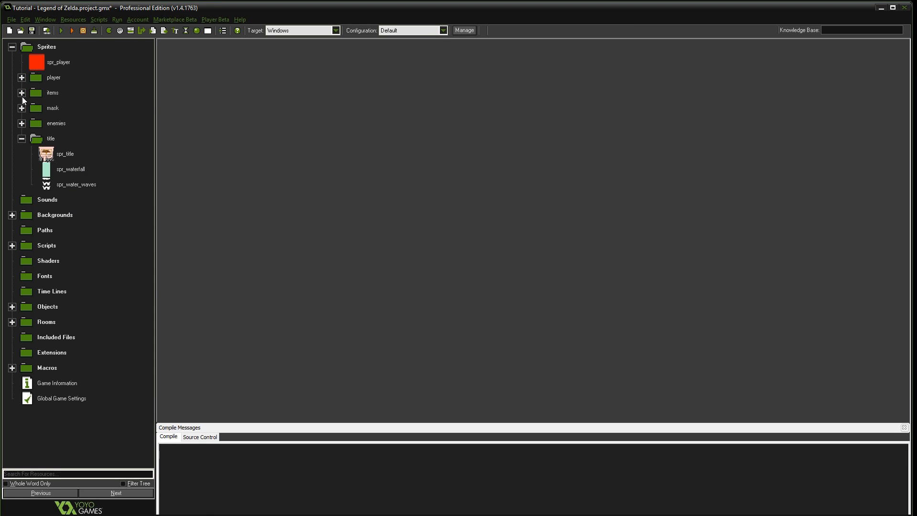
Create a title objects group with obj_title using the spr_title sprite.
click(12, 46)
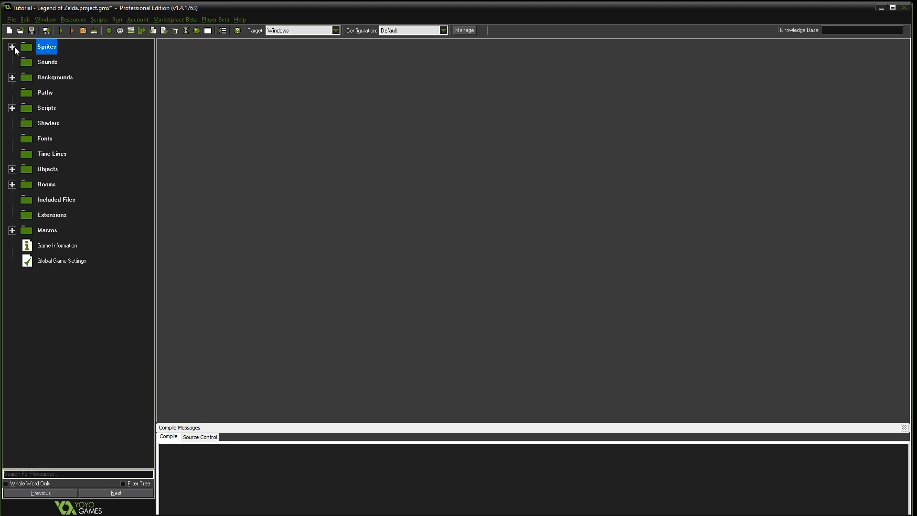
click(11, 169)
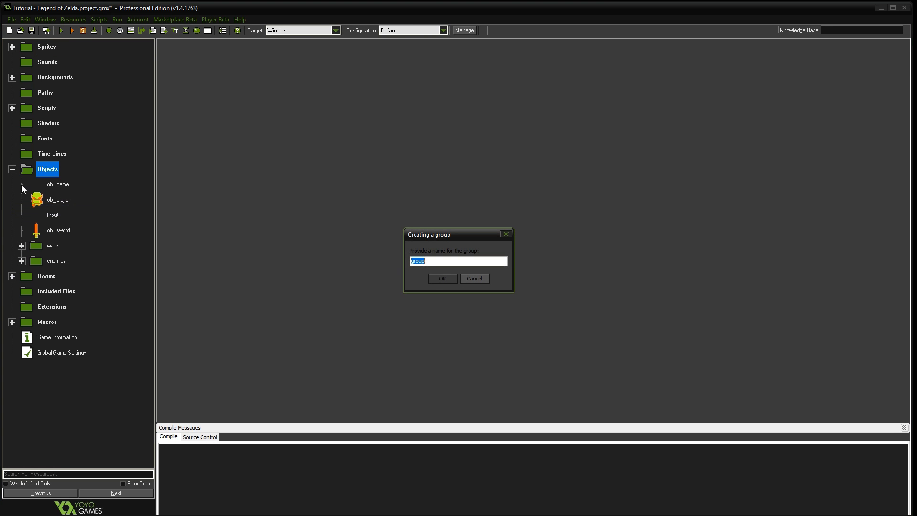
click(443, 278)
text(obj_title)
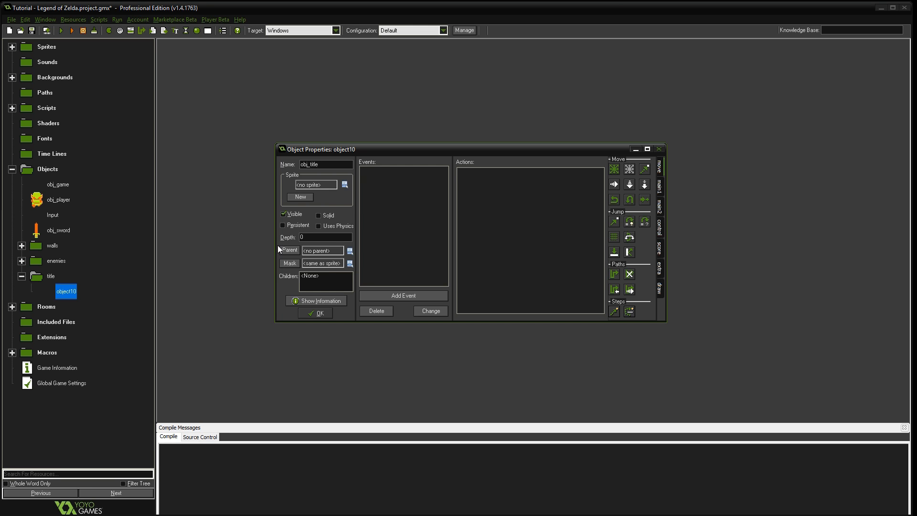
click(349, 184)
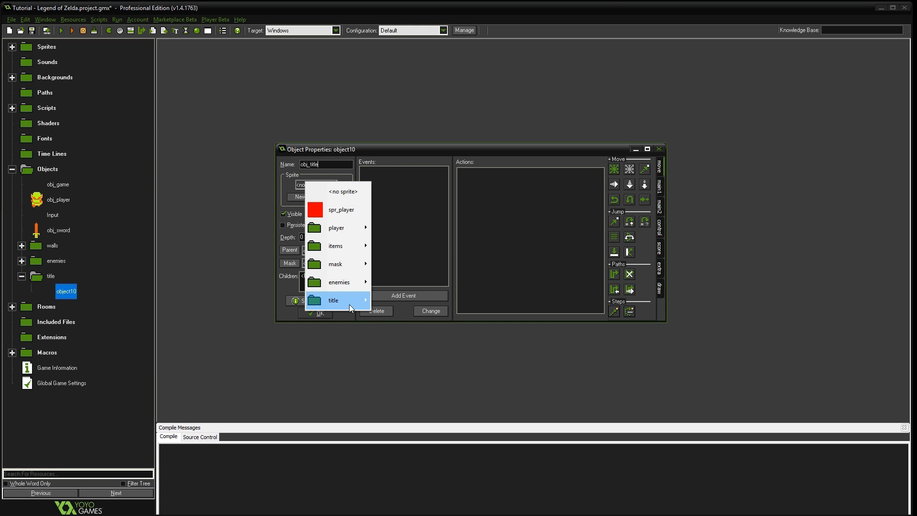
click(333, 300)
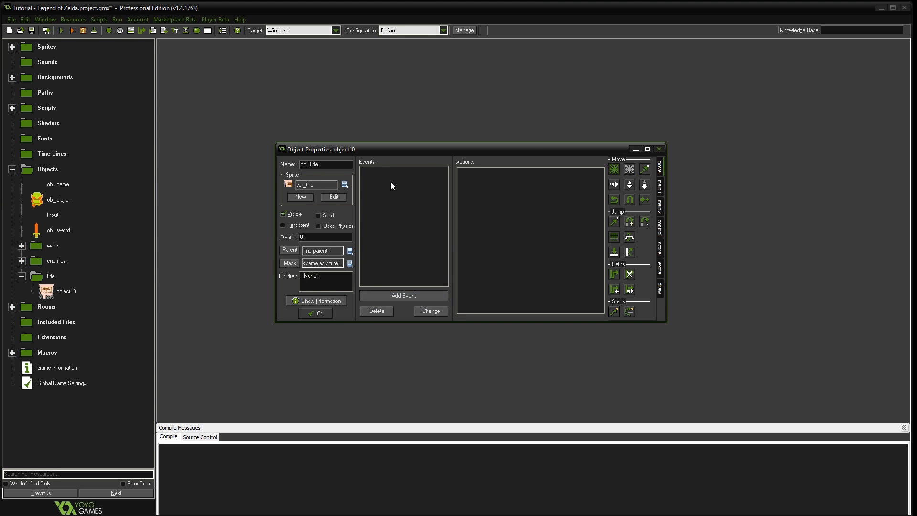
Give obj_title a Create event with Execute Code setting image_speed.
click(403, 295)
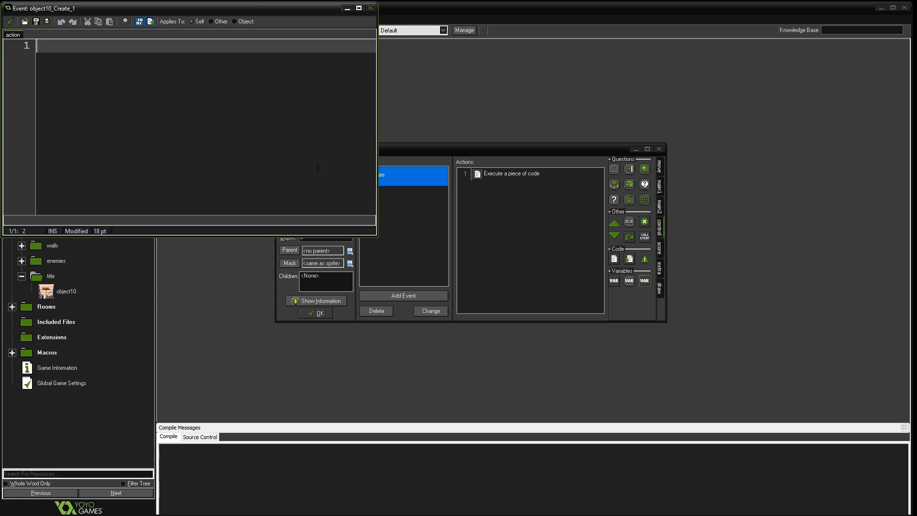
text(image)
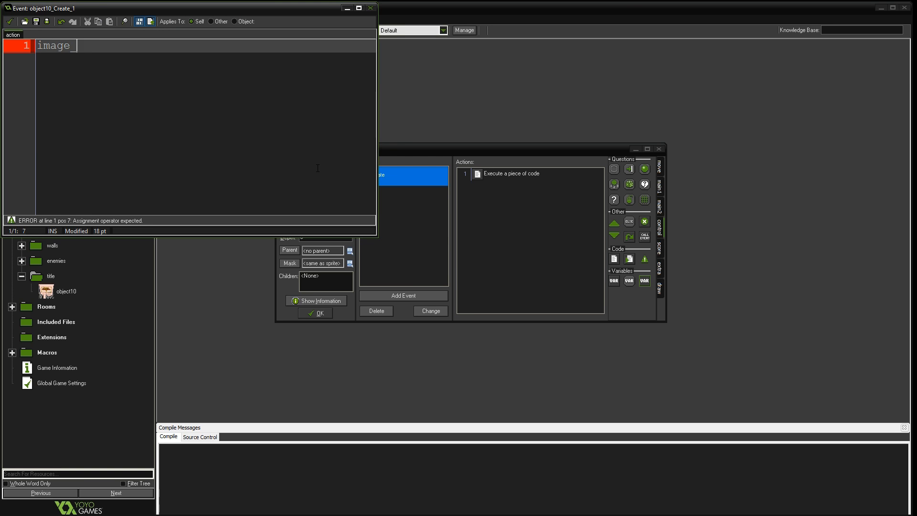
text(_speed =)
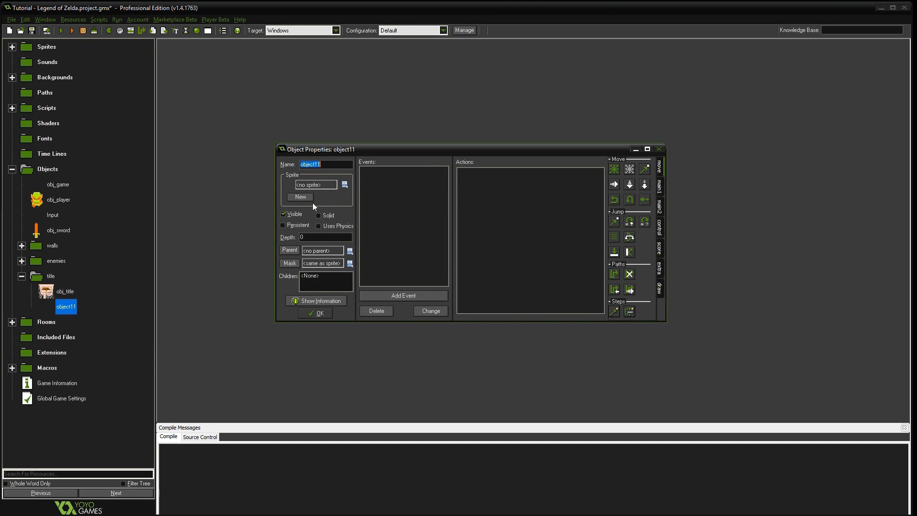
Name the new object obj_waterfall and assign it the spr_waterfall sprite.
text(obj_w)
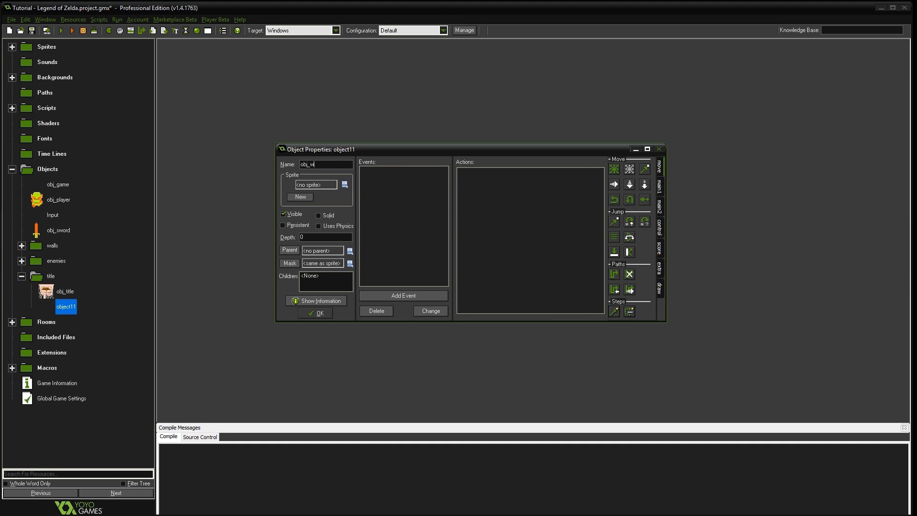
text(aterfall)
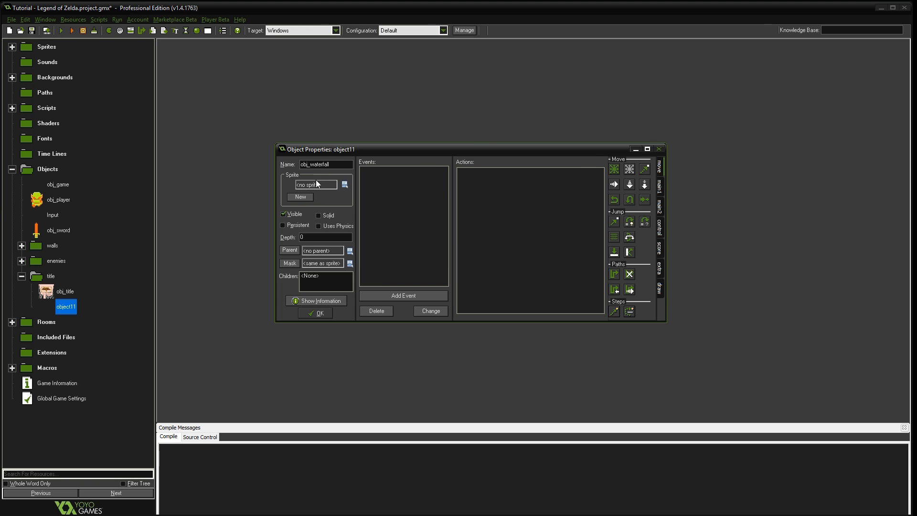
click(345, 185)
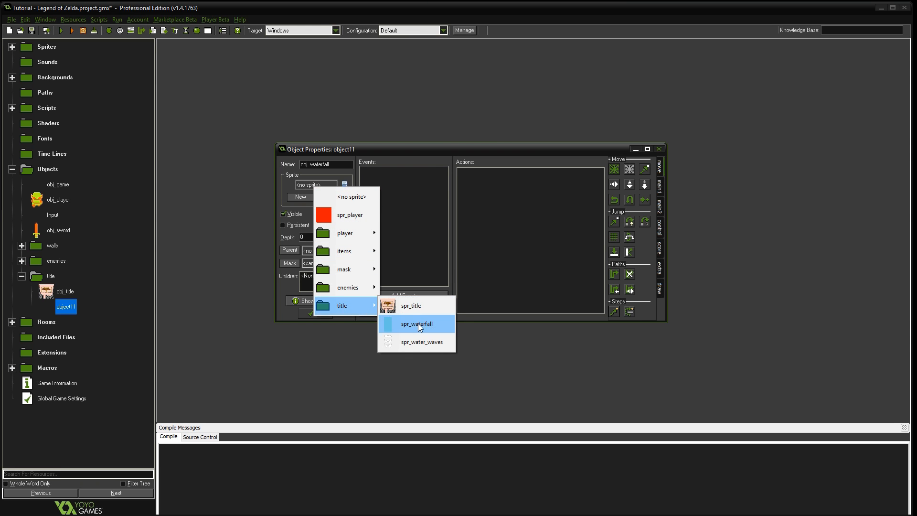
click(417, 324)
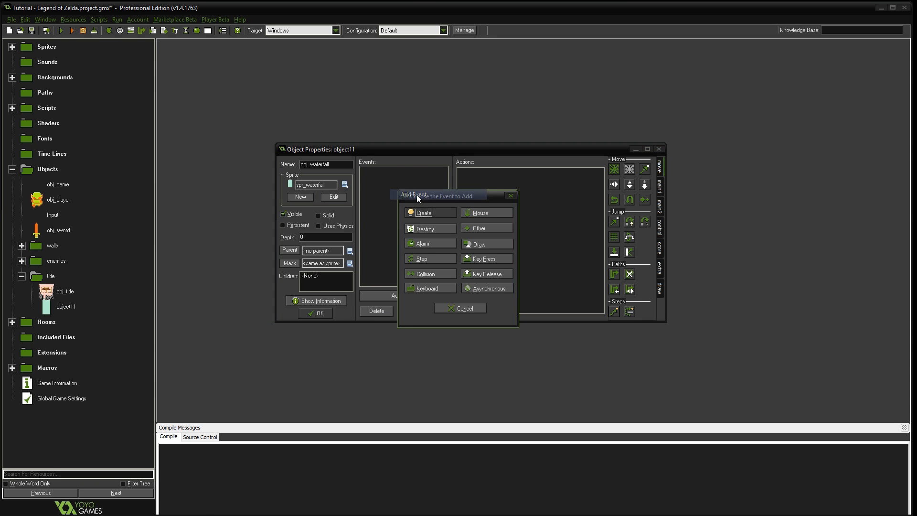
Give obj_waterfall a Create event with Execute Code image_speed = .2;.
click(423, 212)
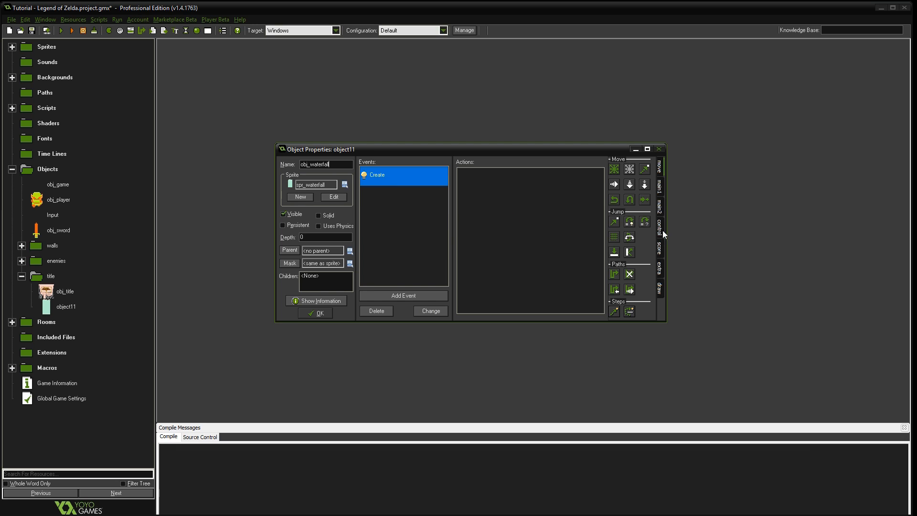
double_click(614, 258)
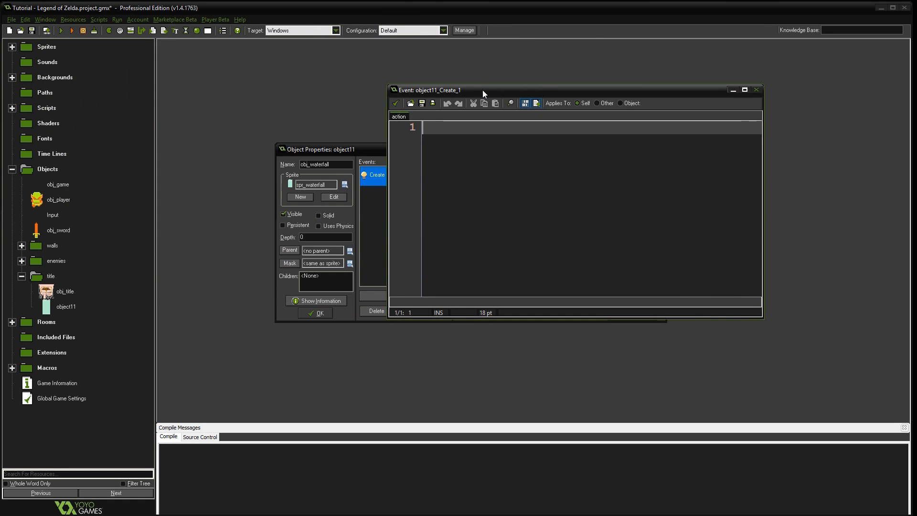
text(image_spe)
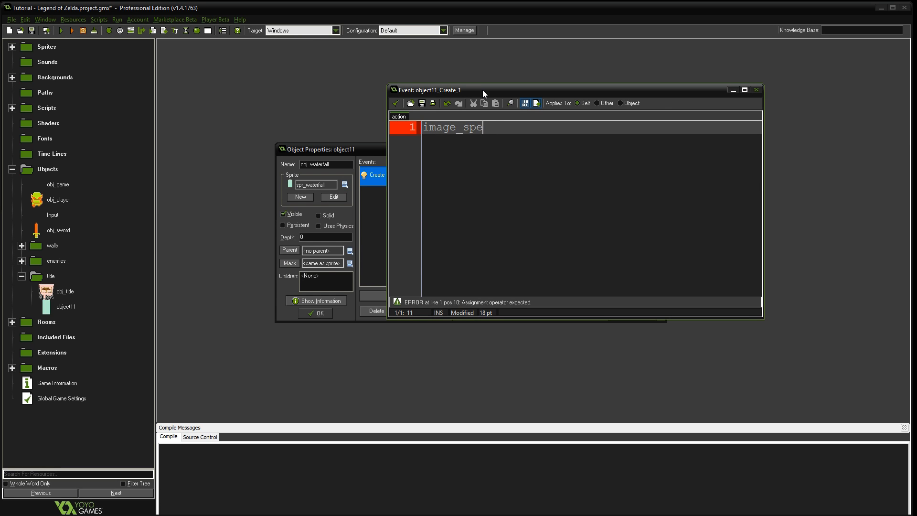
text(ed = .2)
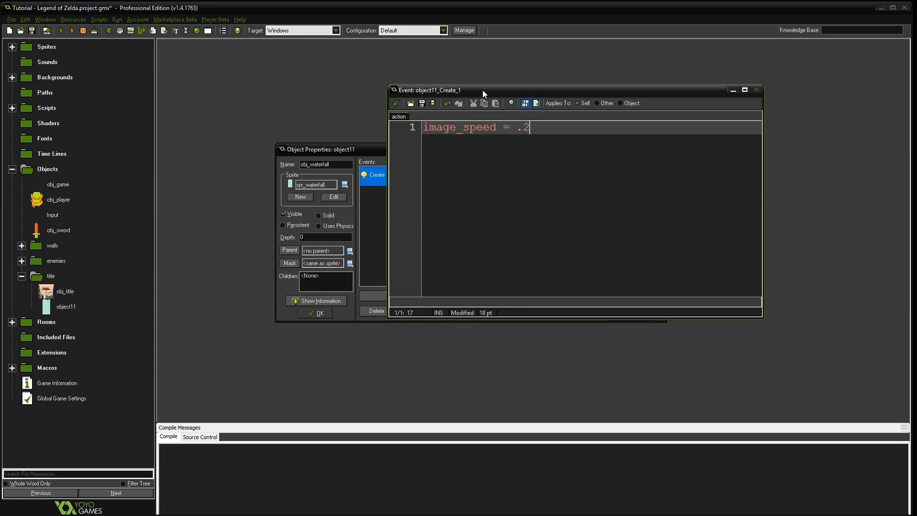
text(;)
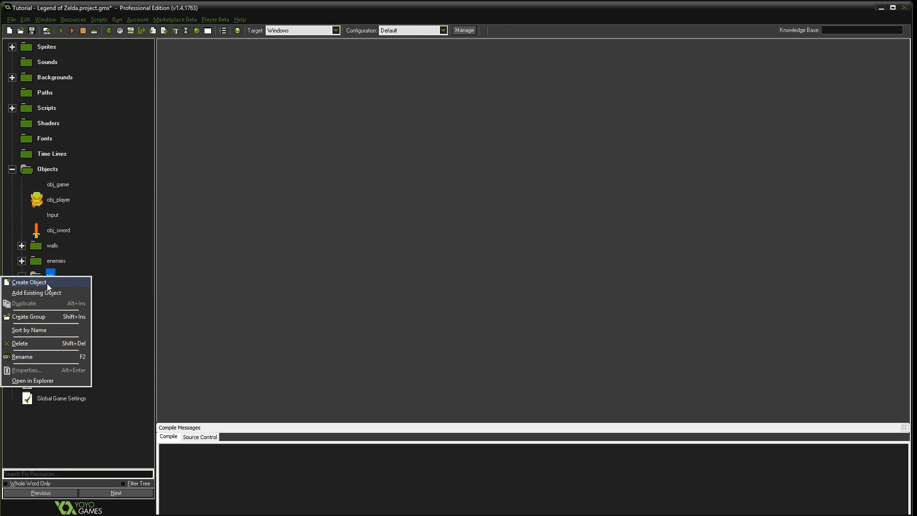
Create obj_waterfall_waves in the title group using the spr_water_waves sprite.
click(29, 283)
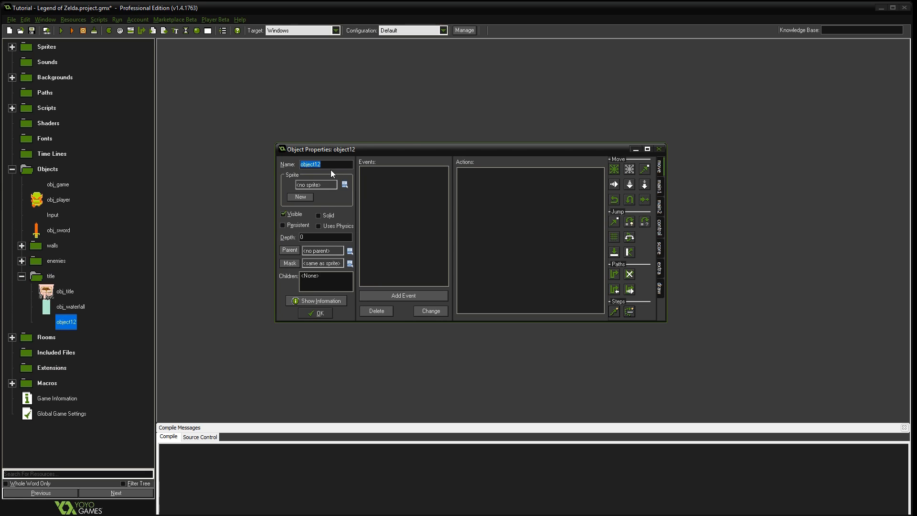
text(obj_waterfall_waves)
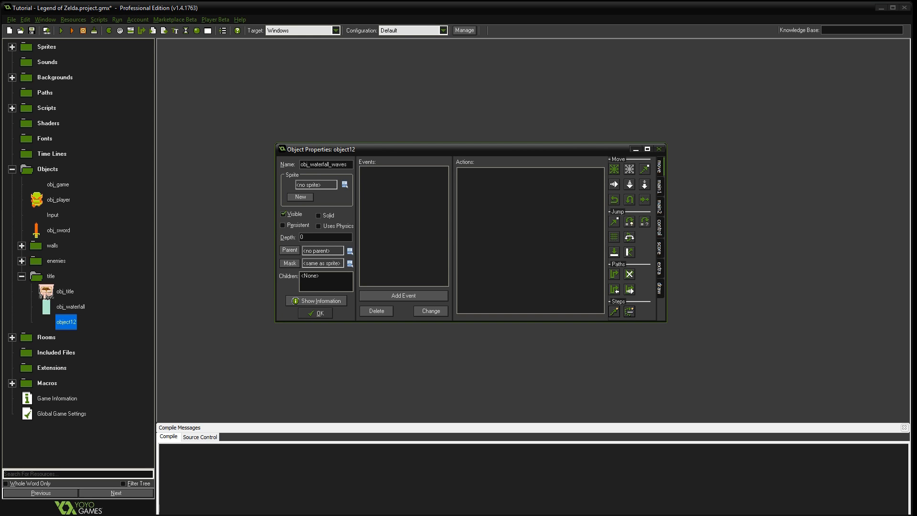
click(350, 185)
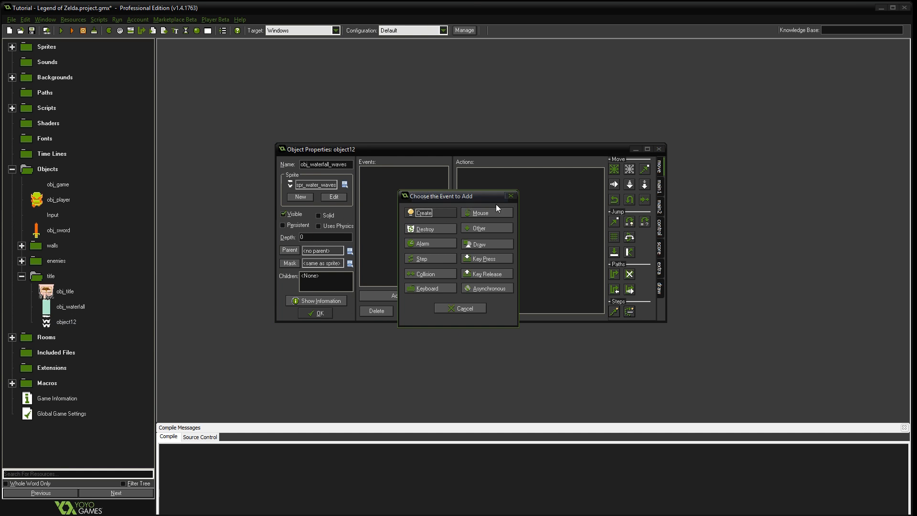
Give obj_waterfall_waves a Create event with image_speed = .2, confirm, and show the rooms list.
click(423, 212)
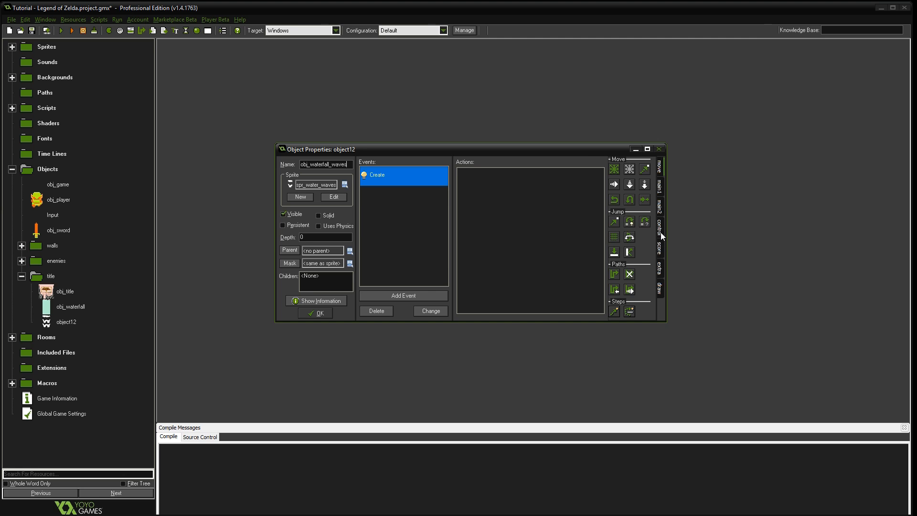
double_click(380, 175)
text(image_speed = .2;)
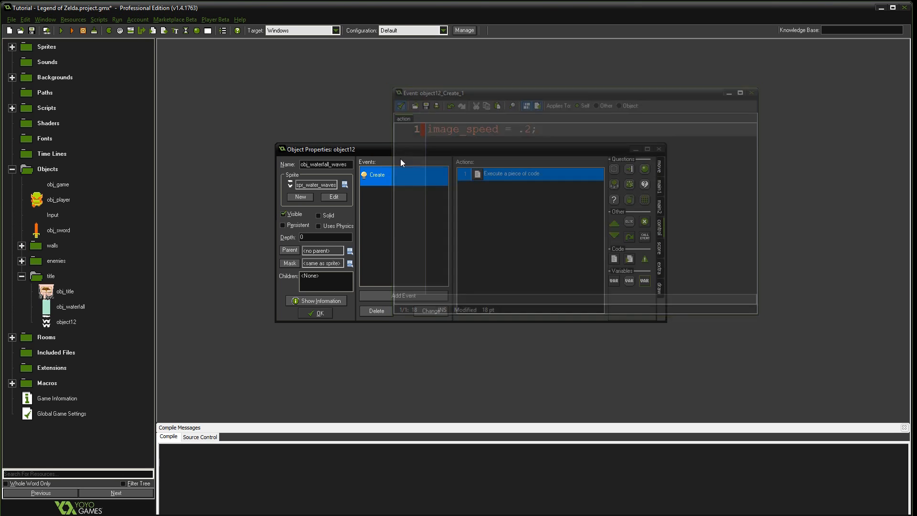
click(315, 314)
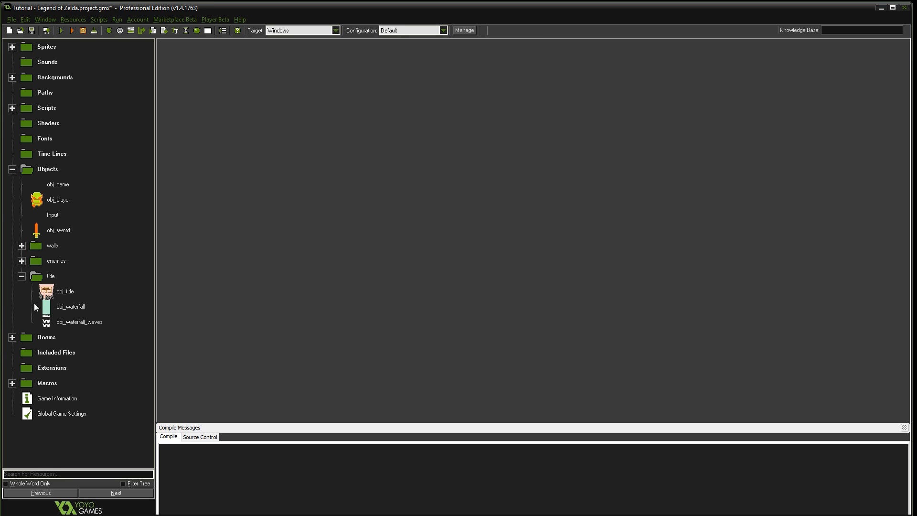
click(22, 275)
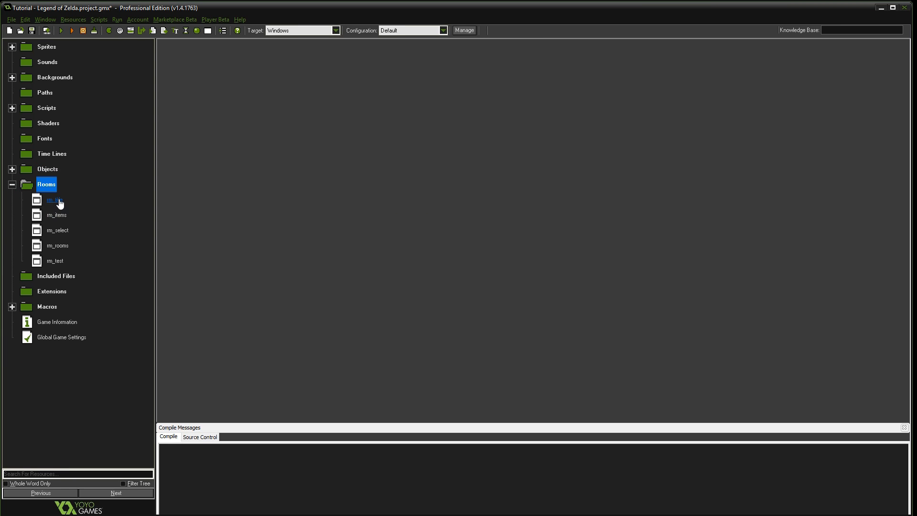
Open rm_title maximized and set its background image to No background.
double_click(55, 199)
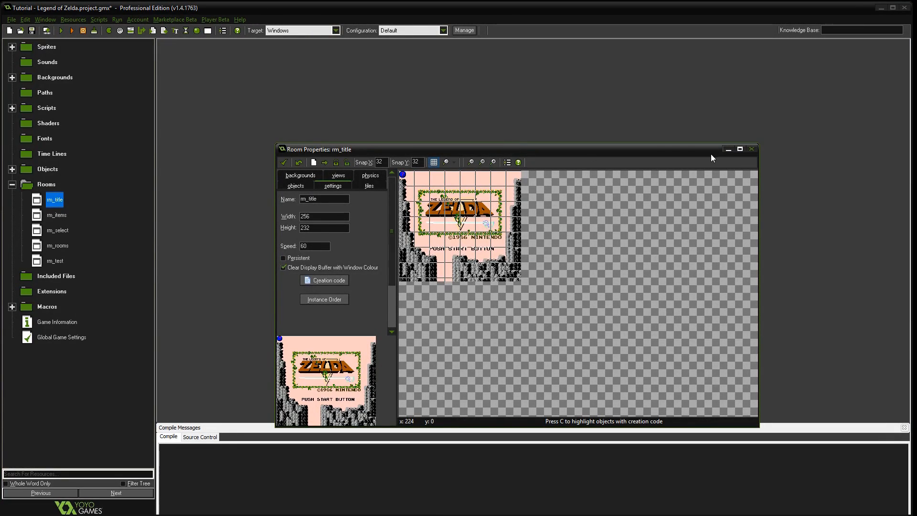
click(739, 149)
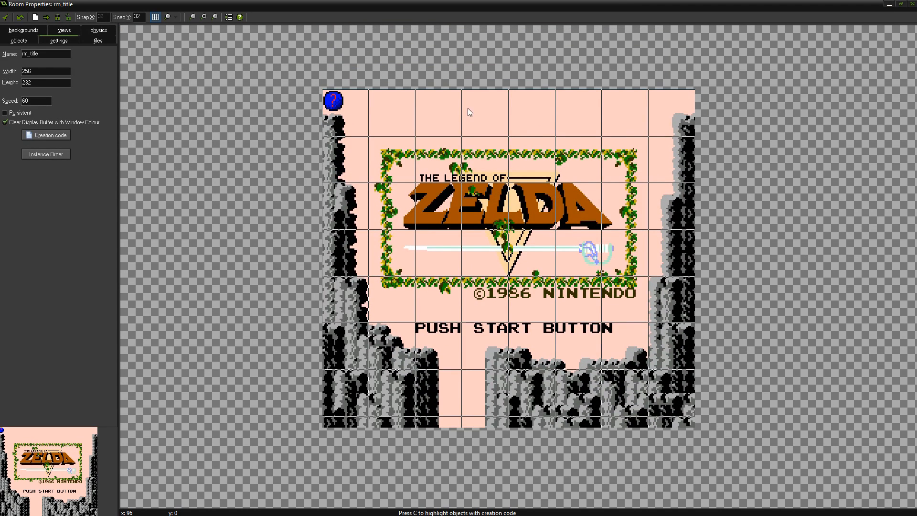
click(23, 30)
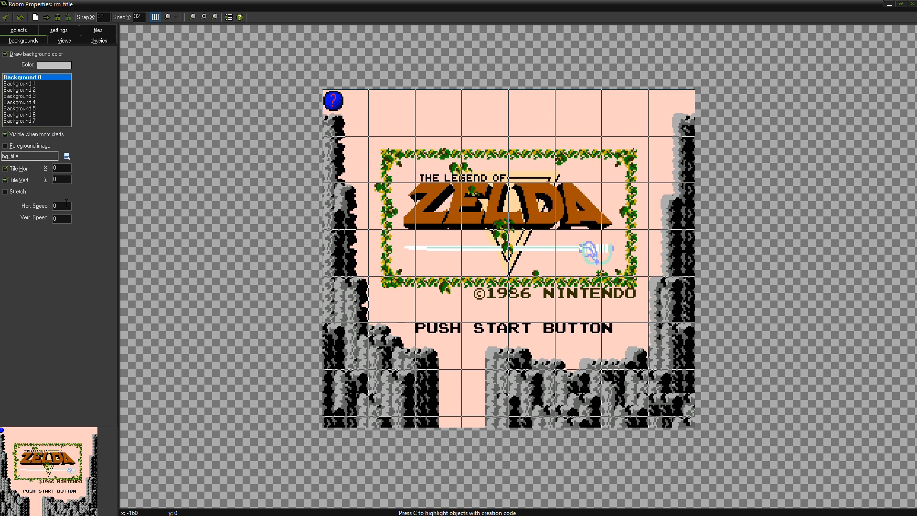
click(66, 155)
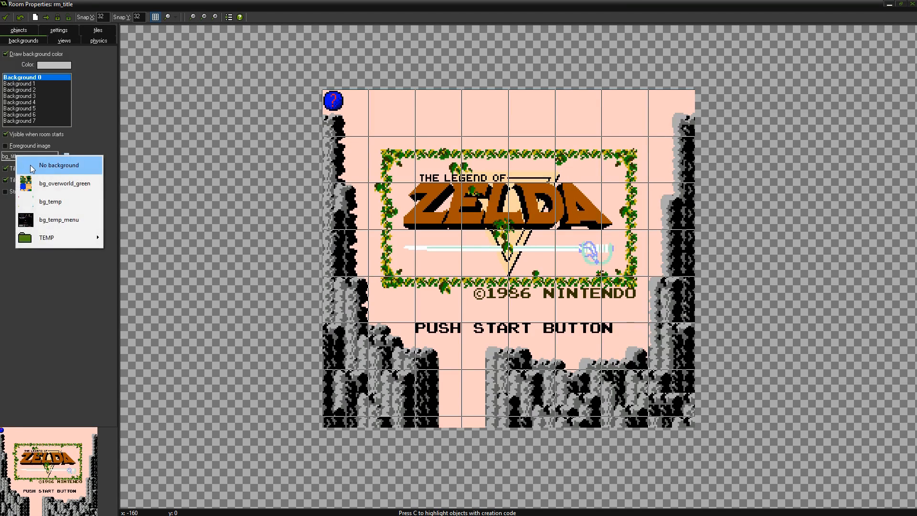
click(59, 166)
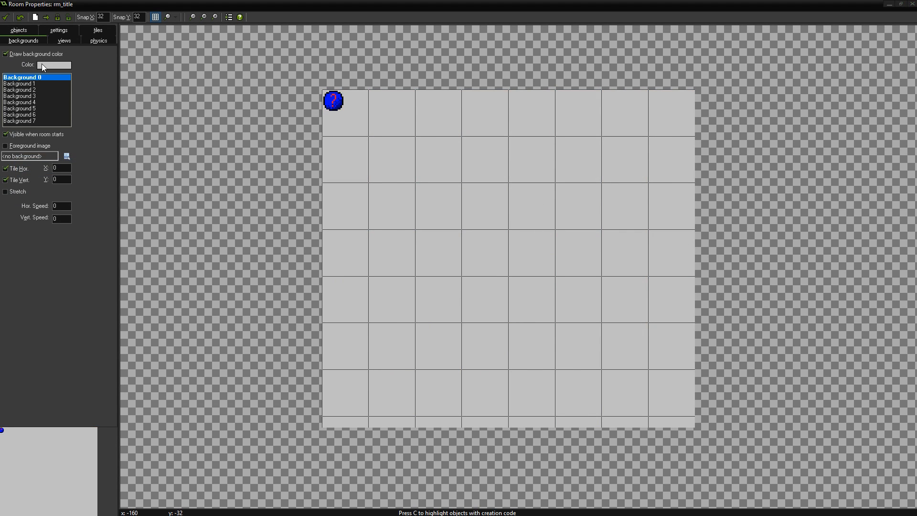
Make rm_title's background colour black with a 16-pixel grid snap.
click(54, 65)
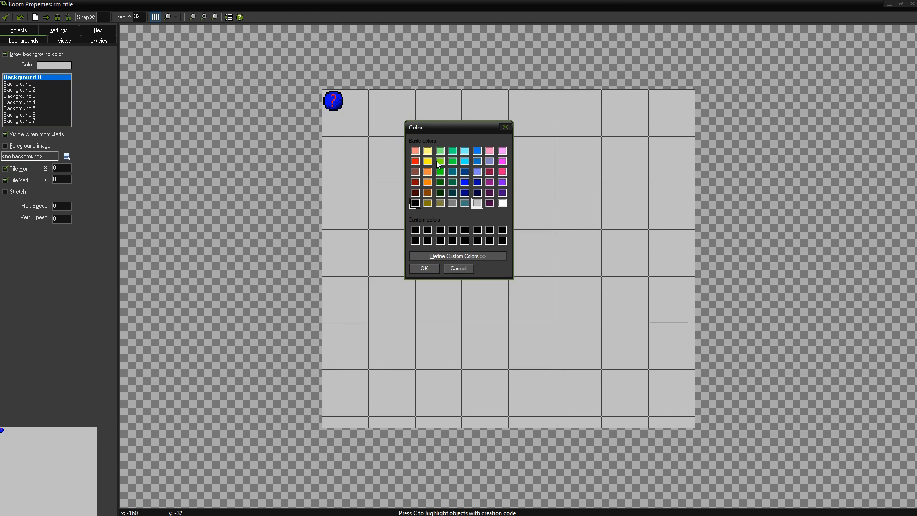
click(423, 267)
text(16)
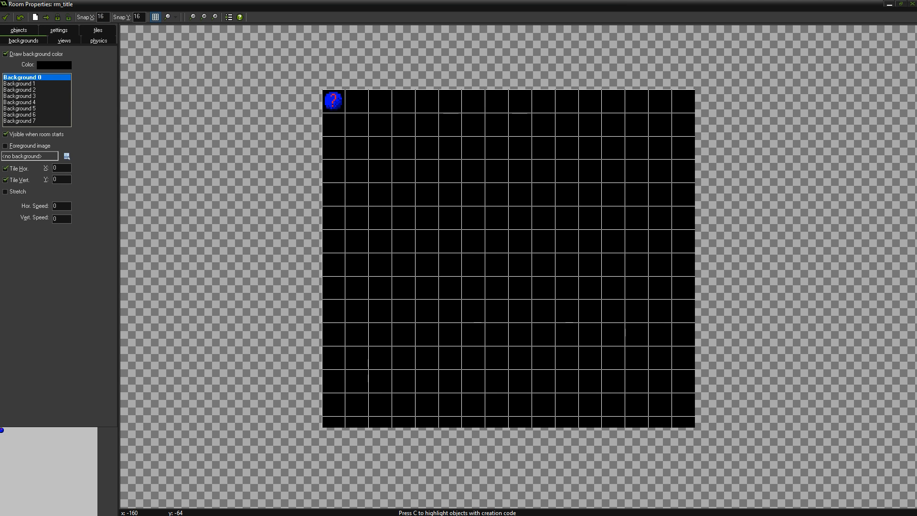
click(19, 40)
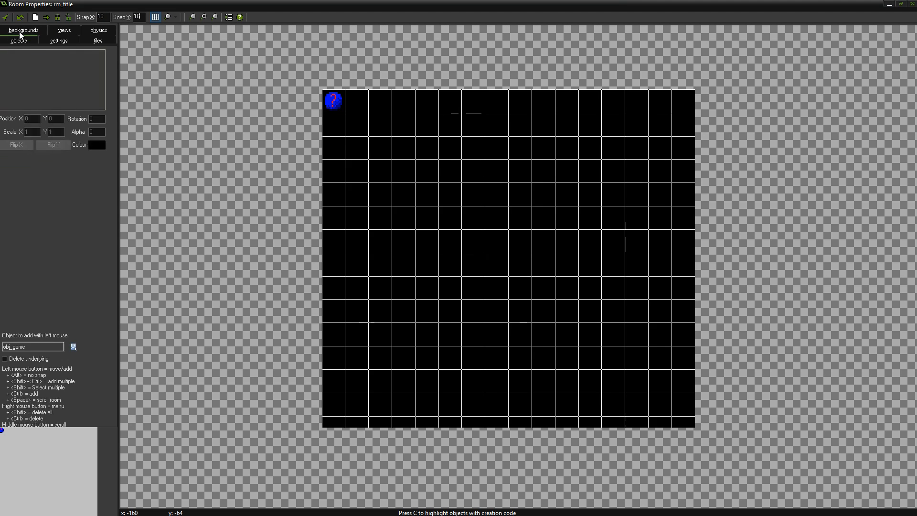
Place an obj_title instance at the top-left corner of rm_title.
click(72, 345)
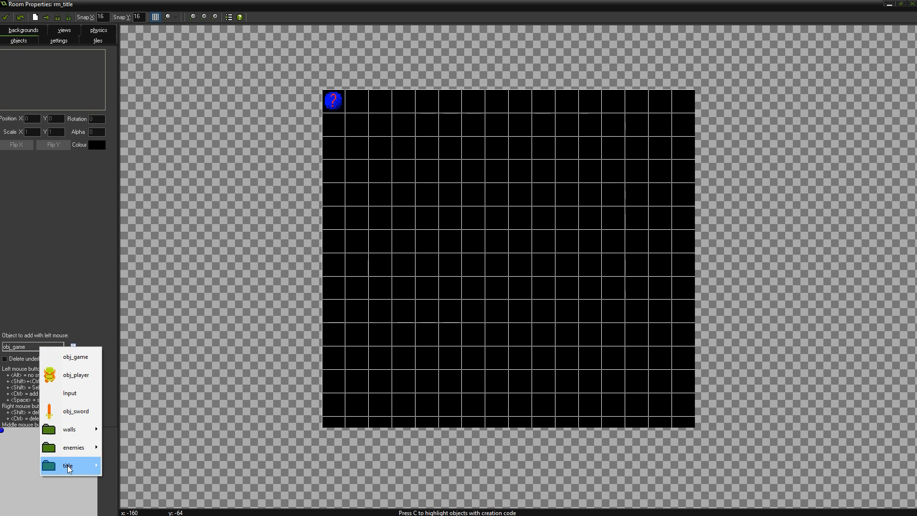
click(67, 466)
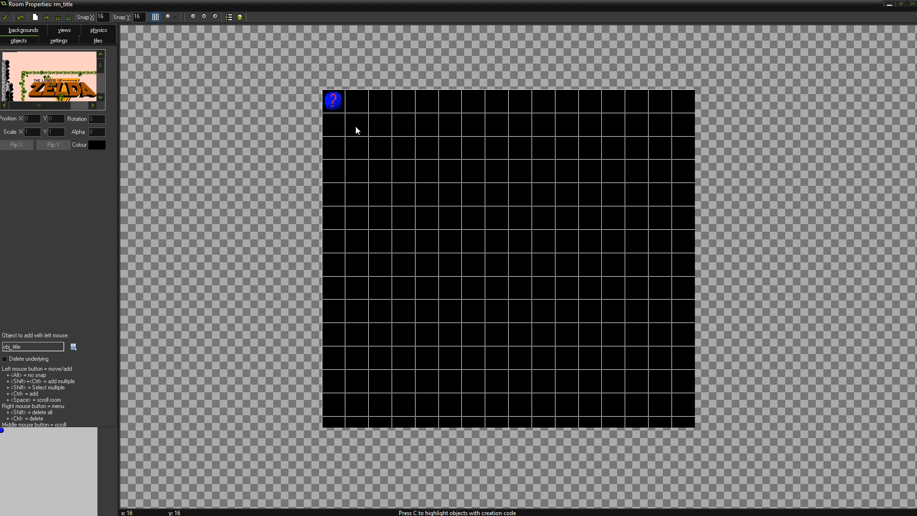
click(333, 100)
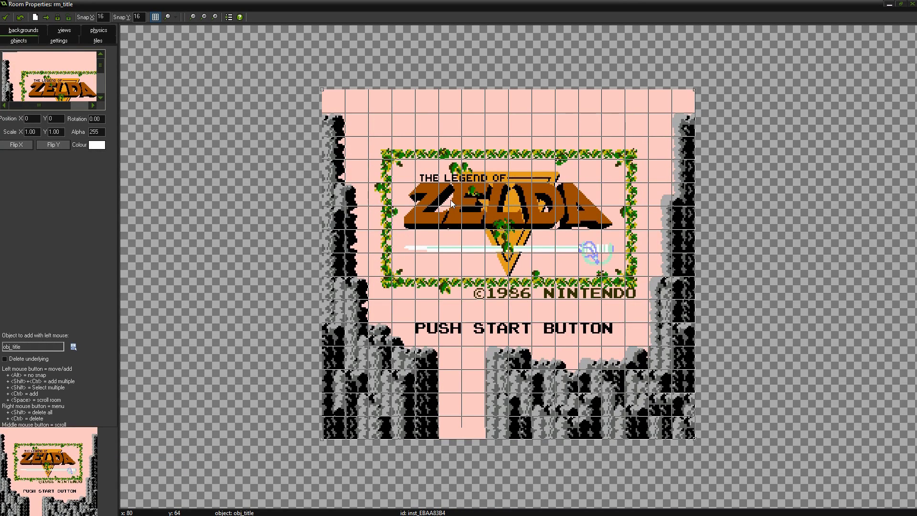
mouse_move(539, 204)
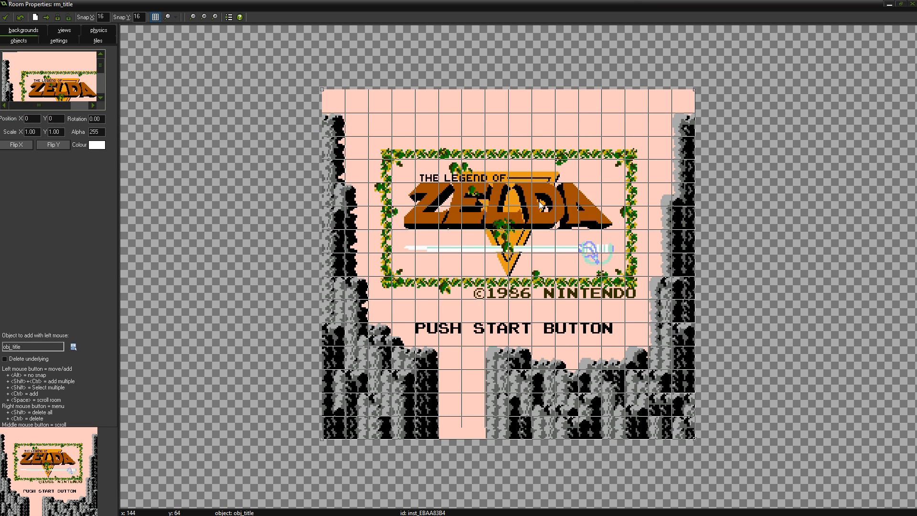
mouse_move(493, 212)
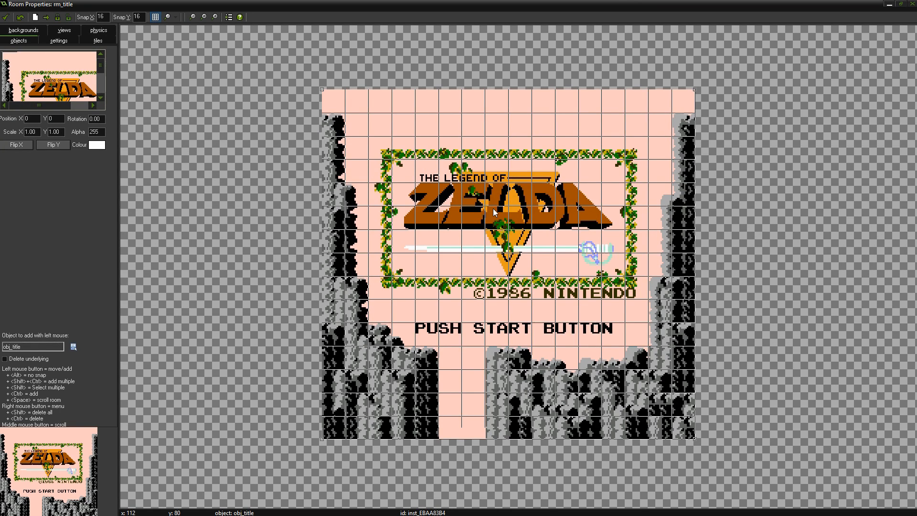
Pick obj_waterfall from the object menu as the next object to place.
click(74, 347)
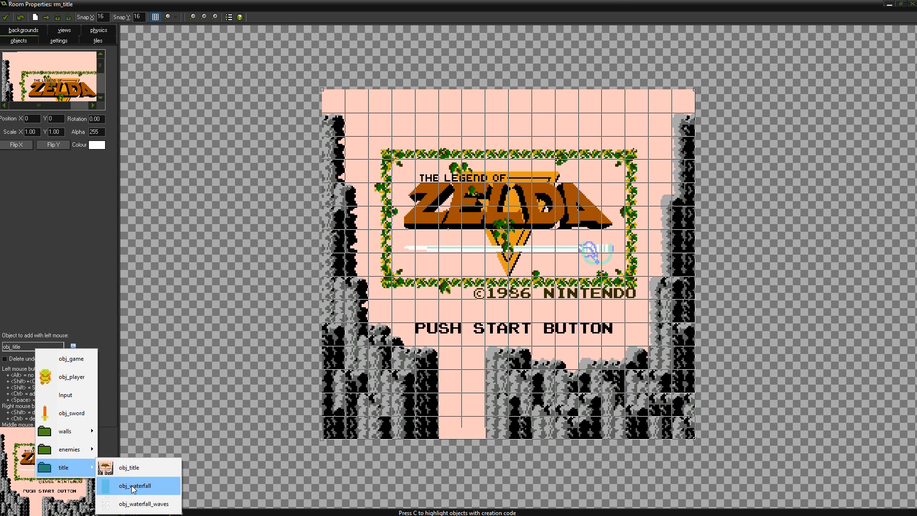
click(135, 487)
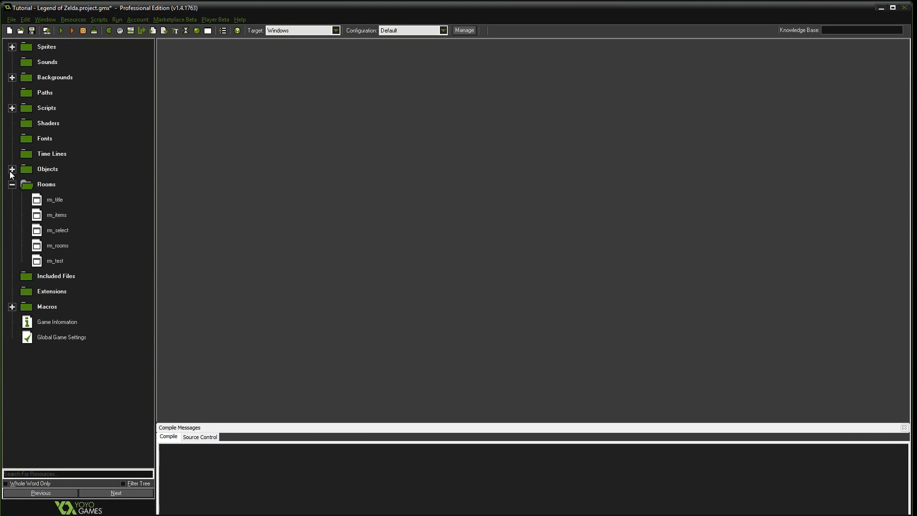
Review obj_title's properties in the Objects > title folder and close them unchanged.
click(12, 171)
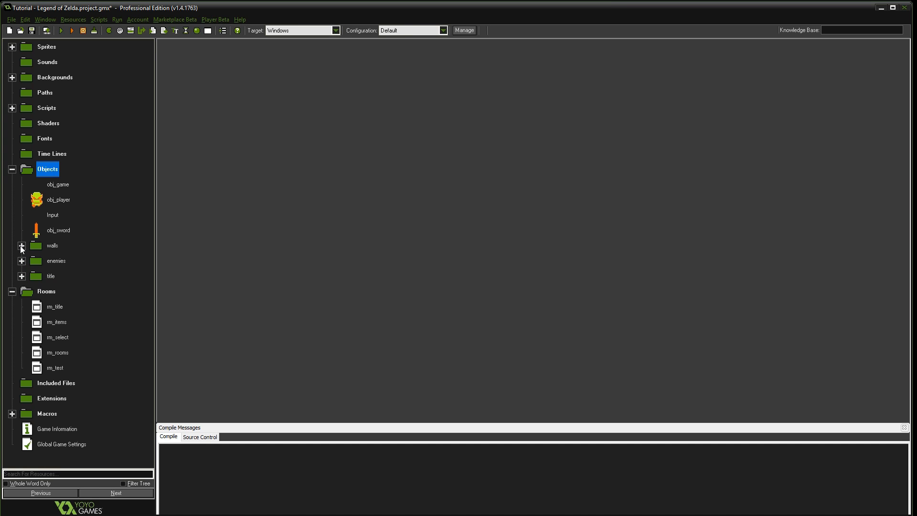
mouse_move(21, 264)
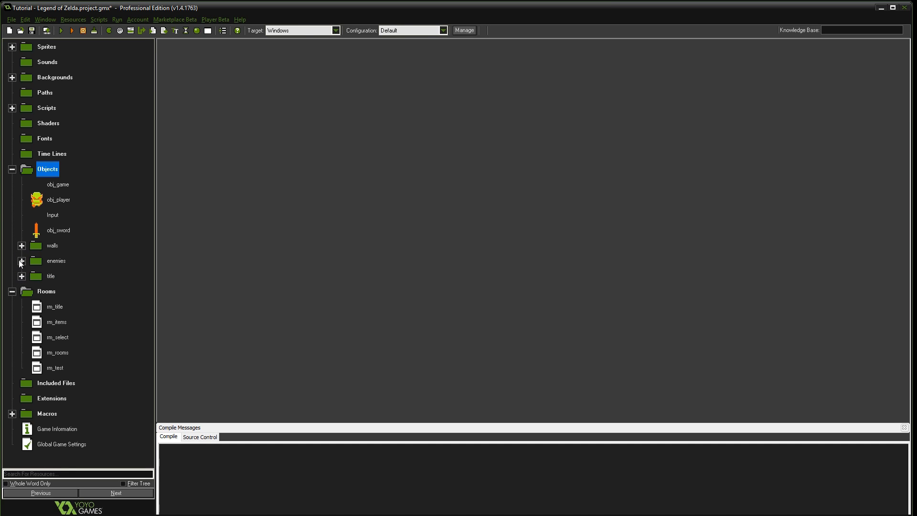
click(21, 276)
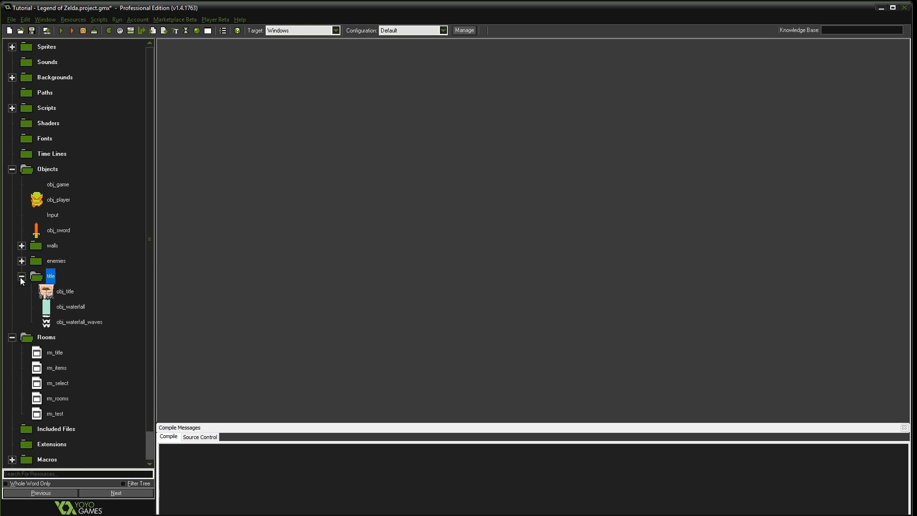
click(65, 291)
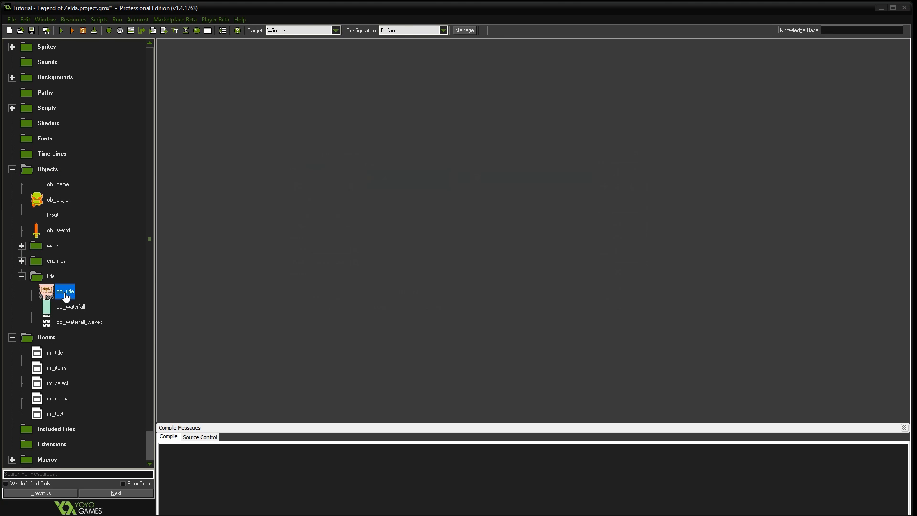
double_click(65, 291)
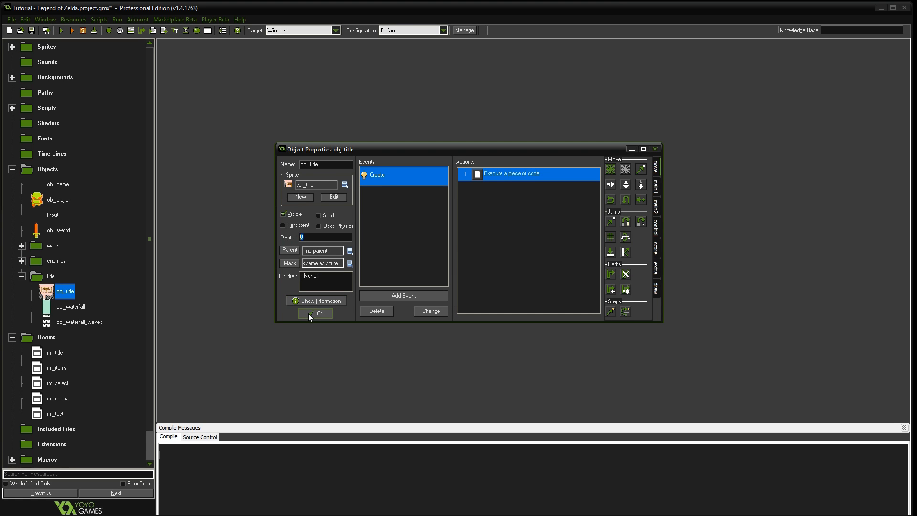
mouse_move(309, 313)
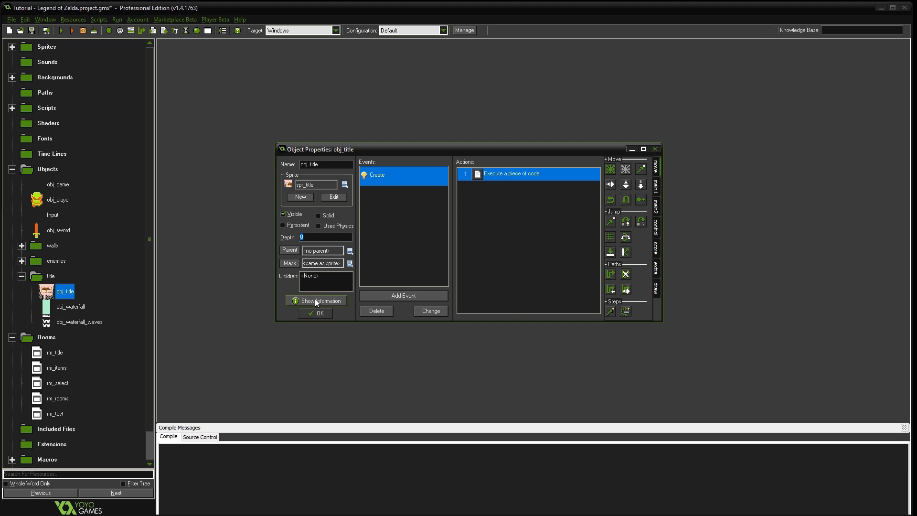
mouse_move(317, 313)
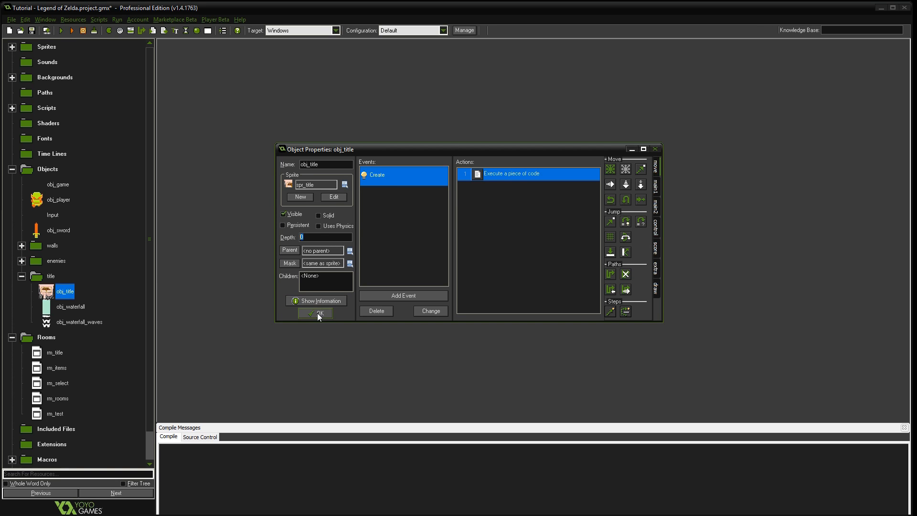
click(314, 314)
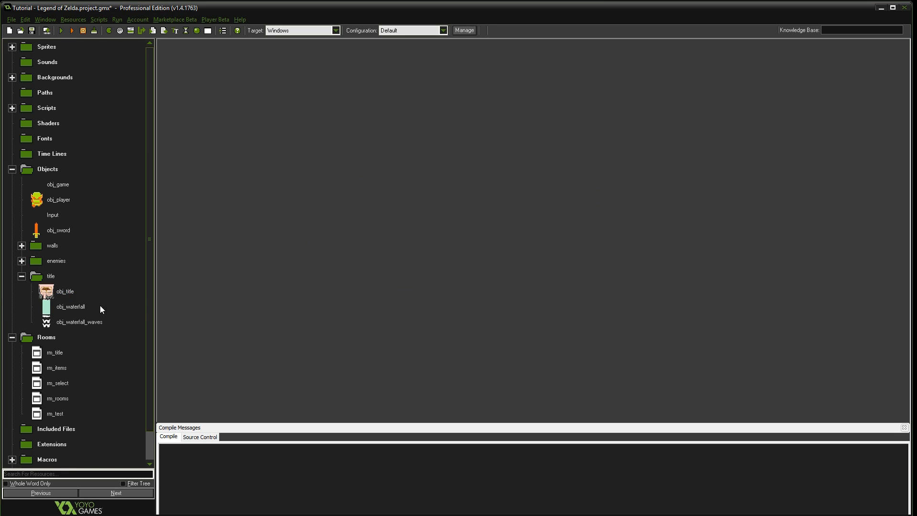
Give obj_waterfall a depth of -10, then collapse the Objects group.
double_click(70, 307)
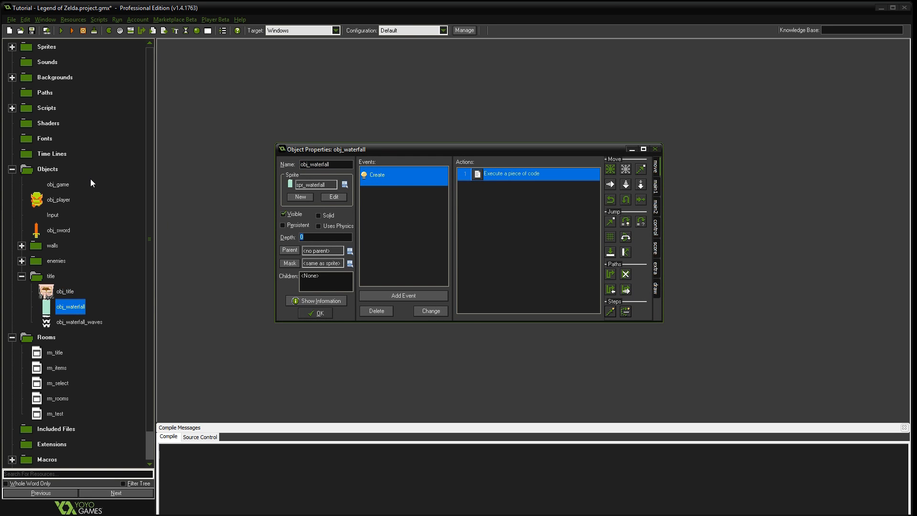
text(-10)
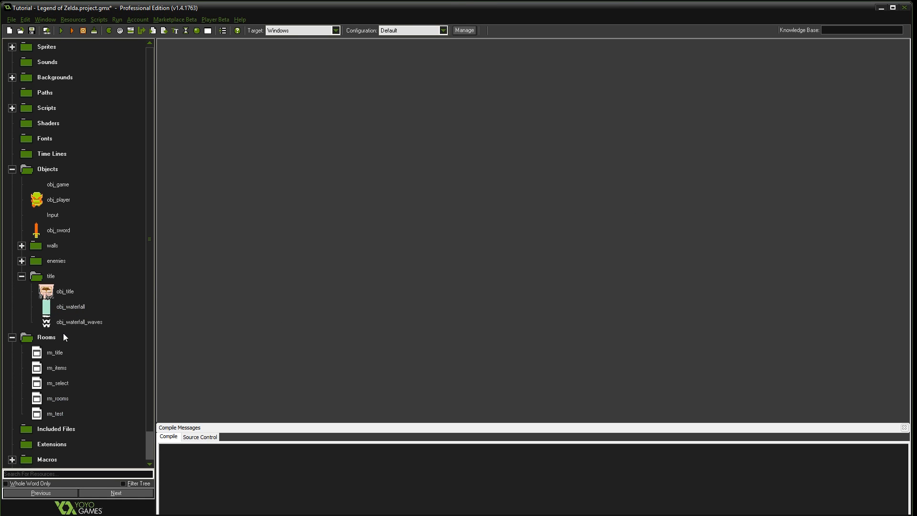
double_click(80, 322)
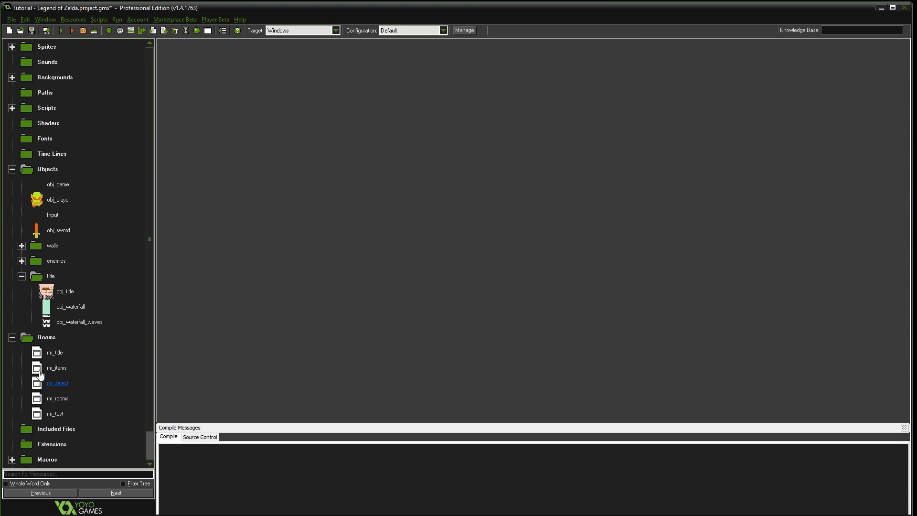
click(12, 169)
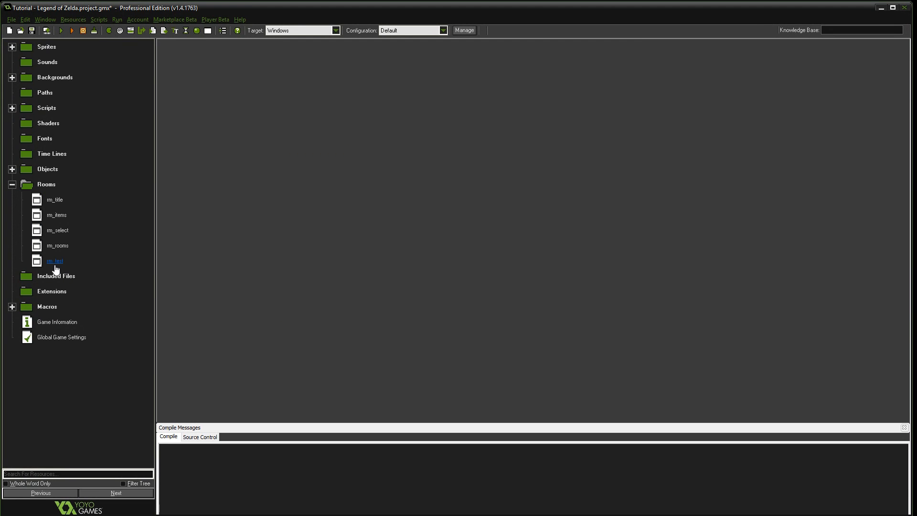
Place obj_waterfall in the rock gap below PUSH START BUTTON in rm_title.
double_click(54, 198)
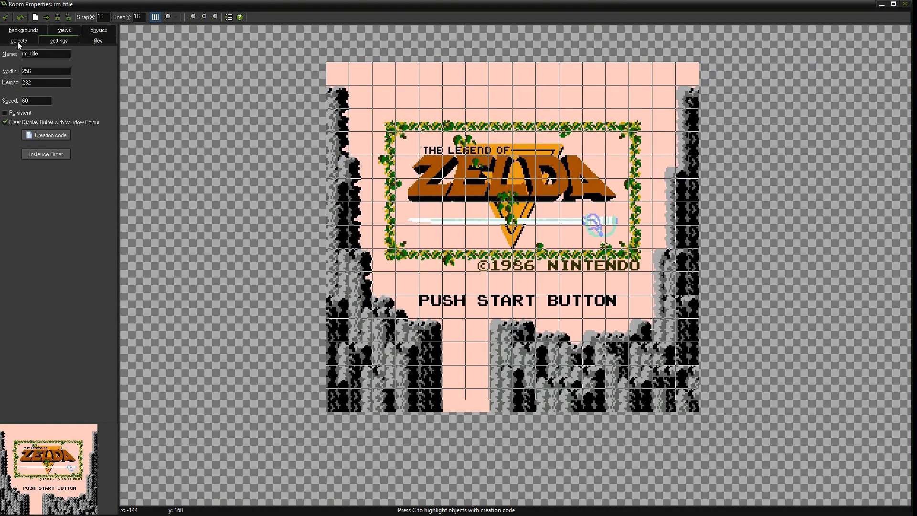
click(19, 40)
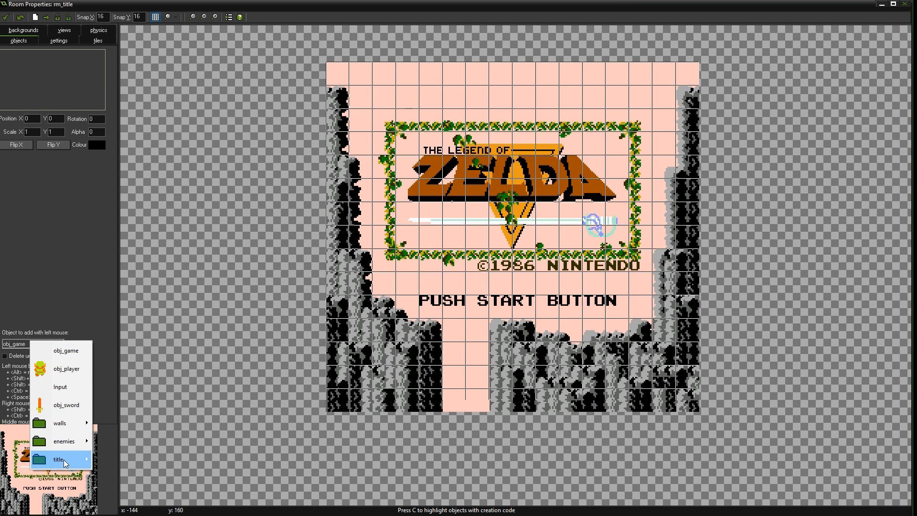
click(57, 459)
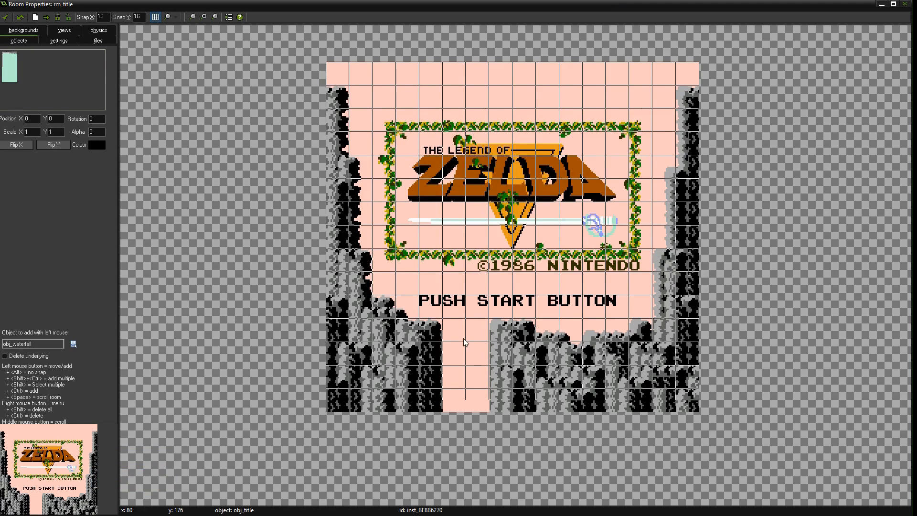
click(463, 342)
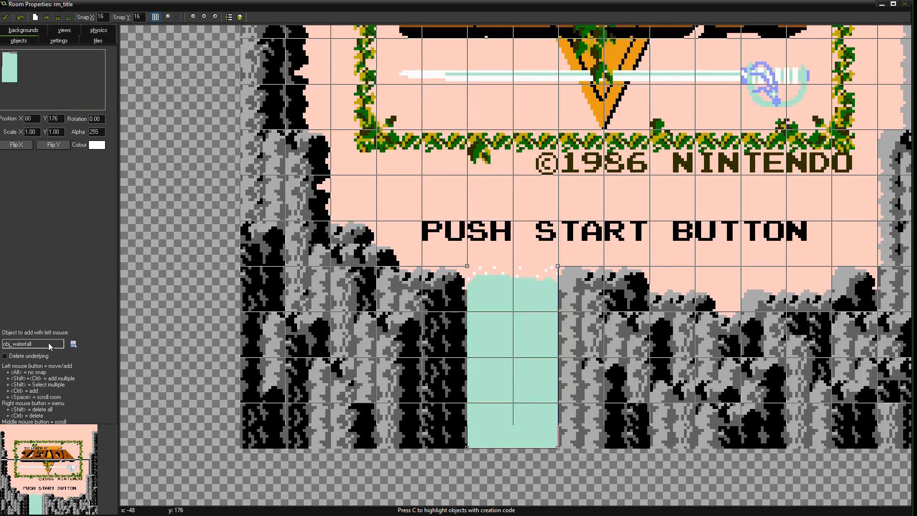
Pick obj_waterfall_waves from the object menu as the next object to place.
click(73, 343)
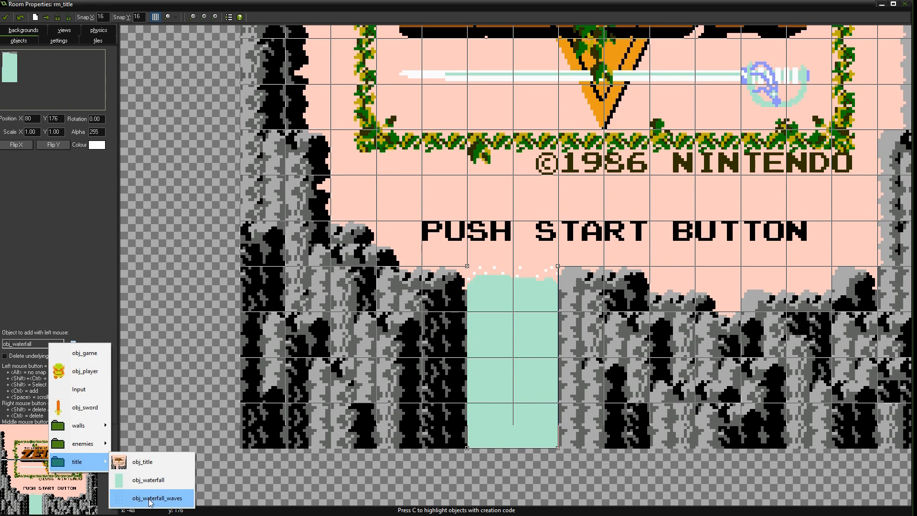
click(157, 498)
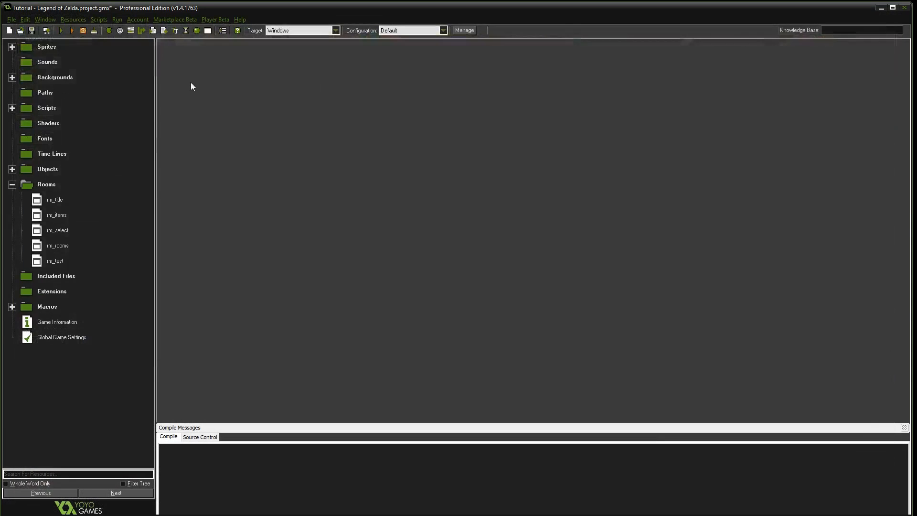
Run the game to see the Zelda title screen with its waterfall, then end the test.
click(66, 31)
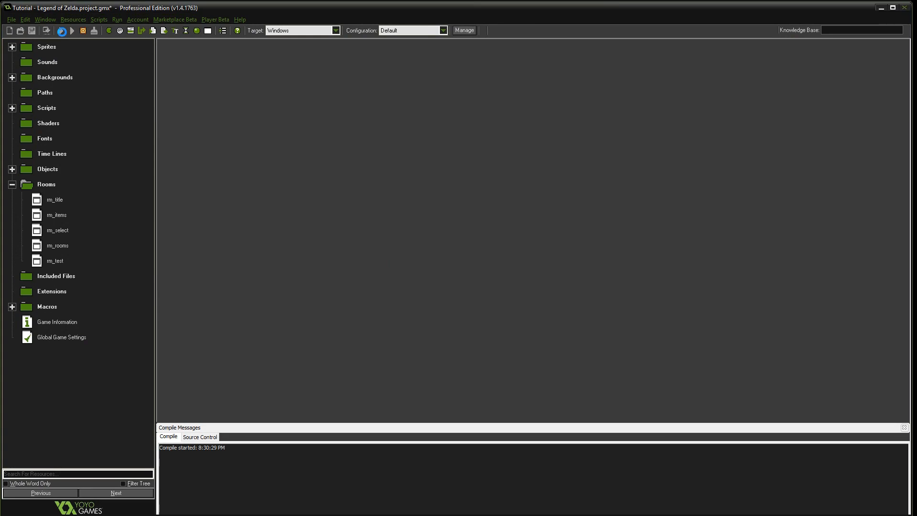
click(72, 30)
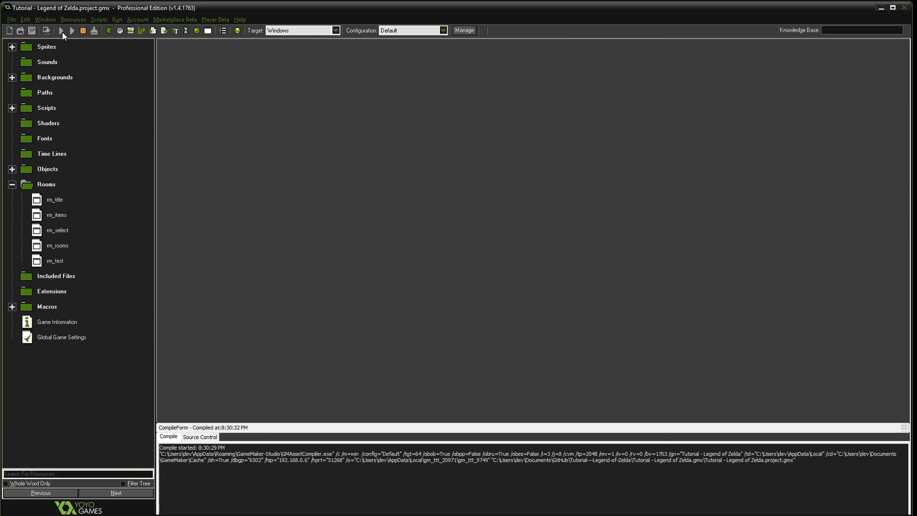
click(61, 31)
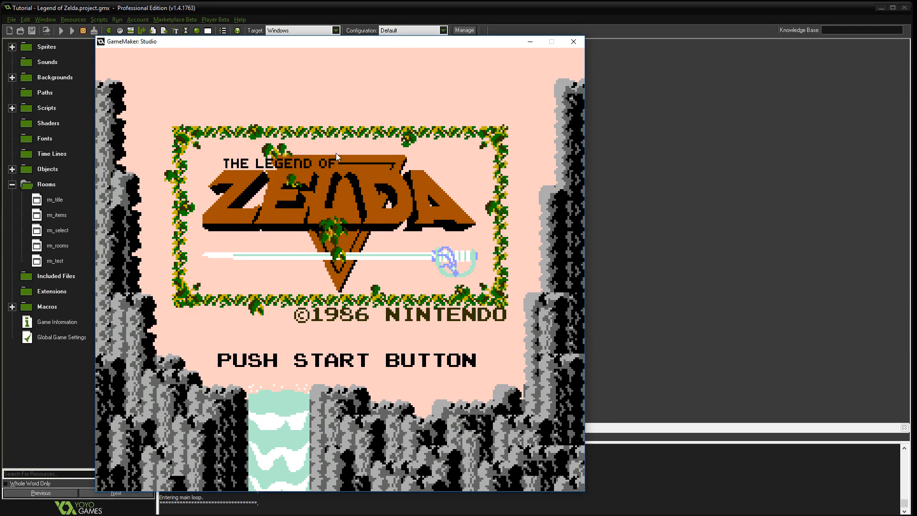
mouse_move(338, 260)
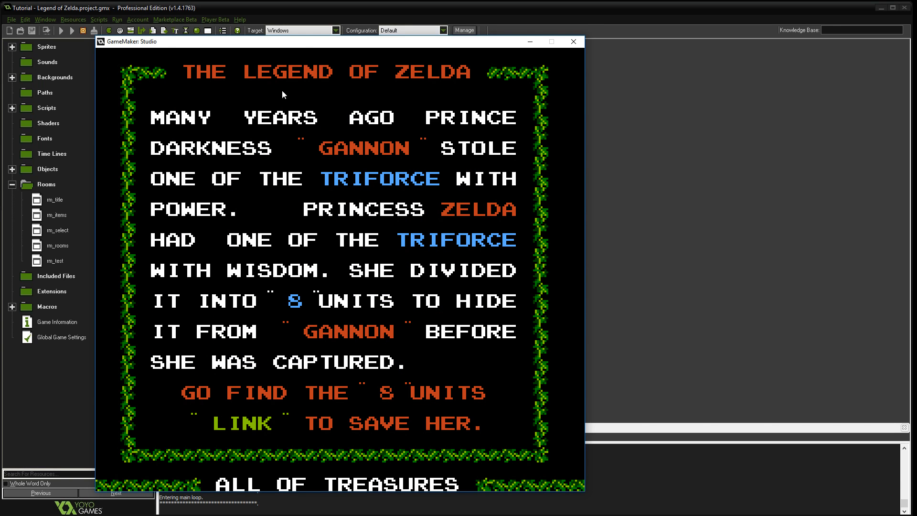
mouse_move(452, 264)
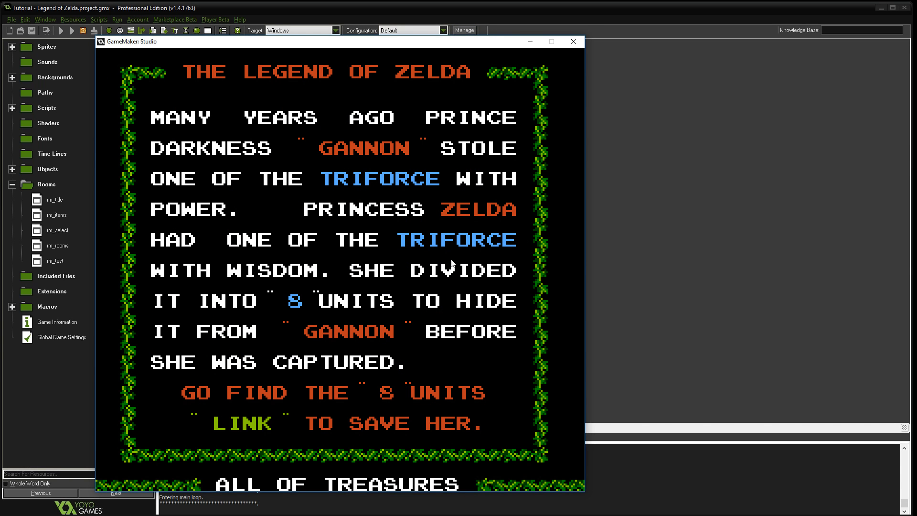
mouse_move(435, 256)
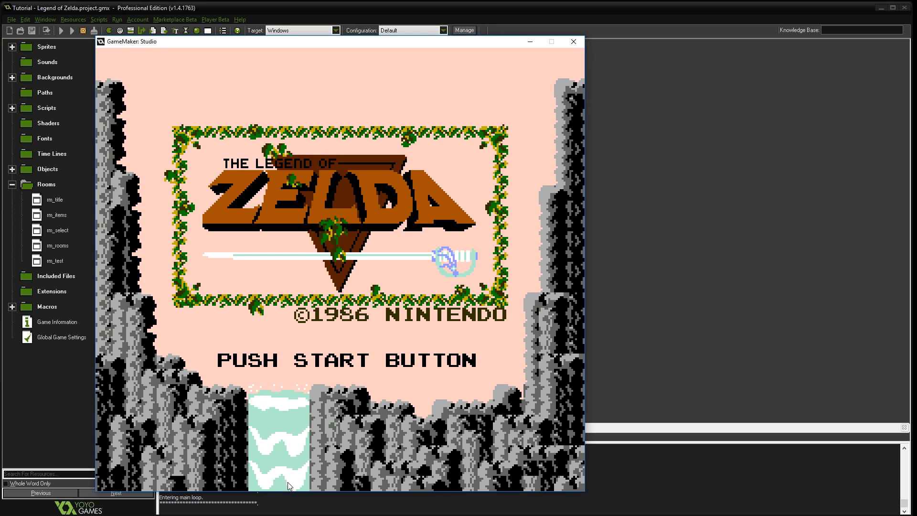
click(572, 41)
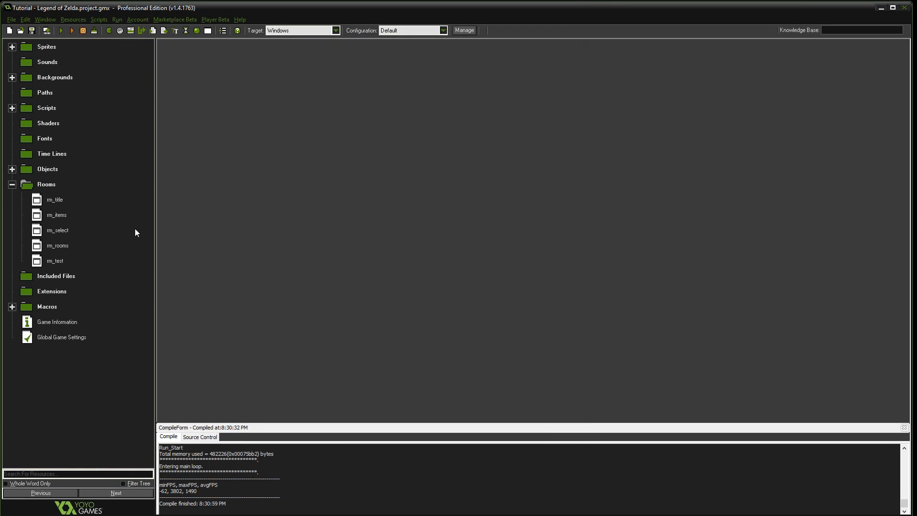
Change st_game_title's timer threshold from 5 * room_speed to 700.
click(46, 108)
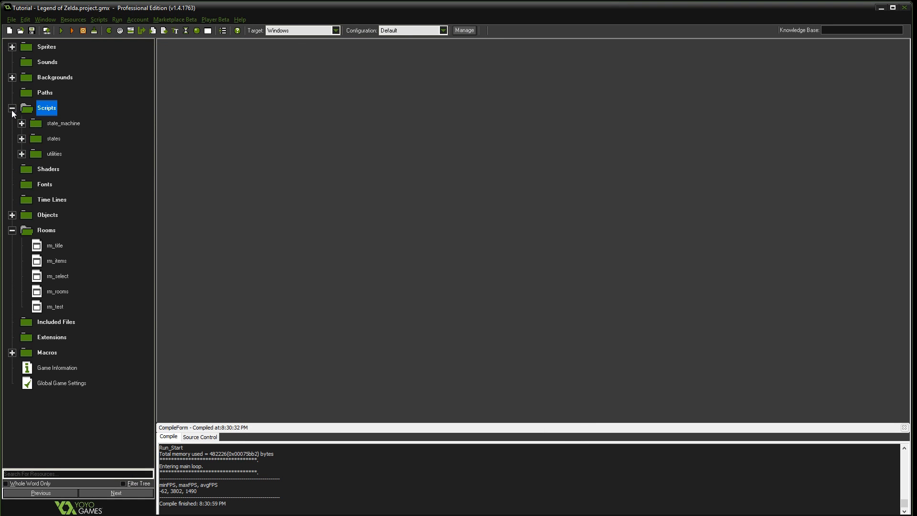
click(22, 138)
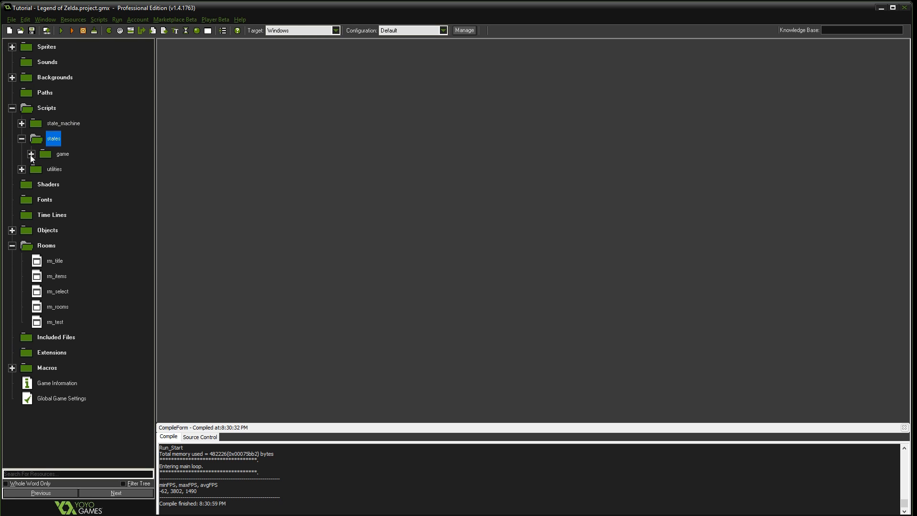
click(31, 154)
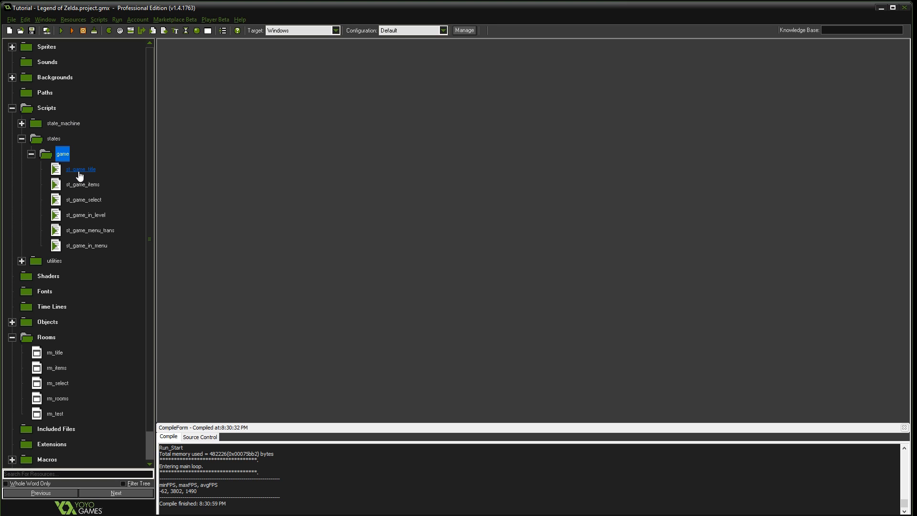
double_click(81, 169)
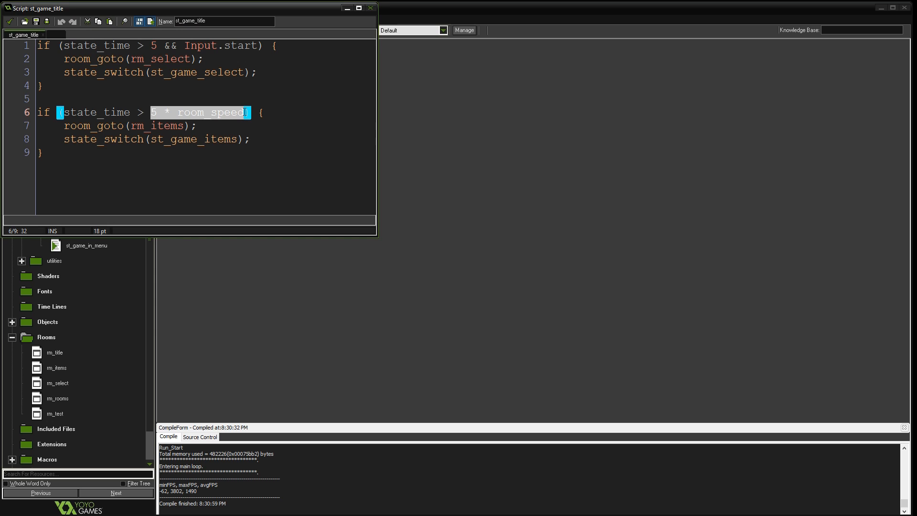
text(700)
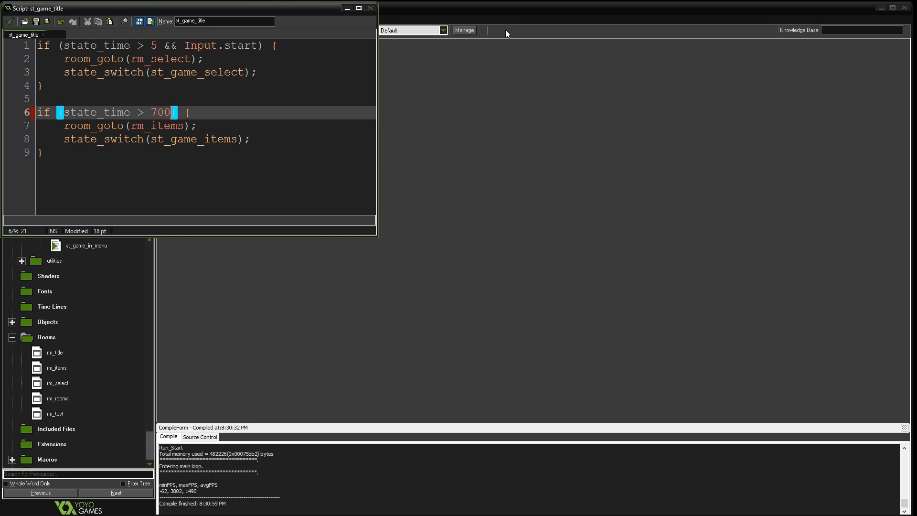
click(371, 8)
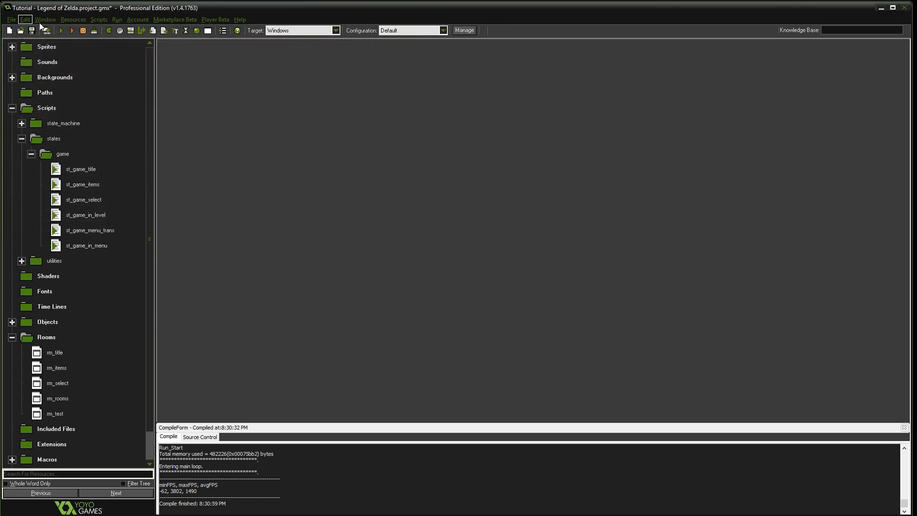
scroll(down, 3)
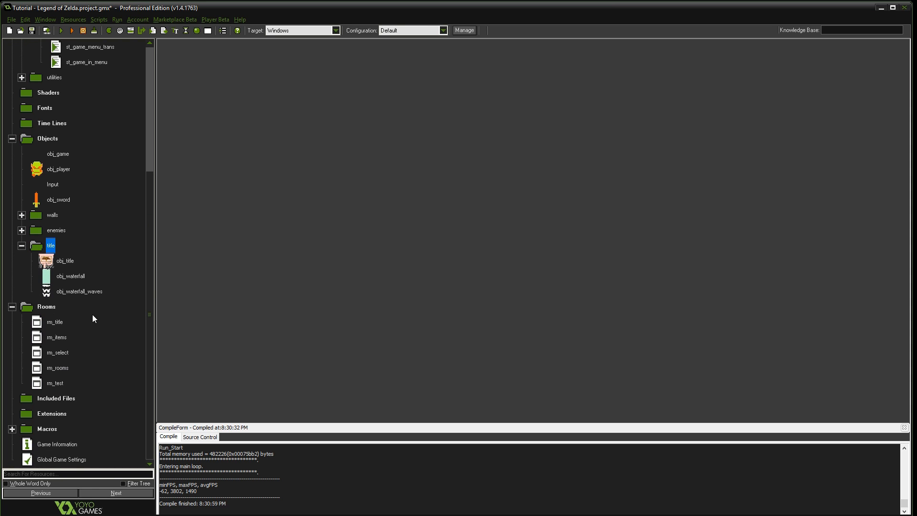
Set image_speed to .05 in obj_title's Create code.
double_click(64, 260)
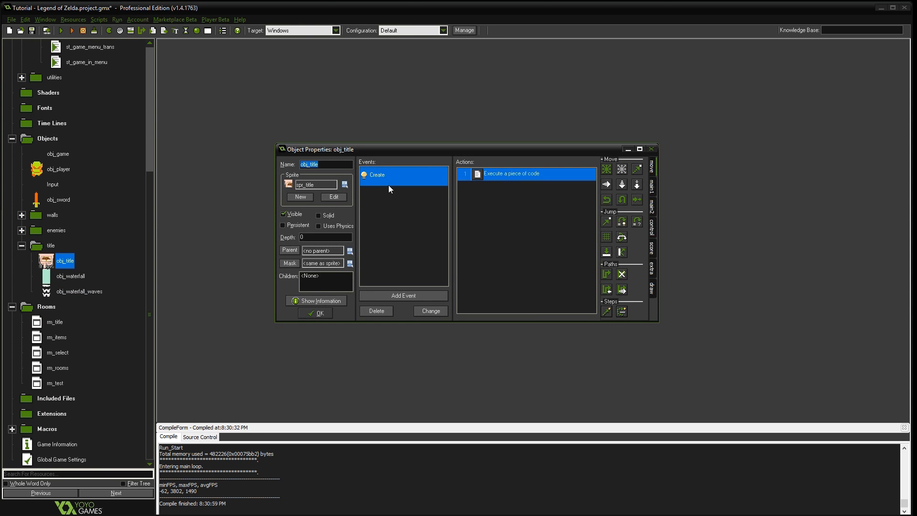
double_click(525, 174)
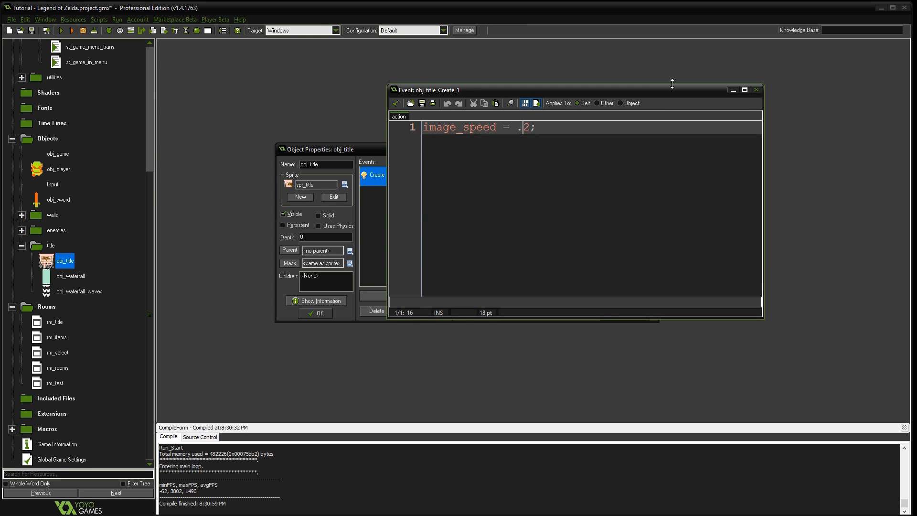
key(Backspace)
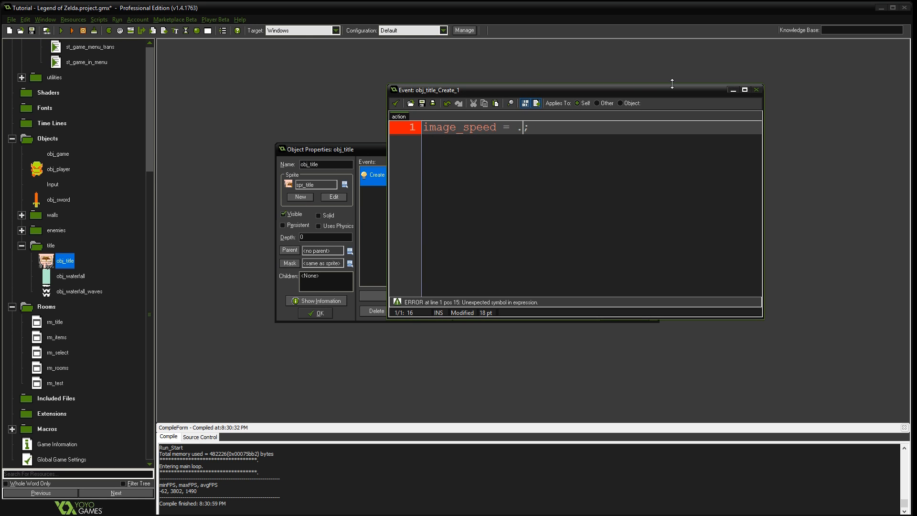
text(05)
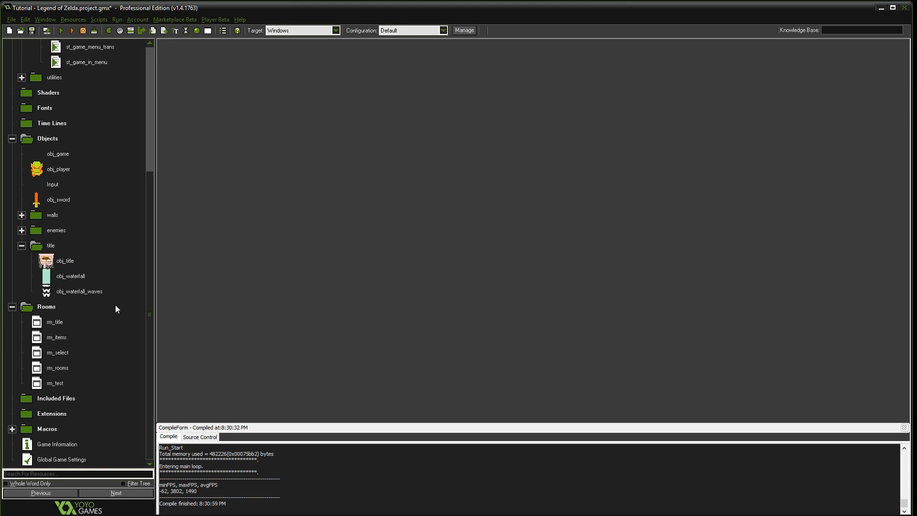
Set image_speed to .75 in obj_waterfall_waves' Create code.
double_click(79, 292)
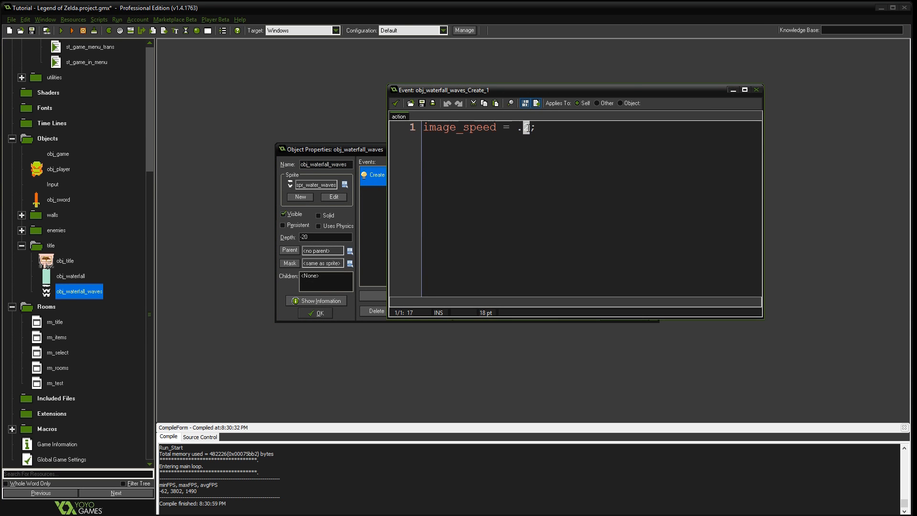
text(7)
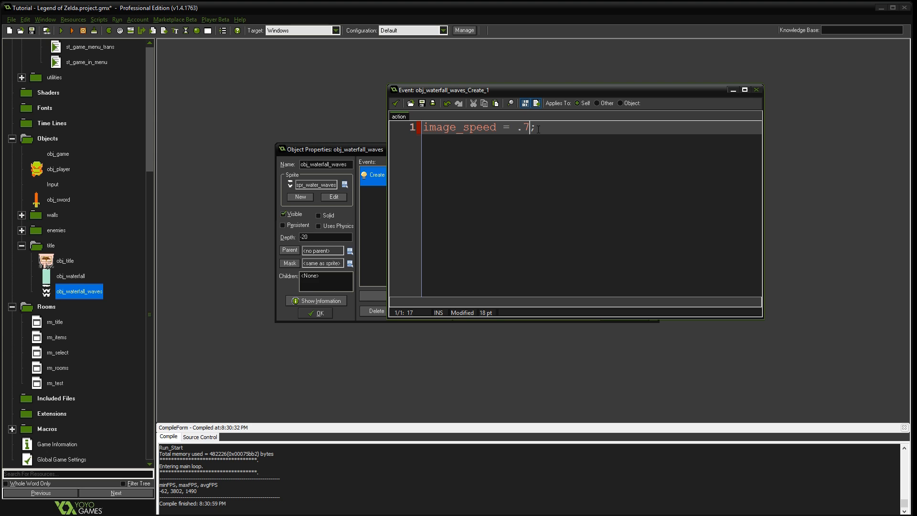
text(5)
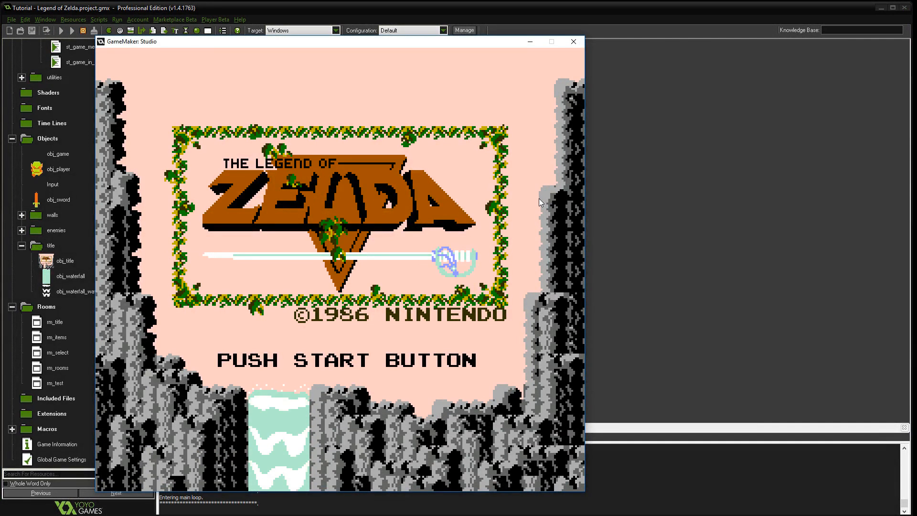
mouse_move(293, 423)
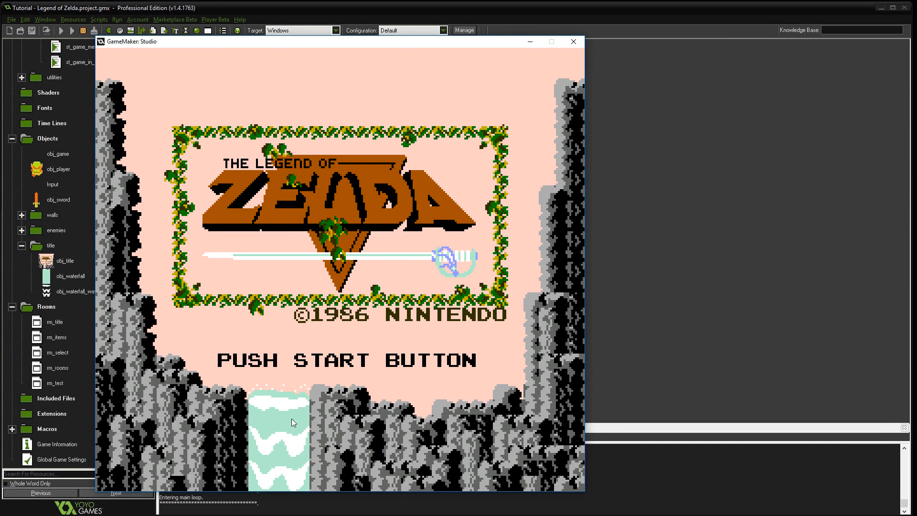
mouse_move(300, 457)
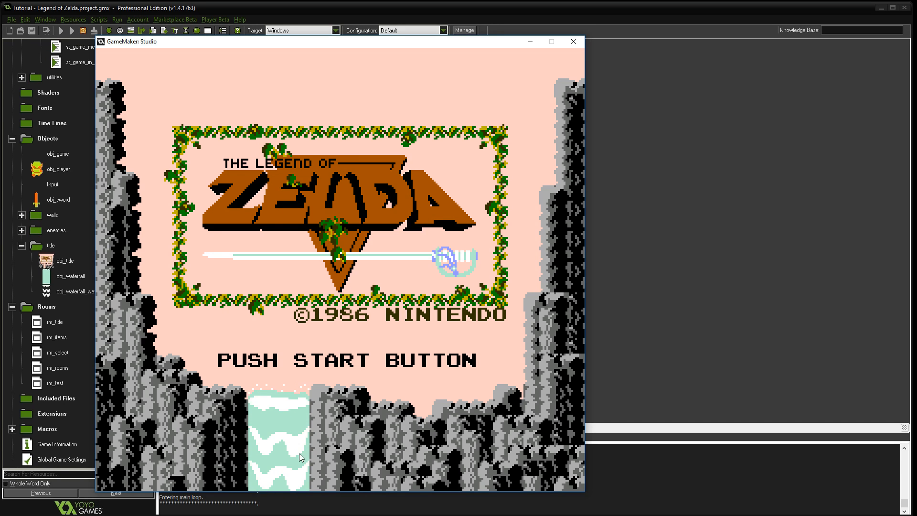
mouse_move(369, 188)
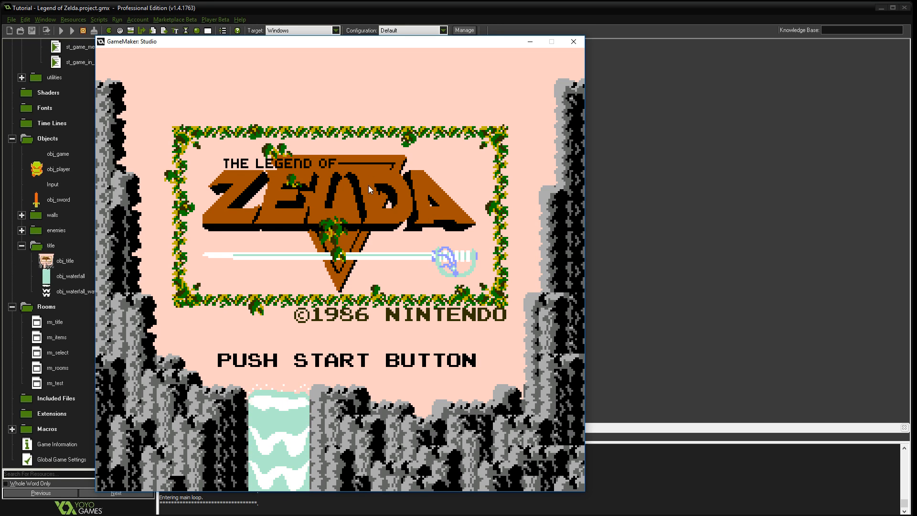
mouse_move(342, 225)
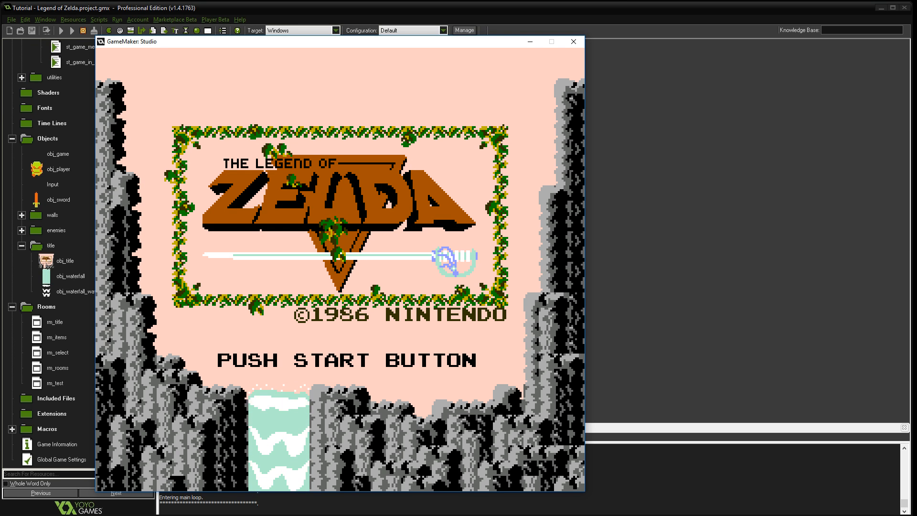
Watch the title screen test with the new animation speeds, then close the game window.
click(573, 41)
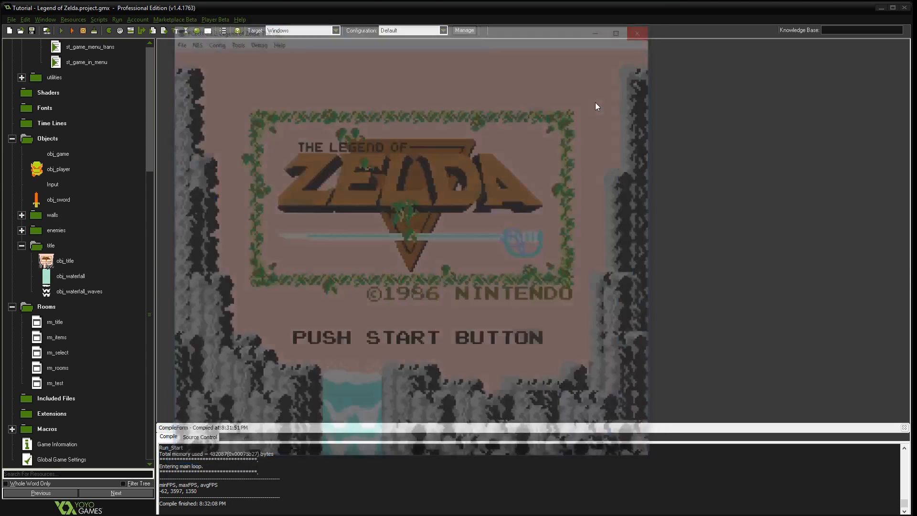
click(636, 32)
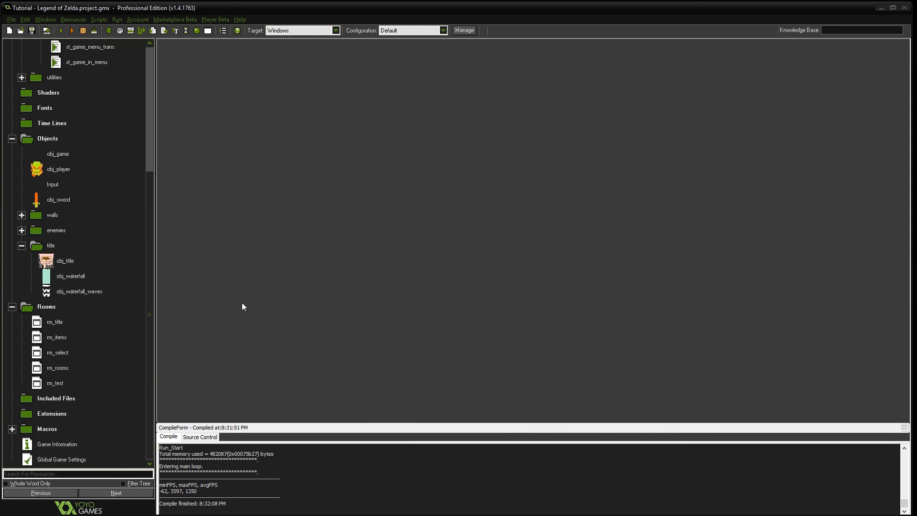
mouse_move(99, 388)
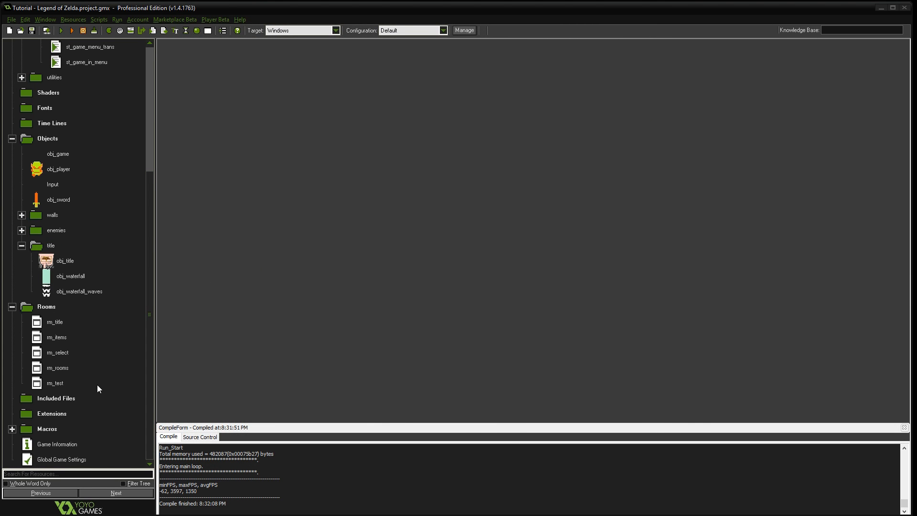
Raise obj_title's image_speed from .05 to .1 in its Create code.
double_click(80, 292)
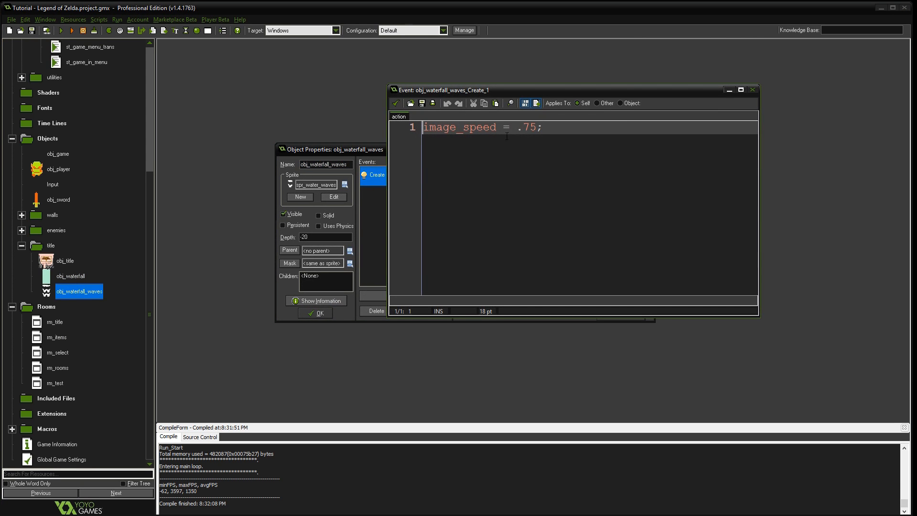
text(1)
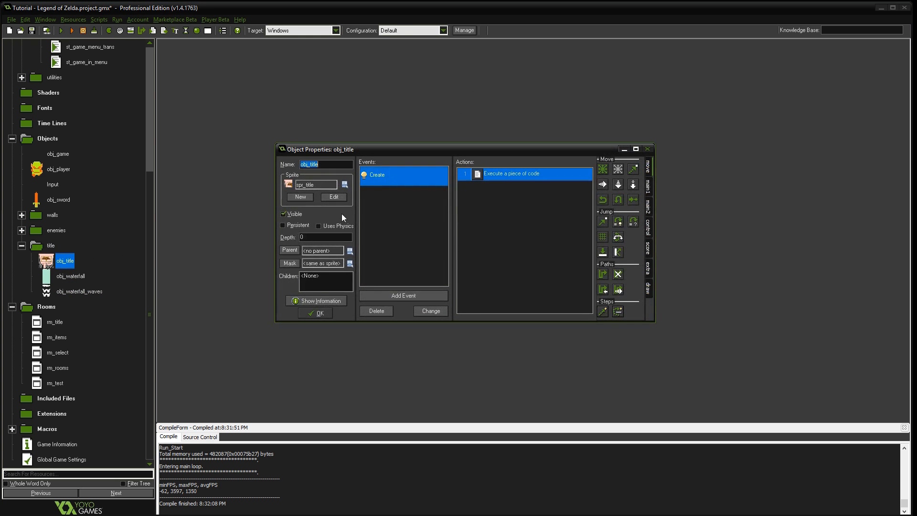
double_click(524, 173)
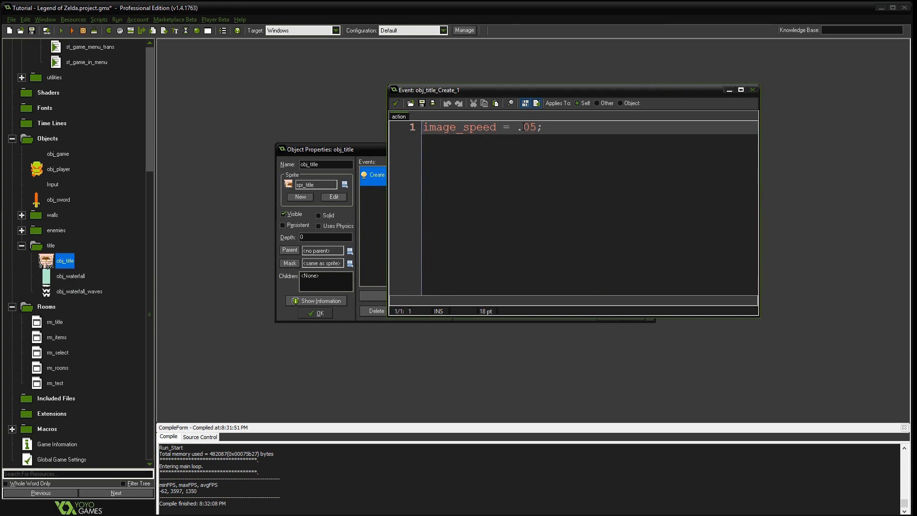
text(1)
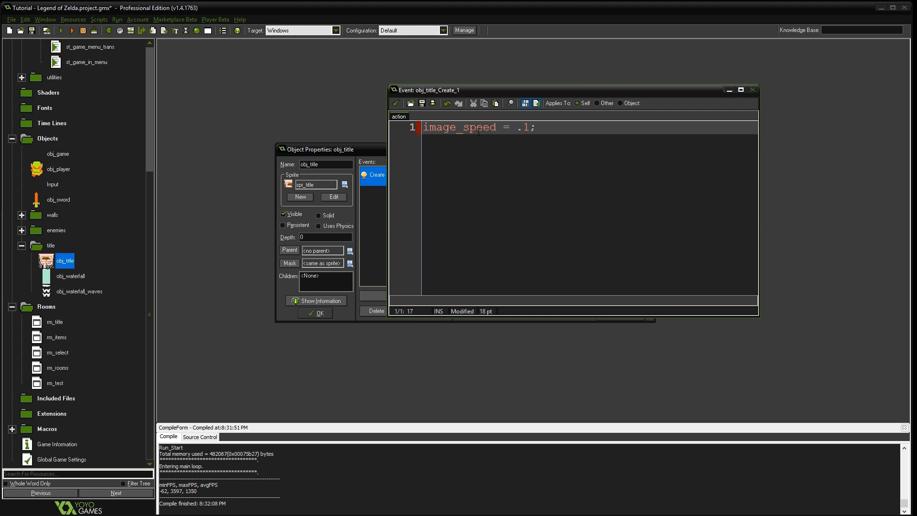
Close the object windows and run the game for another test.
double_click(80, 291)
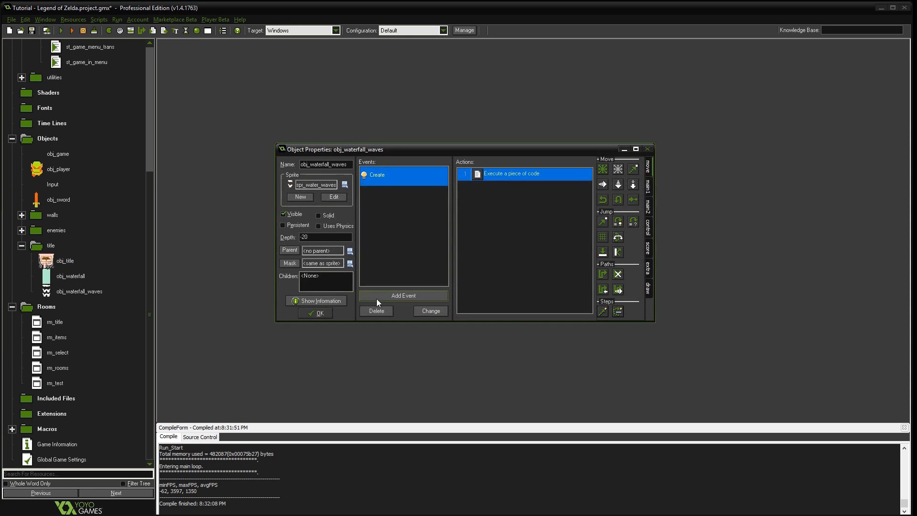
click(314, 313)
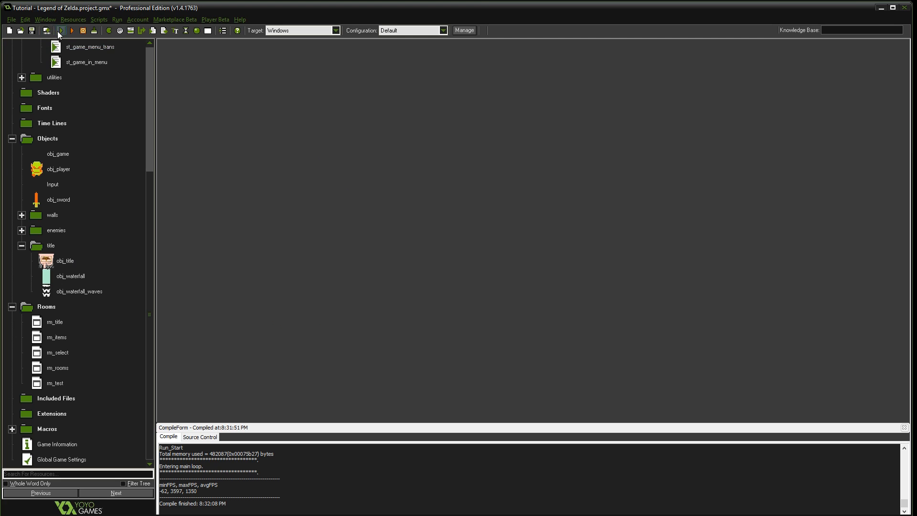
click(72, 30)
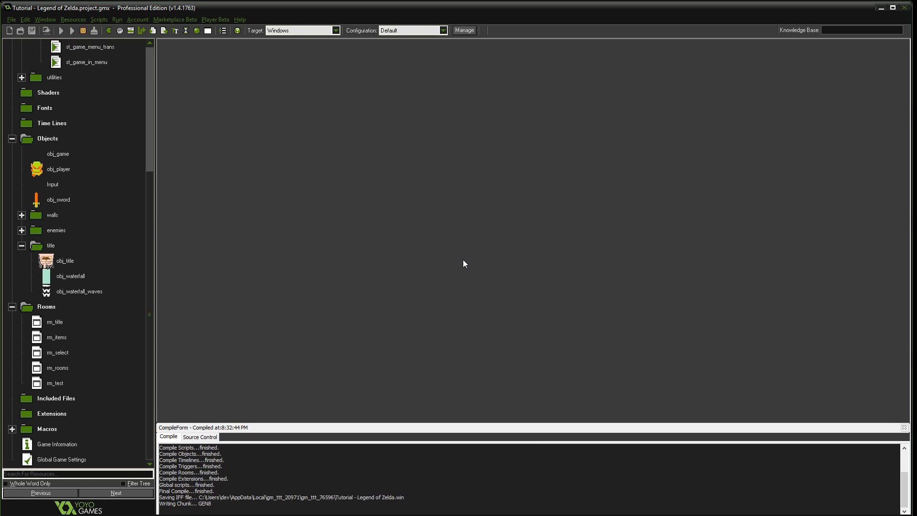
Watch the title screen with the faster animation, then stop the test run.
click(62, 31)
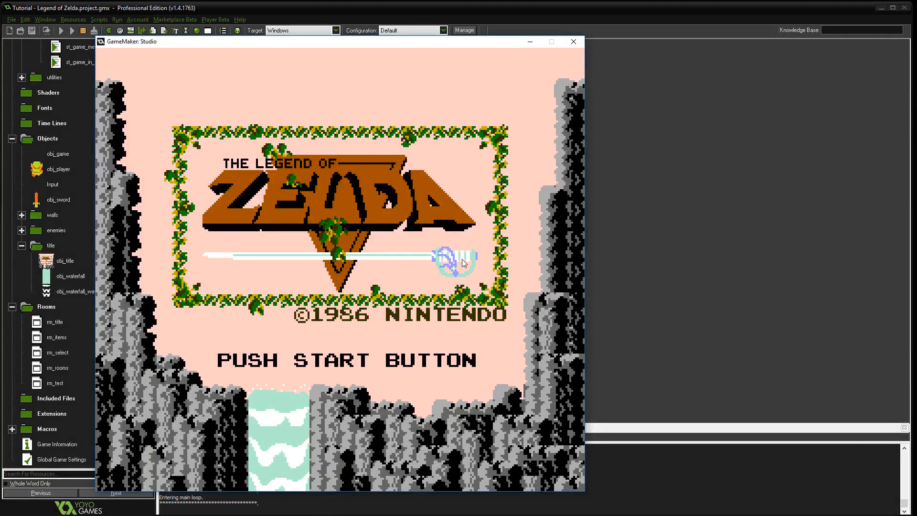
mouse_move(375, 349)
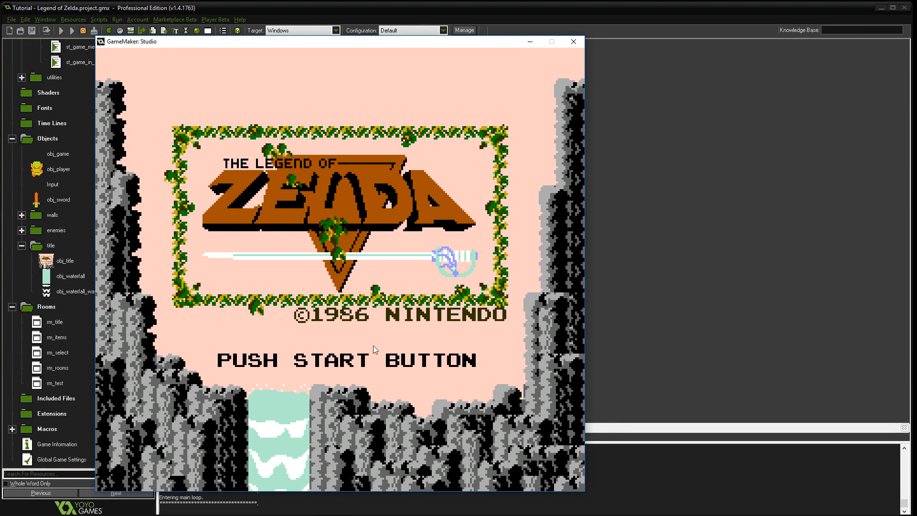
mouse_move(309, 369)
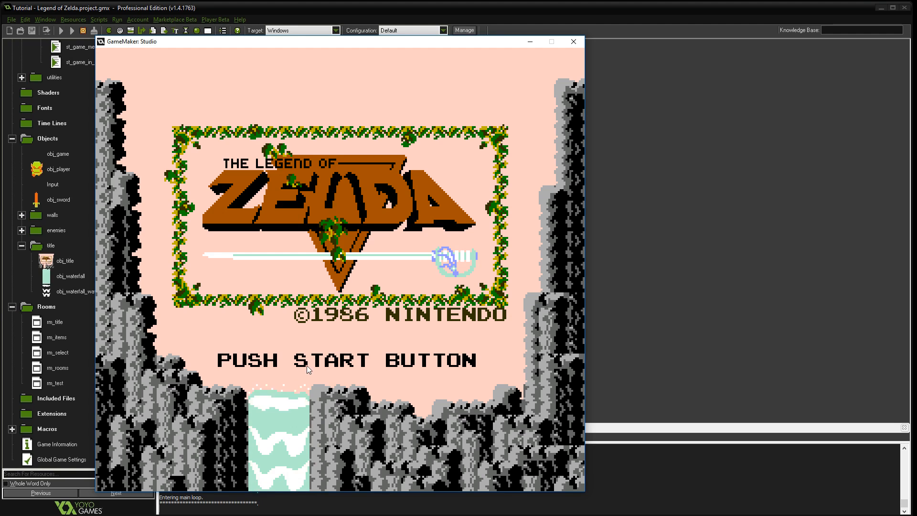
mouse_move(346, 255)
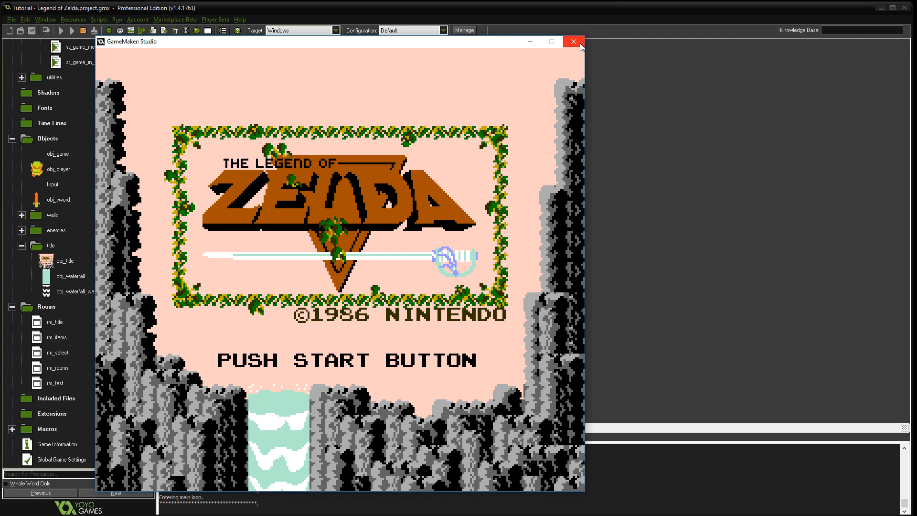
click(573, 41)
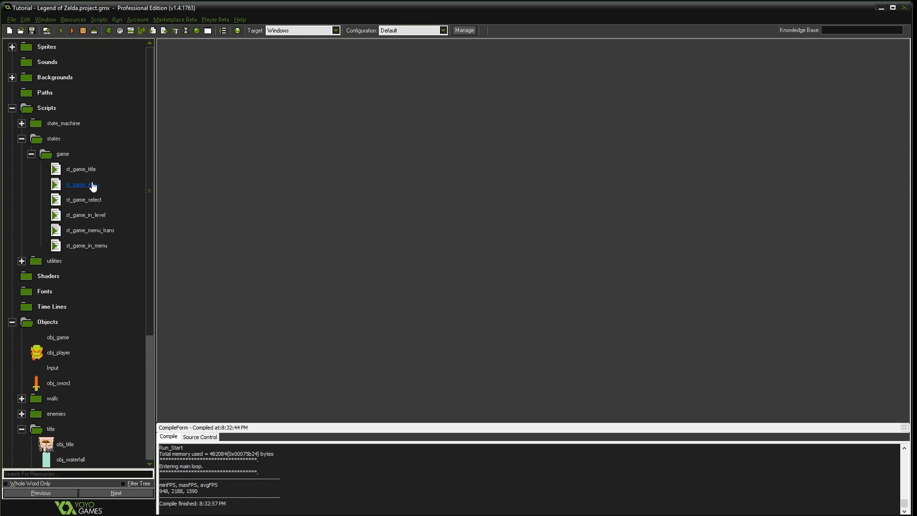
Add a fade block to st_game_title calling draw_set_alpha(draw_get_alpha() - .05).
double_click(80, 169)
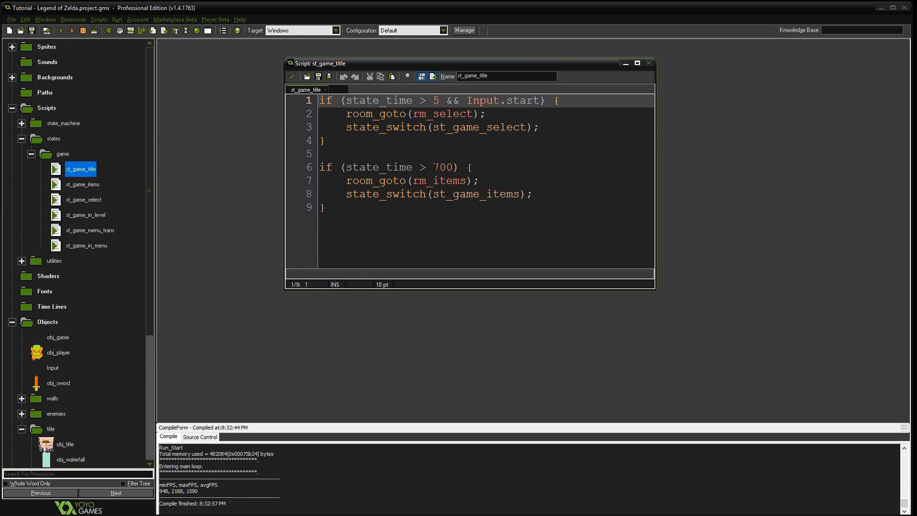
double_click(445, 168)
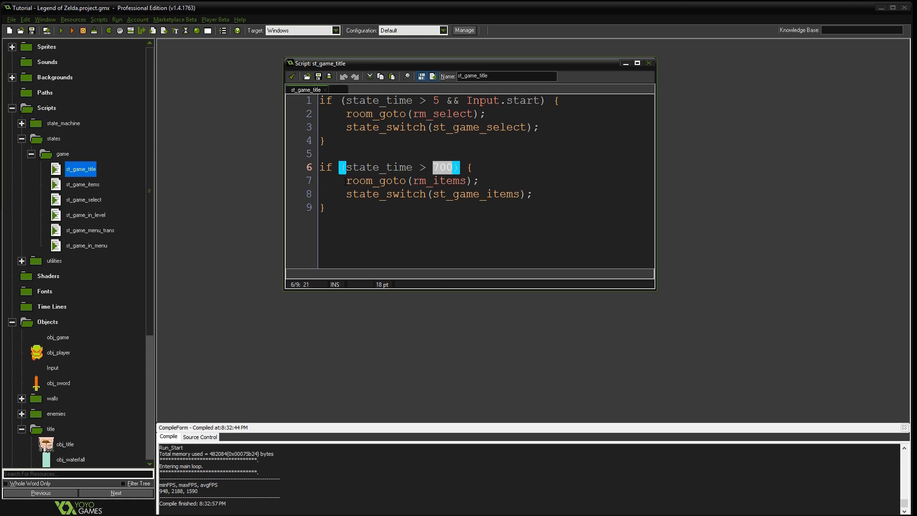
click(328, 207)
text(if (state_time > 700) {)
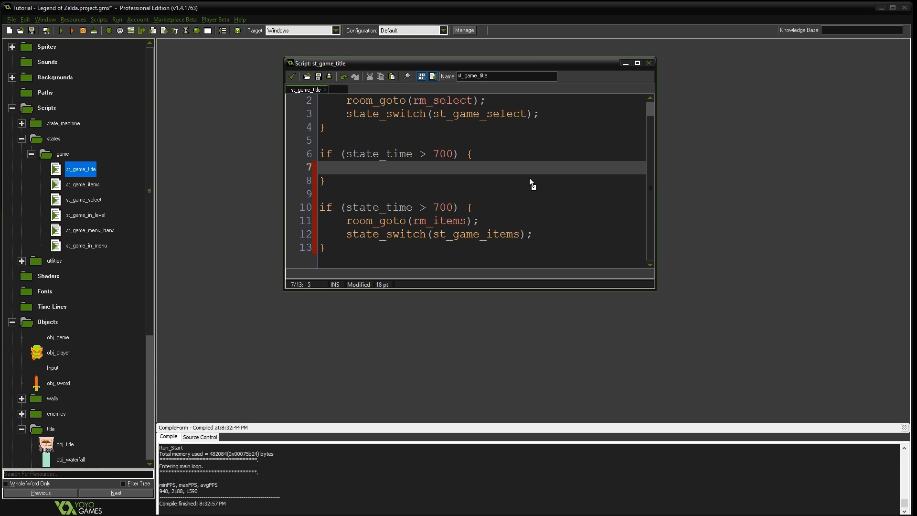
text(draw_set_)
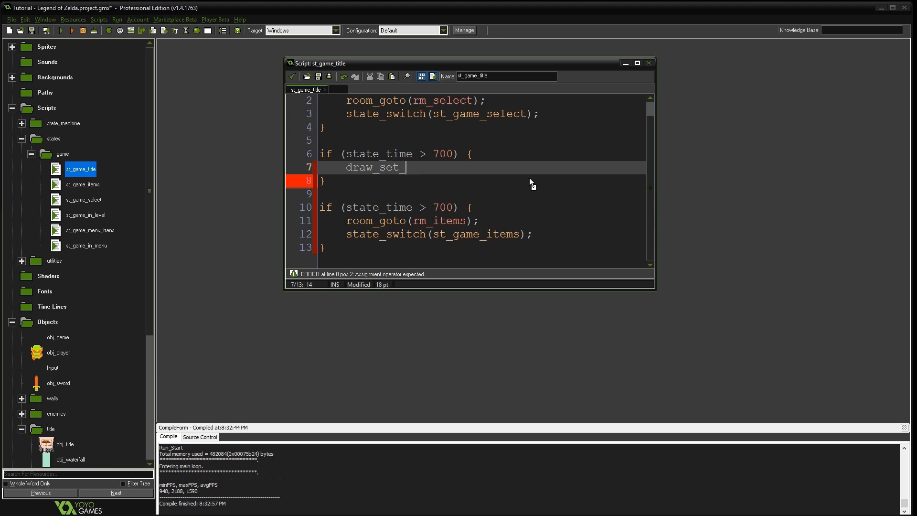
text(alpha()
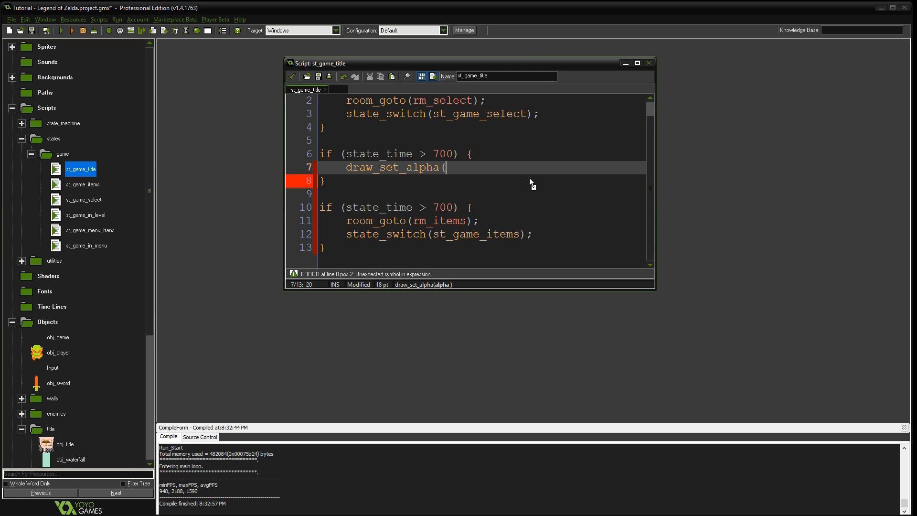
text(draw_get_alp)
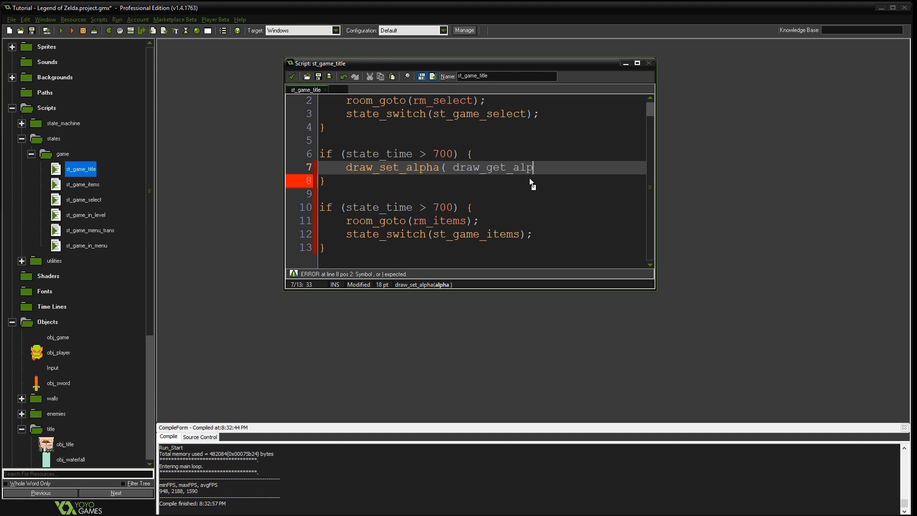
text(ha() - .0)
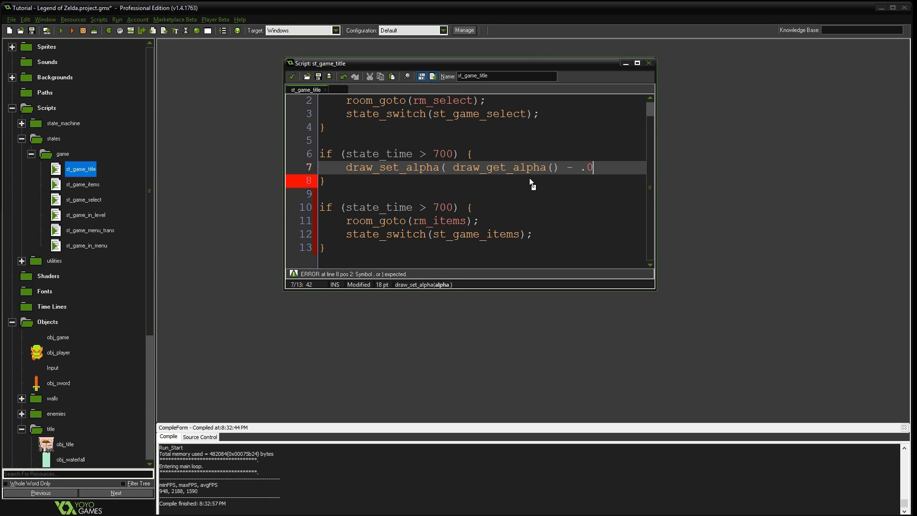
text(5)
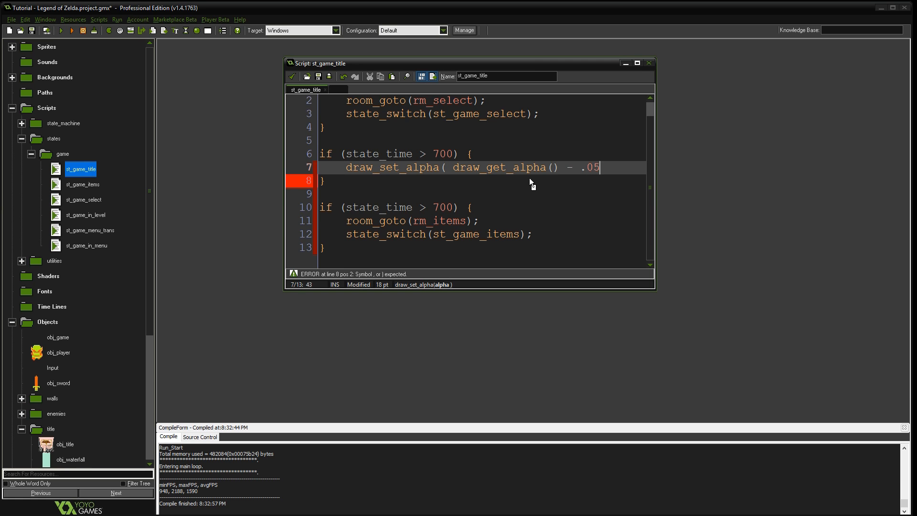
text())
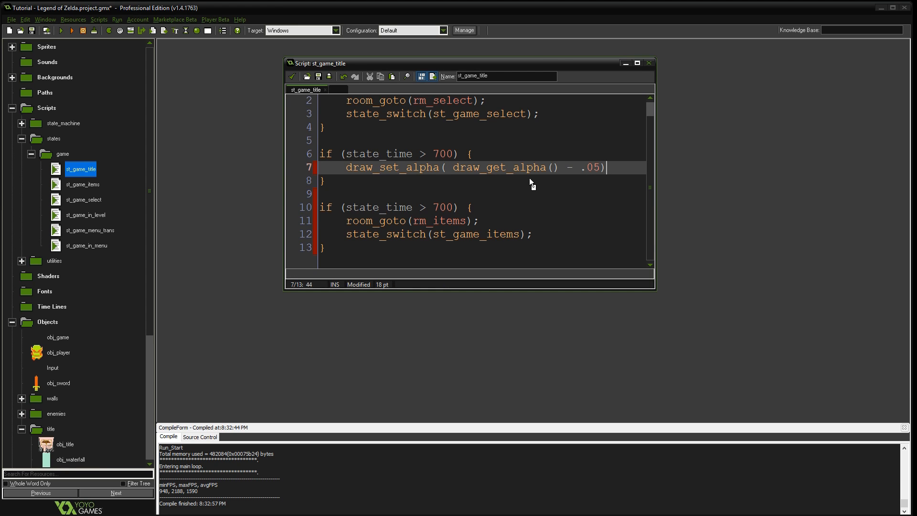
text(;)
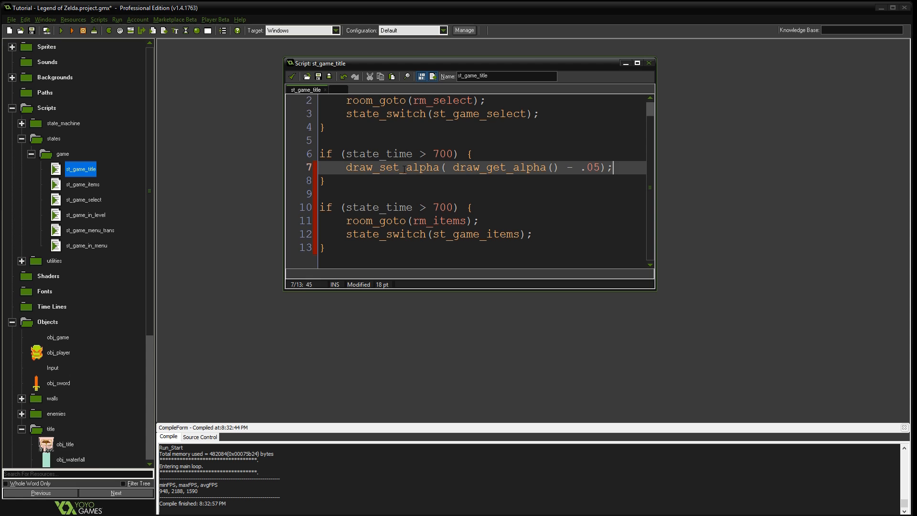
Change the rm_items condition to draw_get_alpha() <= 0 and the fade threshold to 100.
click(403, 167)
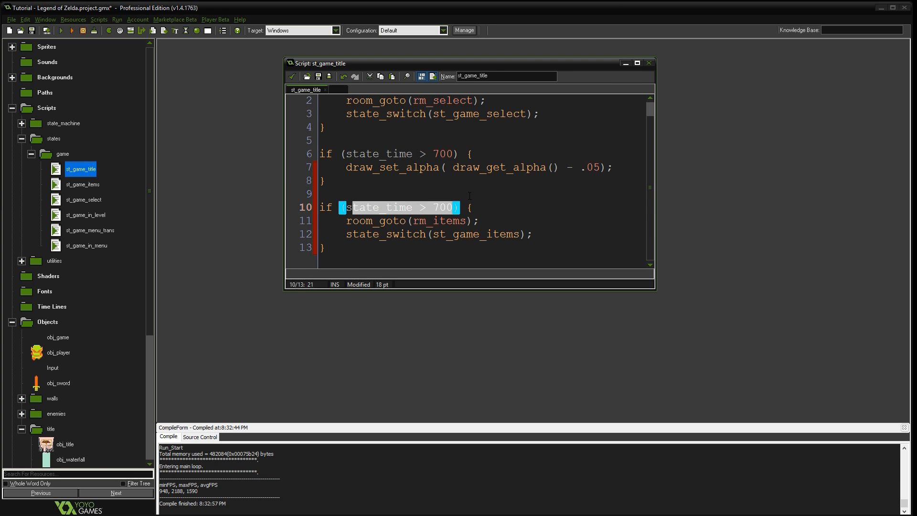
text(d) {)
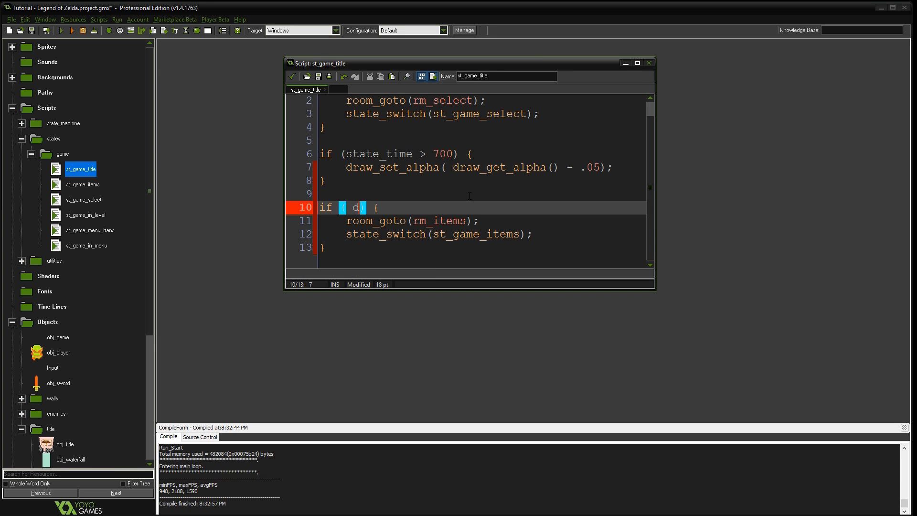
text(raw_get)
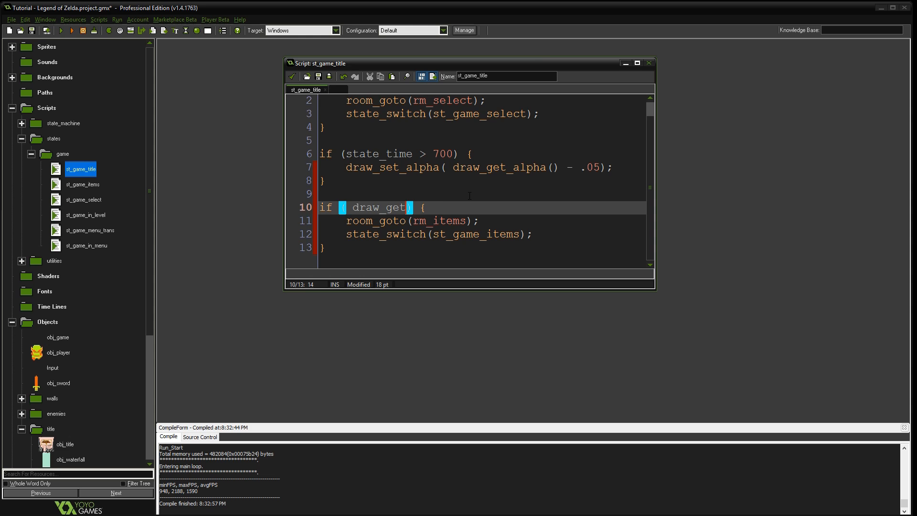
text(alha)
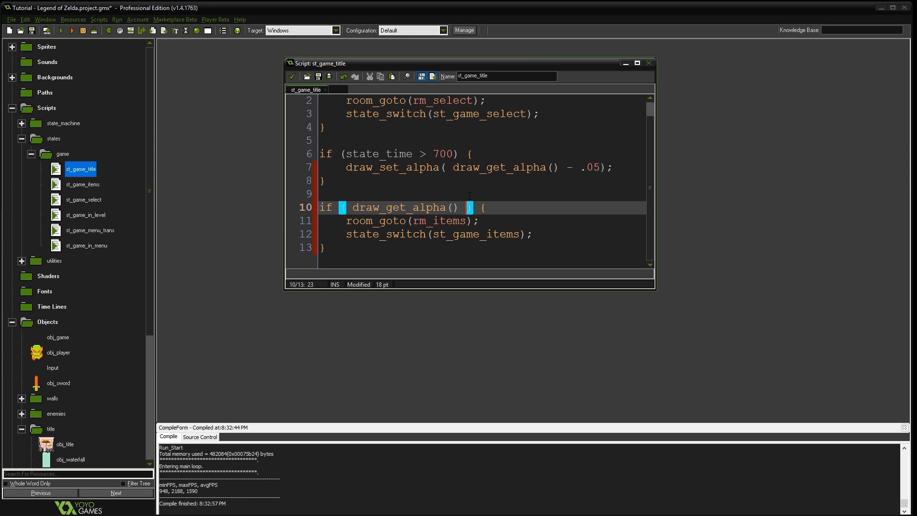
text(<=)
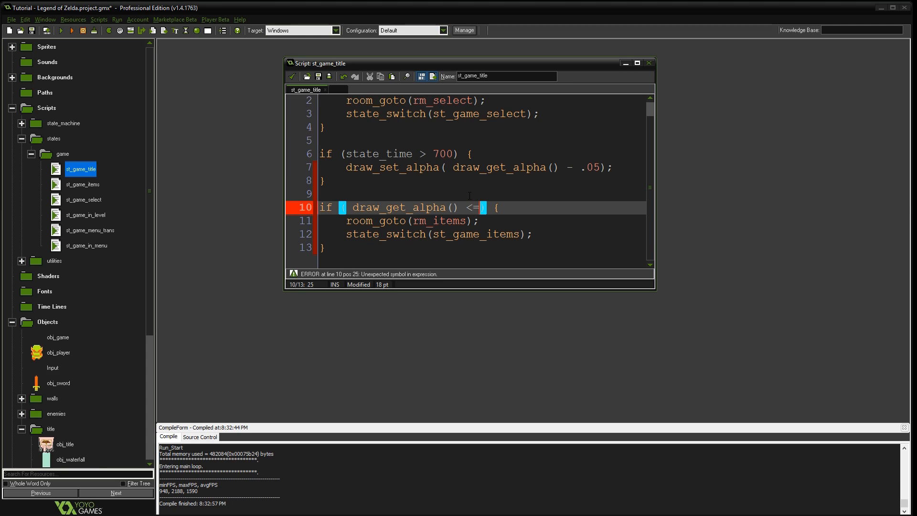
text(0))
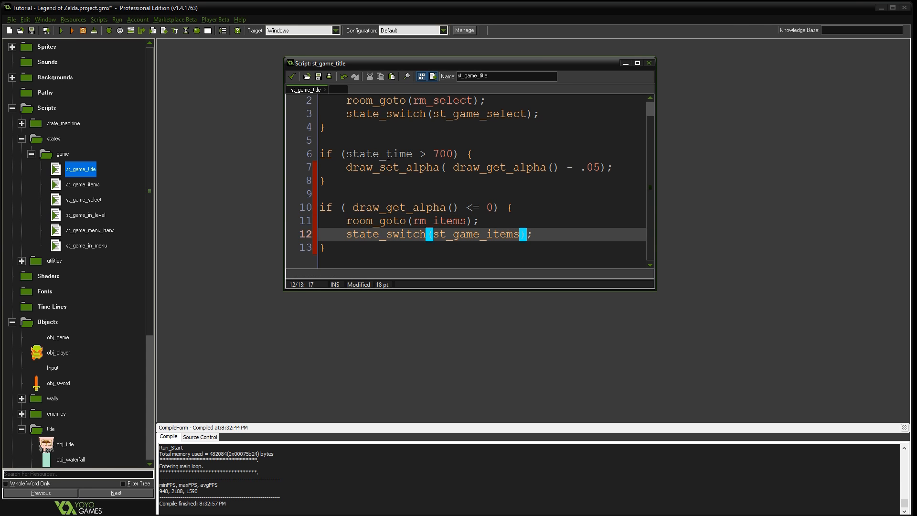
double_click(380, 152)
text(1)
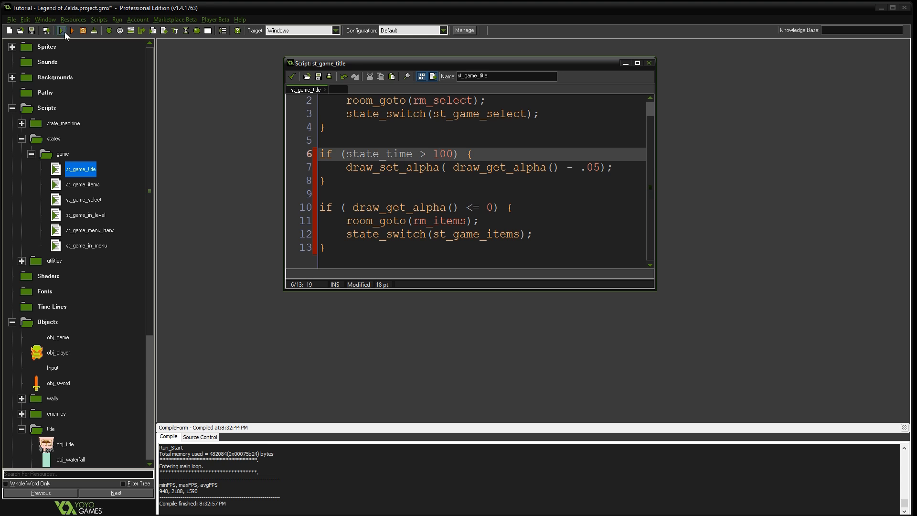
Test-run the game to watch the title fade, then close the game window.
click(66, 31)
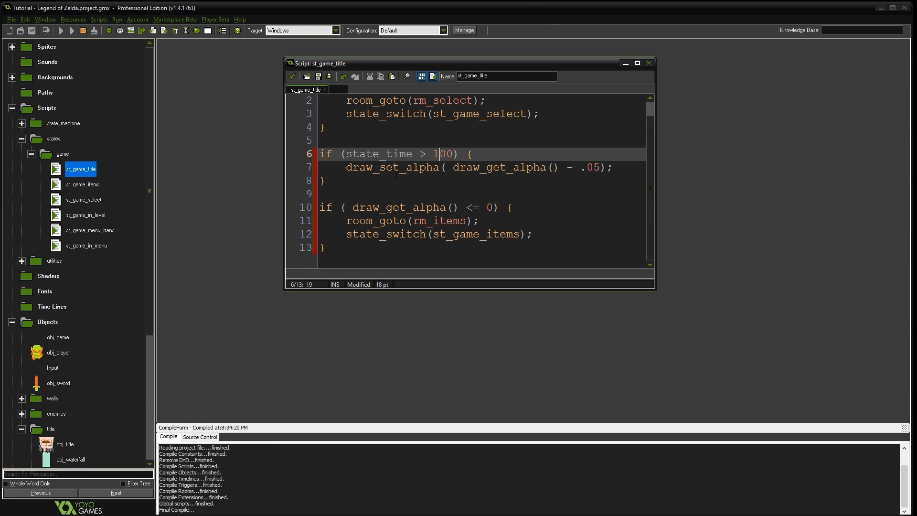
click(61, 29)
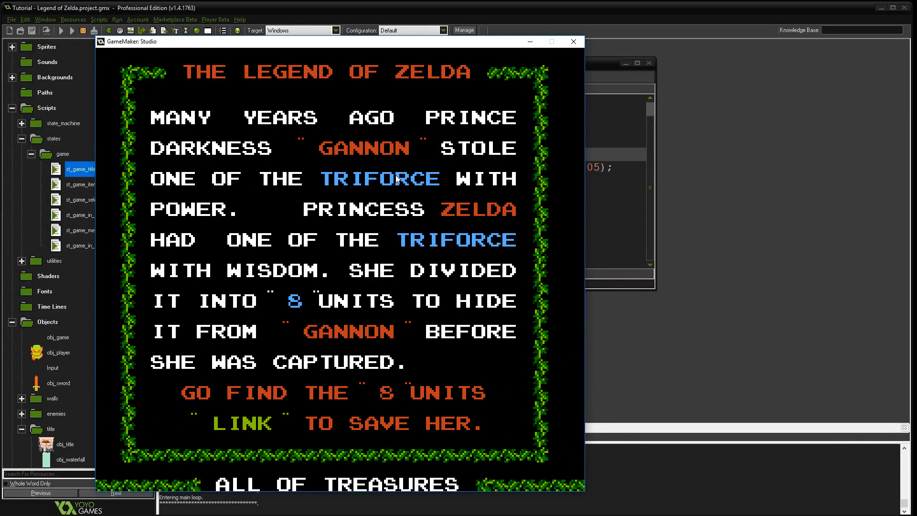
mouse_move(572, 41)
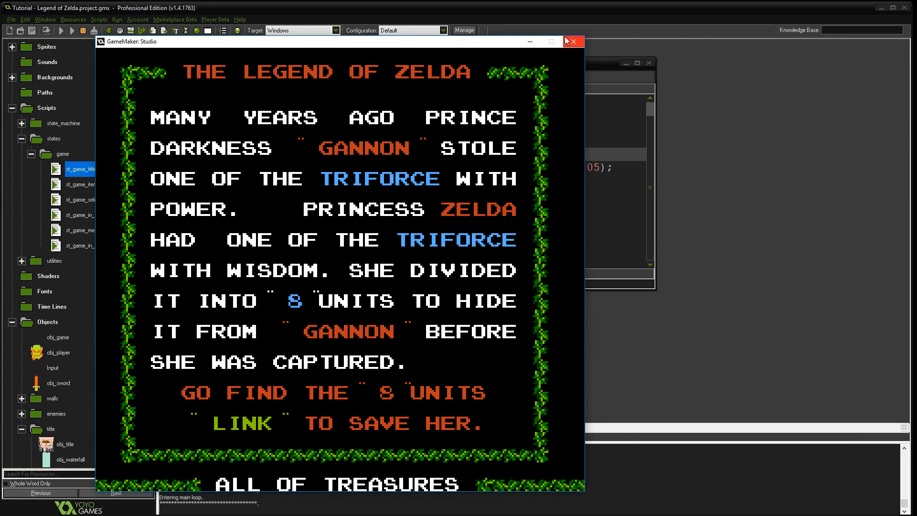
click(573, 41)
text(1)
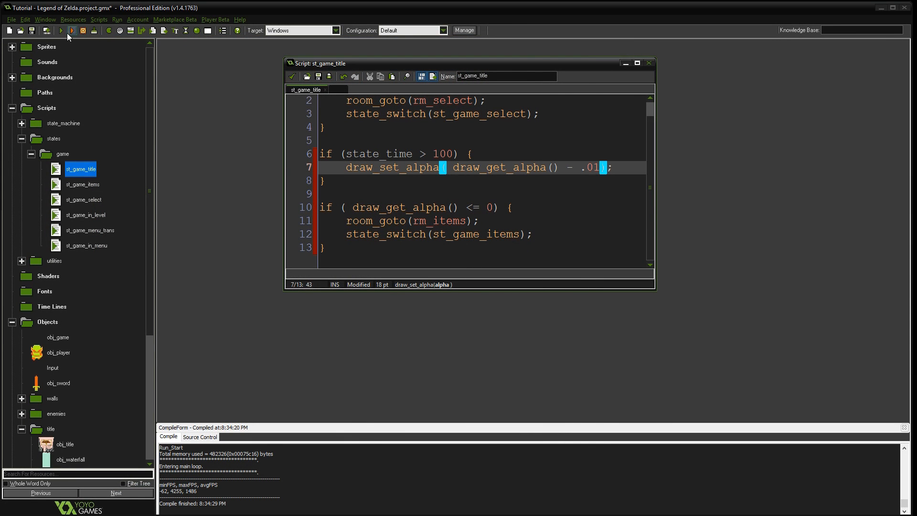
Run again with the .01 fade, close the game, and set the state_time threshold to 700.
click(61, 31)
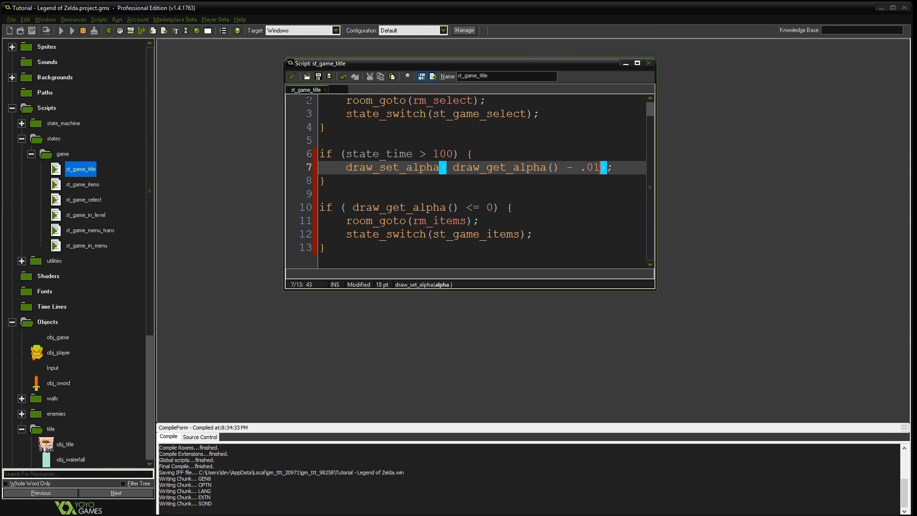
click(61, 30)
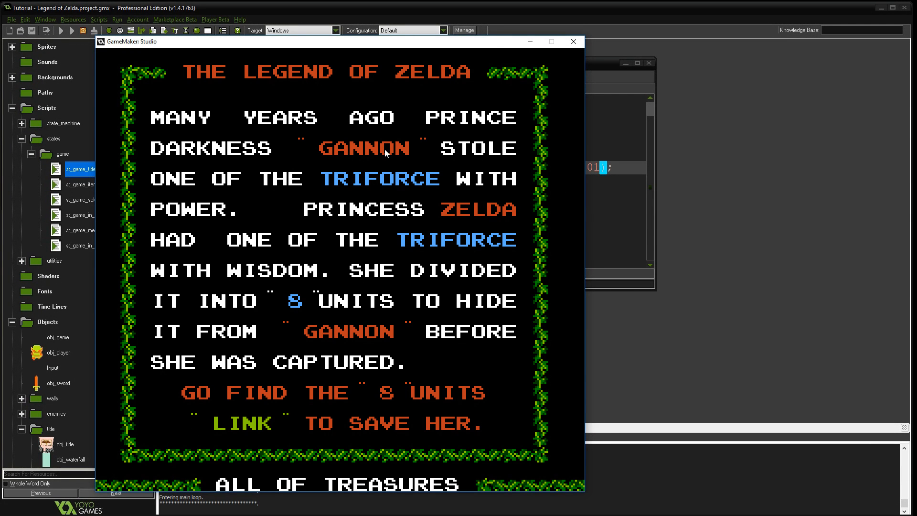
mouse_move(481, 127)
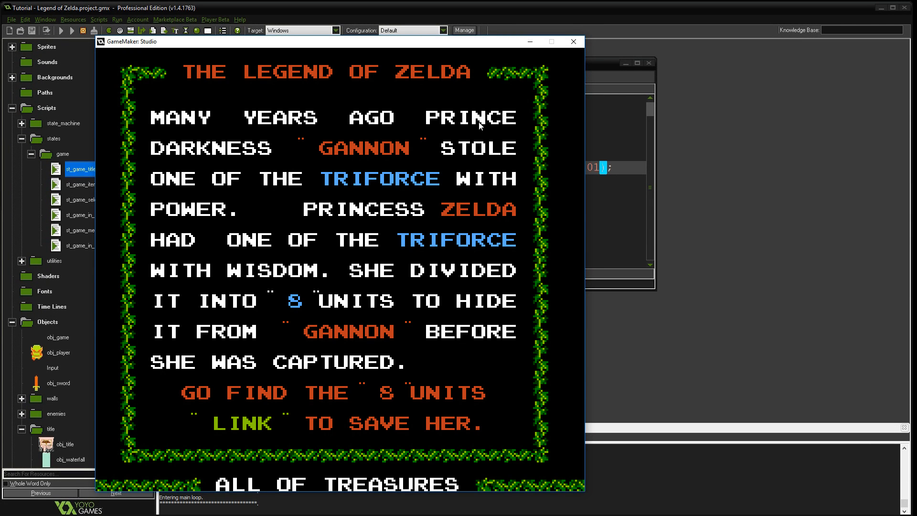
click(572, 41)
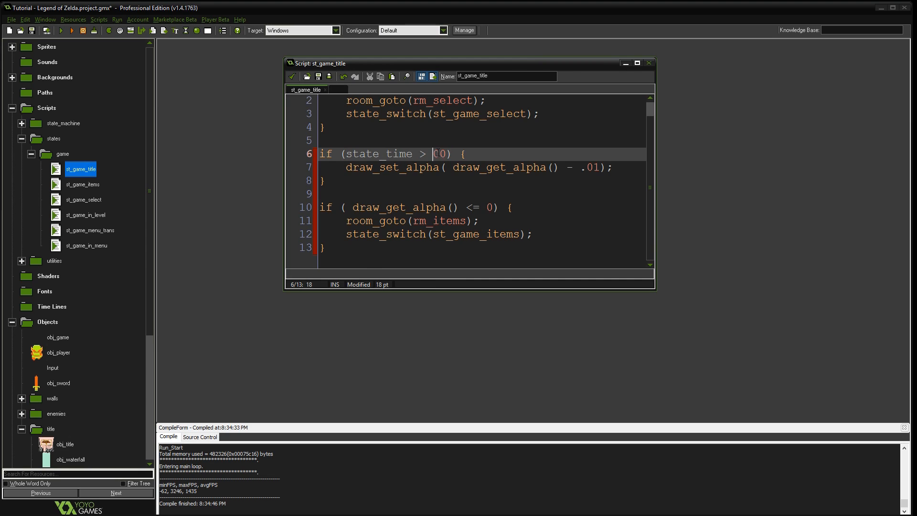
text(7)
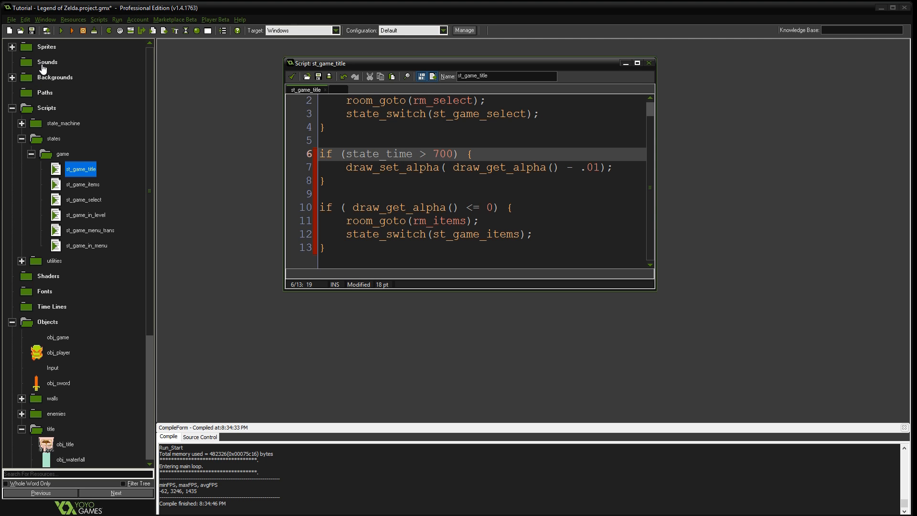
Create a new sound group named 'music' under the Sounds folder.
right_click(47, 61)
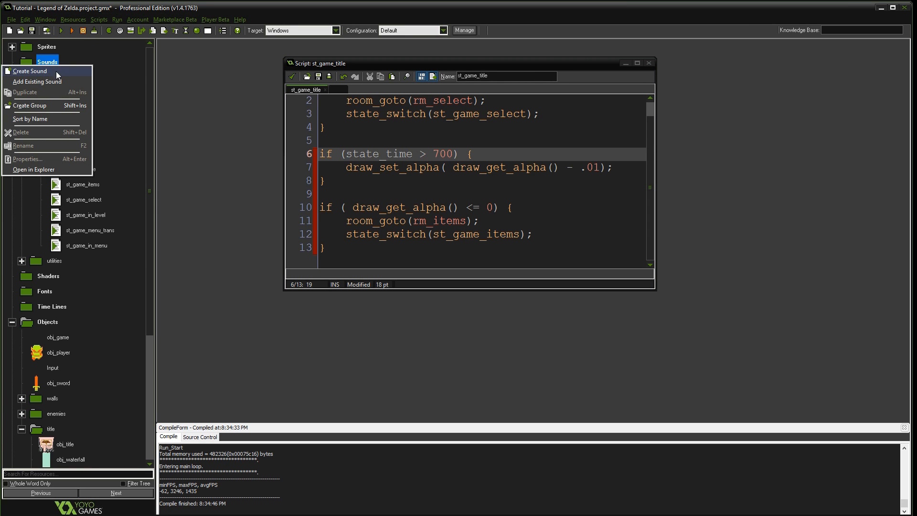
click(30, 105)
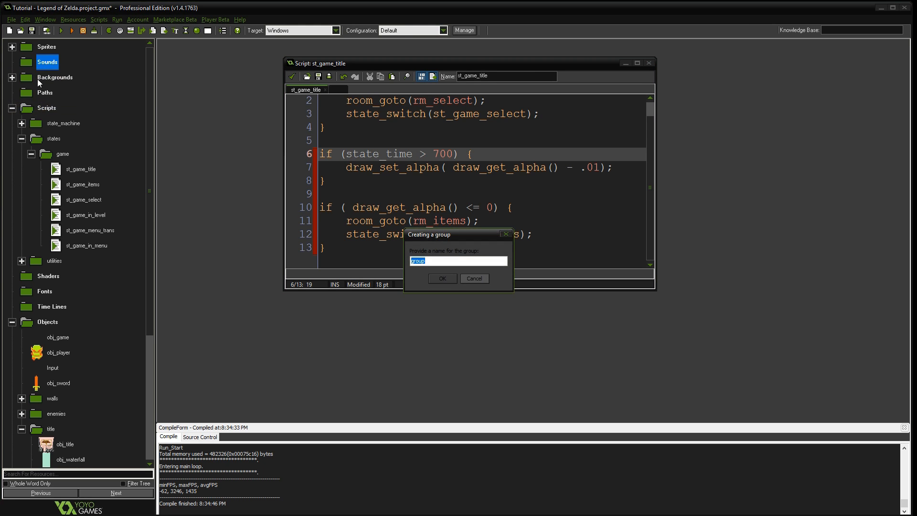
click(443, 278)
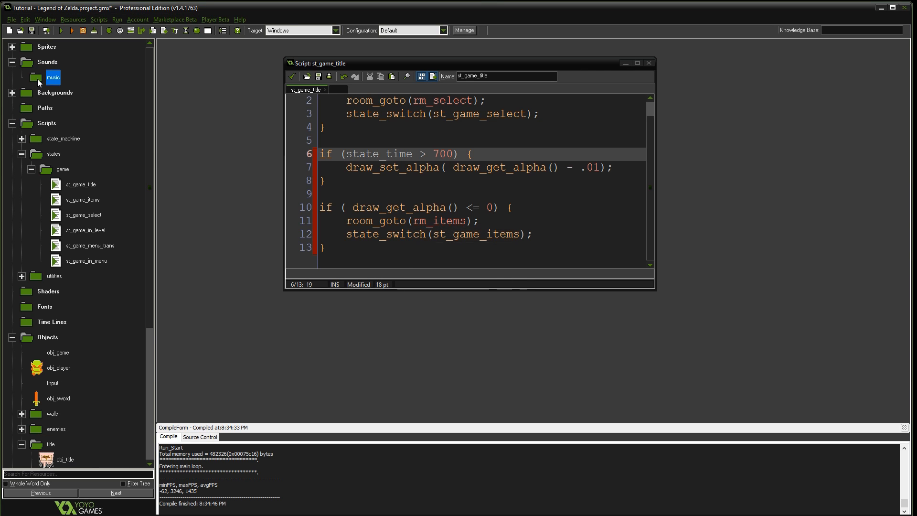
Create sound snd_music_intro in the music group and load its audio file.
right_click(53, 76)
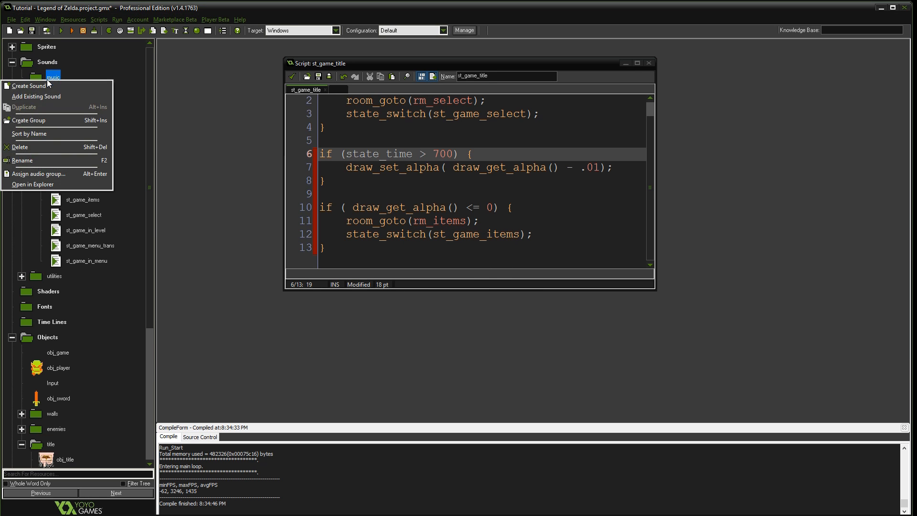
click(28, 85)
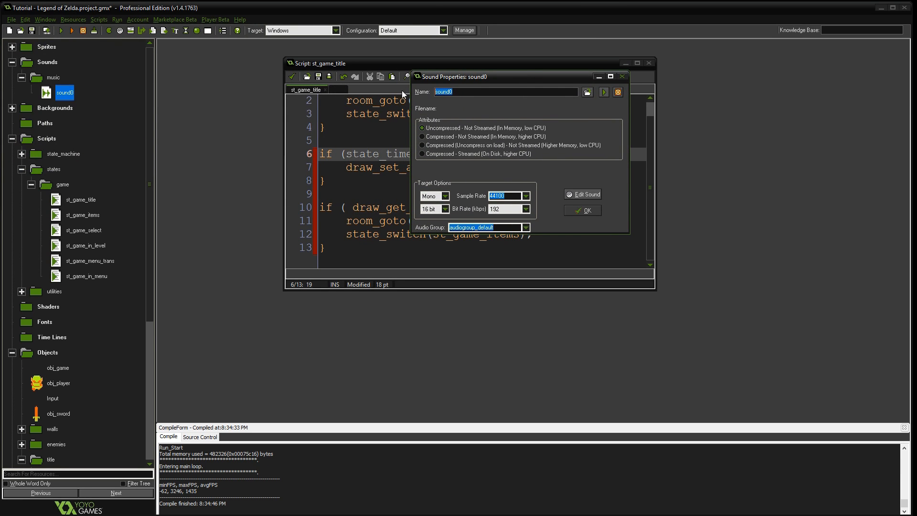
text(snd_music_intro)
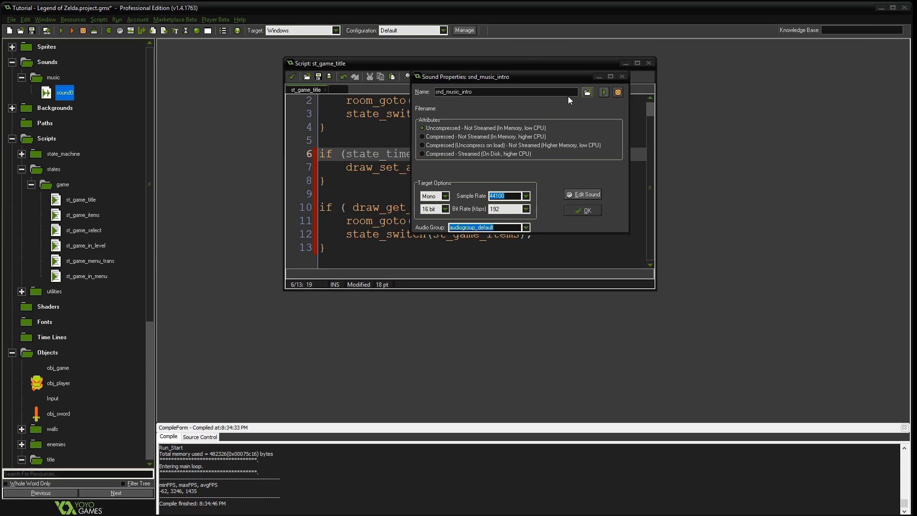
click(422, 154)
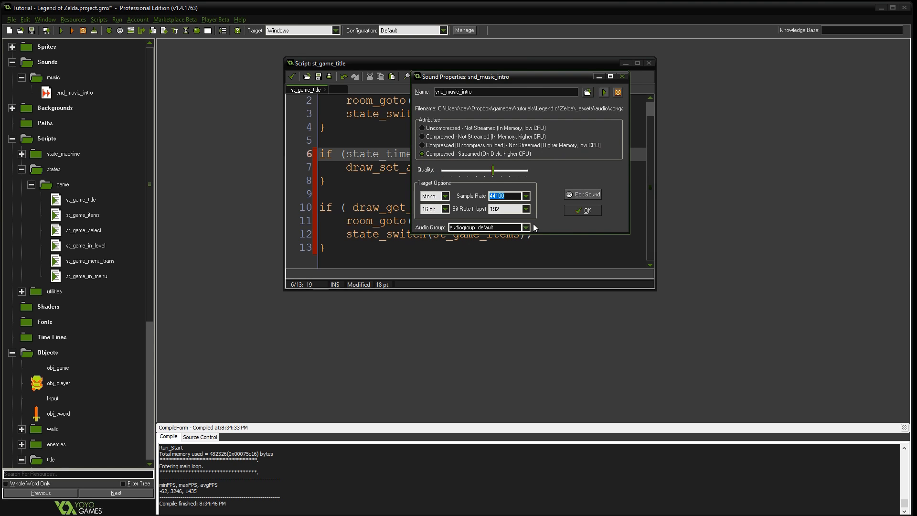
mouse_move(477, 180)
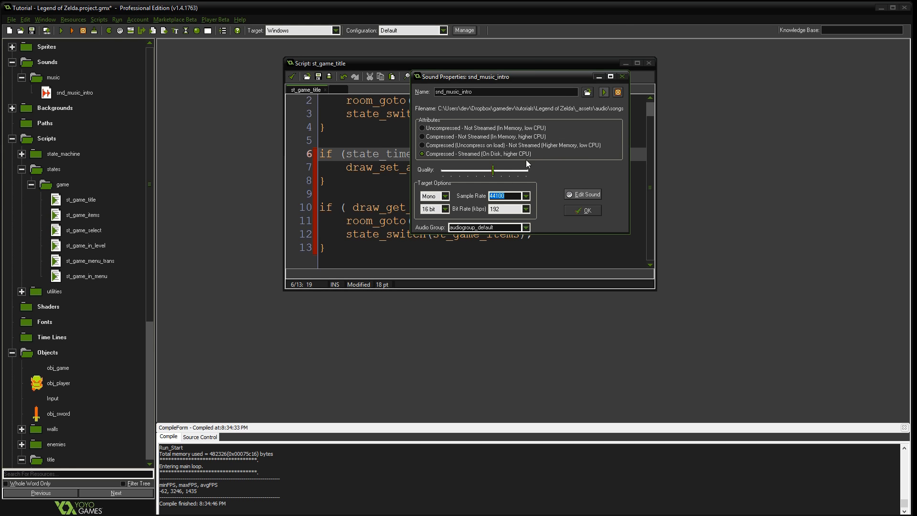
mouse_move(570, 143)
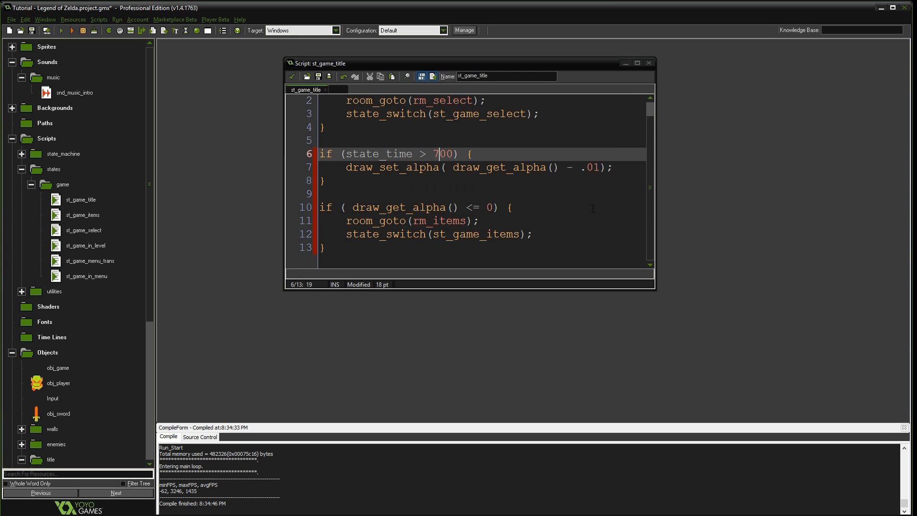
mouse_move(55, 95)
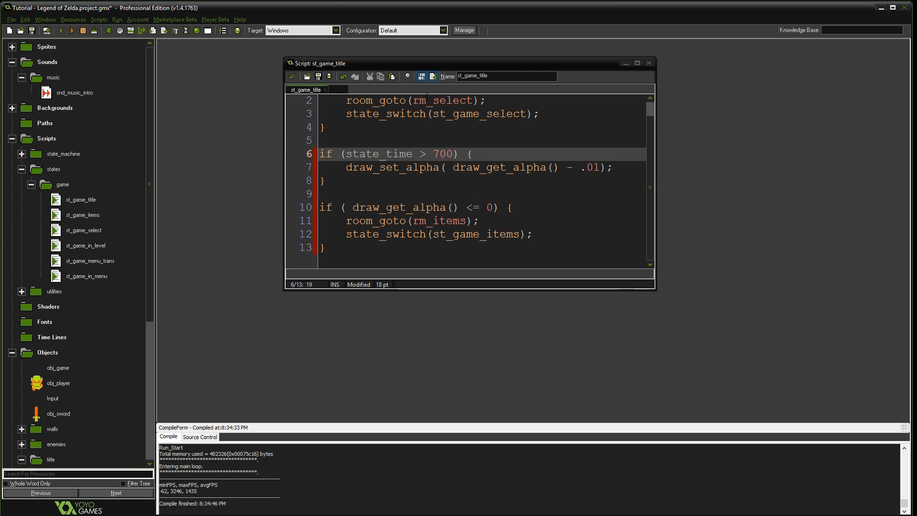
Add an 'if (!audio_is_playing(snd_music_intro))' check at the top of st_game_title.
scroll(up, 3)
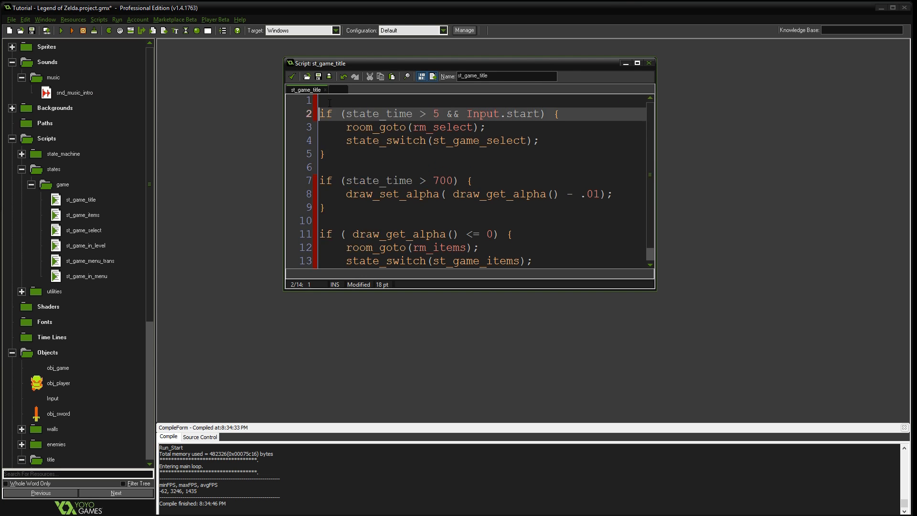
key(Enter)
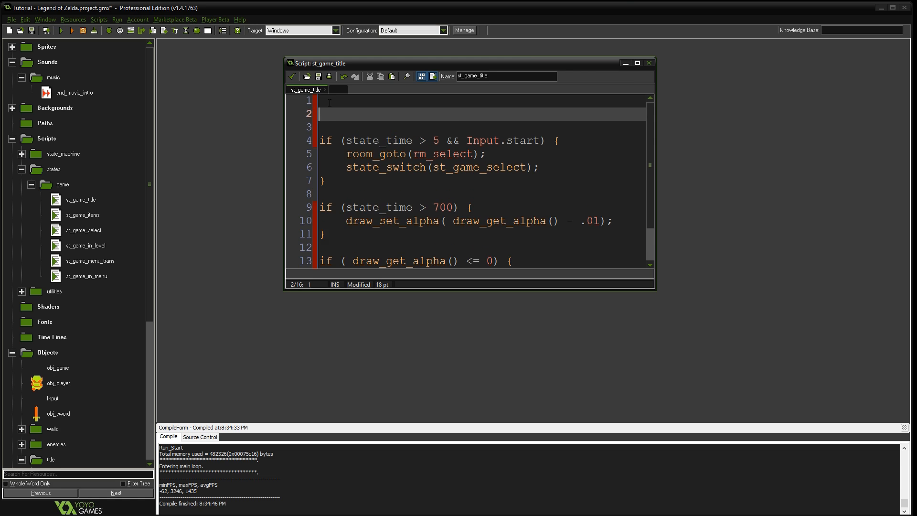
text(if ()
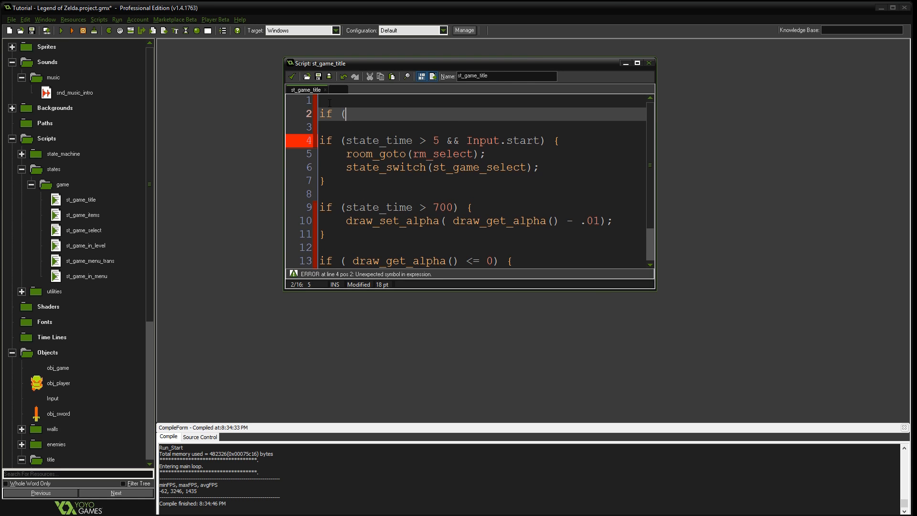
text(audio)
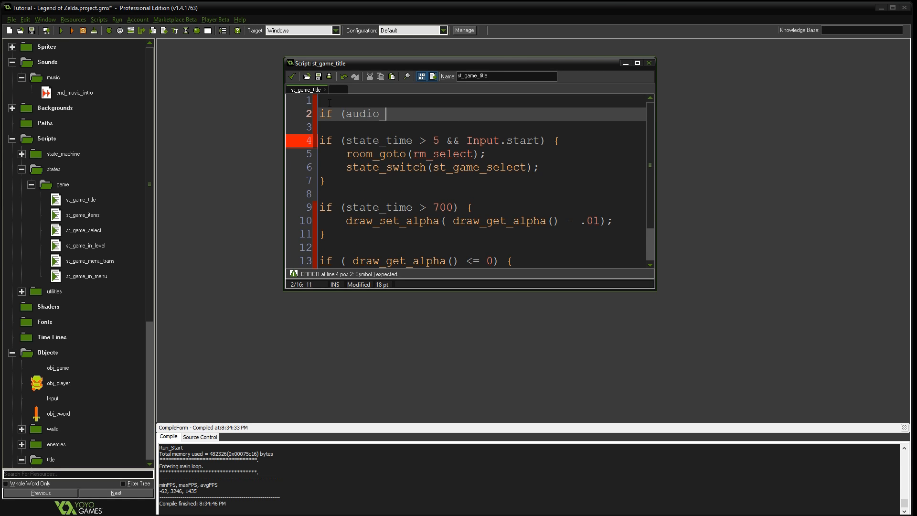
text(_is_playing)
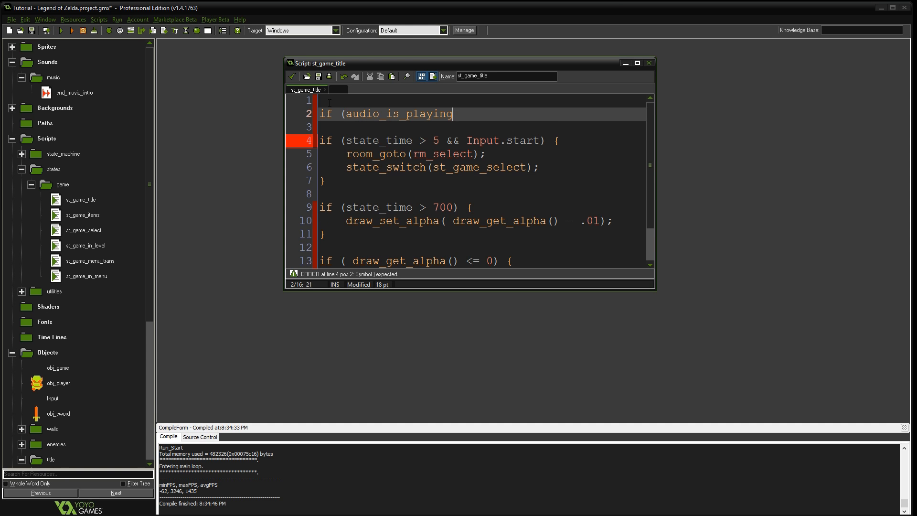
text((snd_)
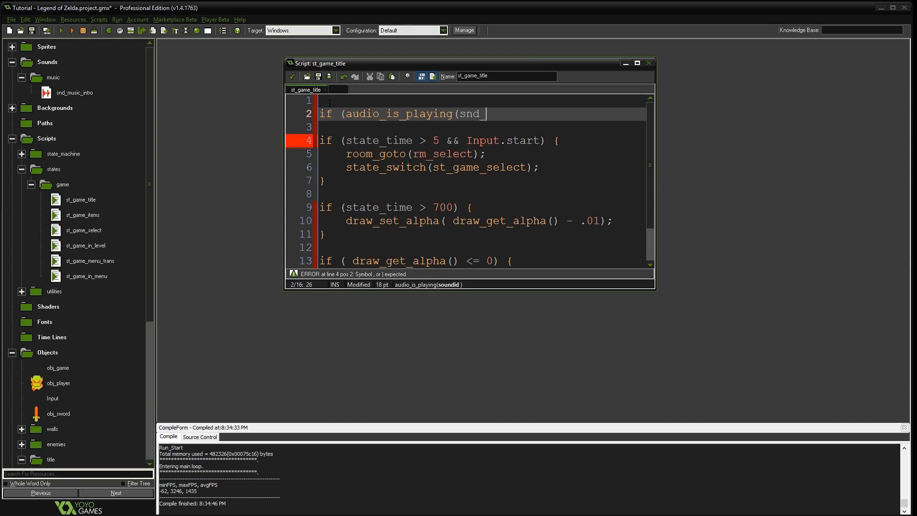
text(music_)
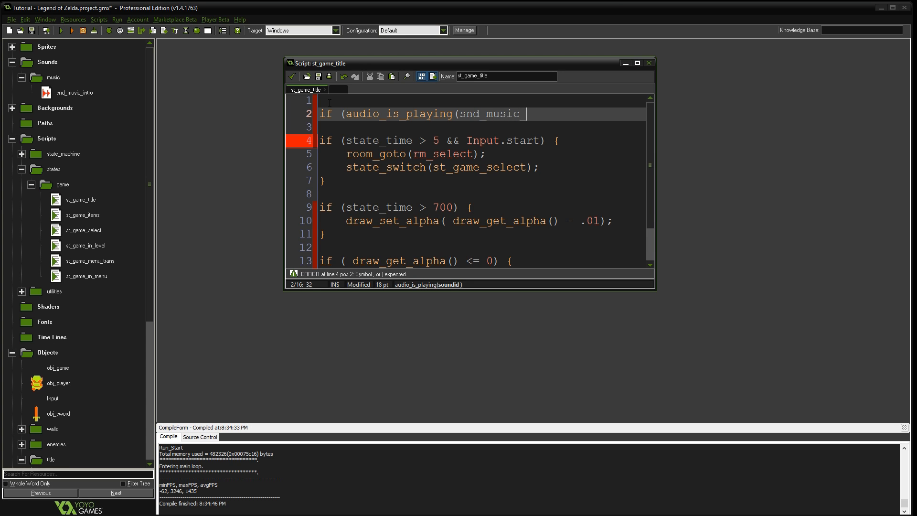
text(intro))
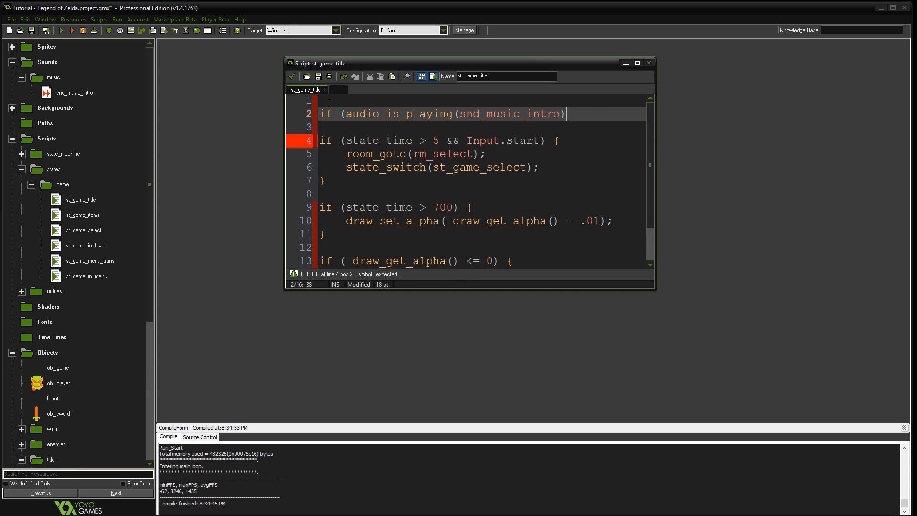
click(347, 114)
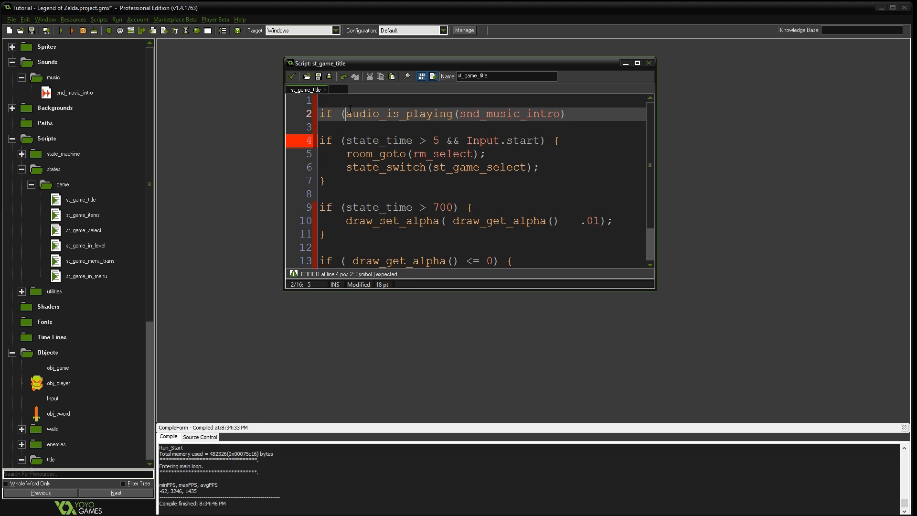
text(!)
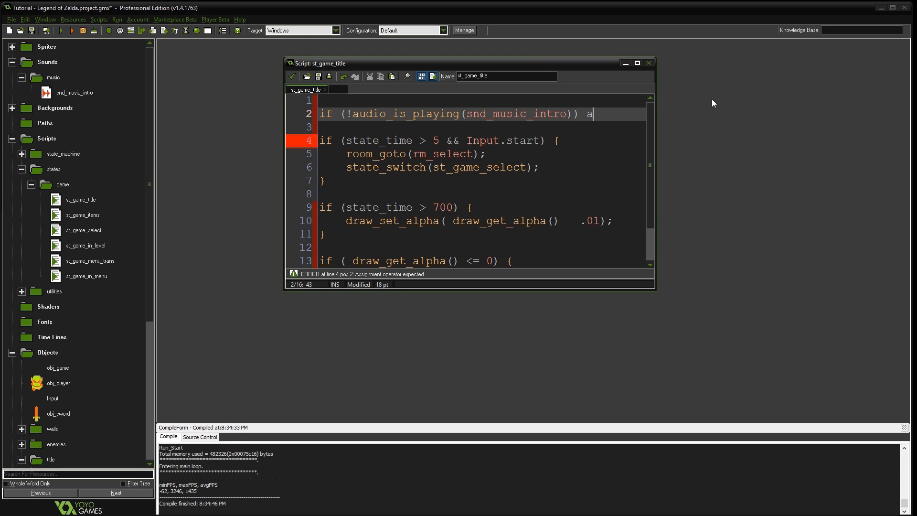
Write audio_play_sound(snd_music_intro,1,true); so the intro music loops at priority 1.
text(udio_play_sound)
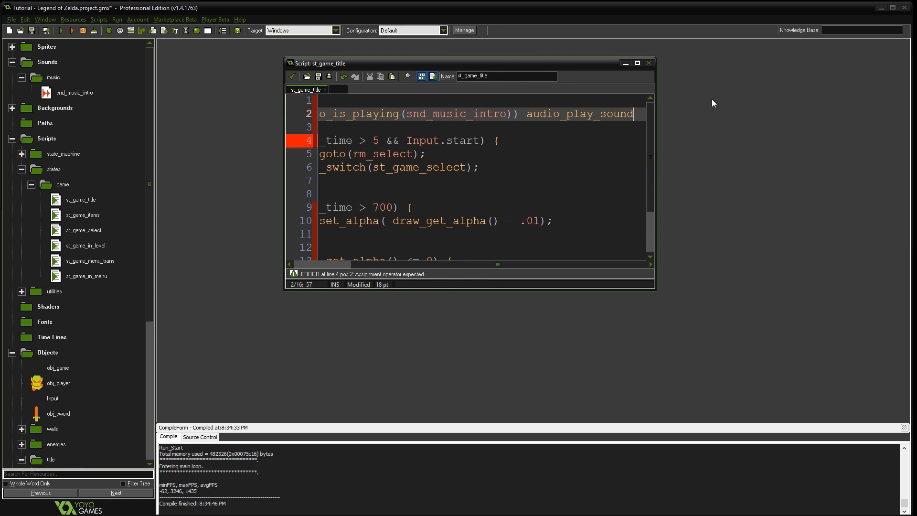
text(()
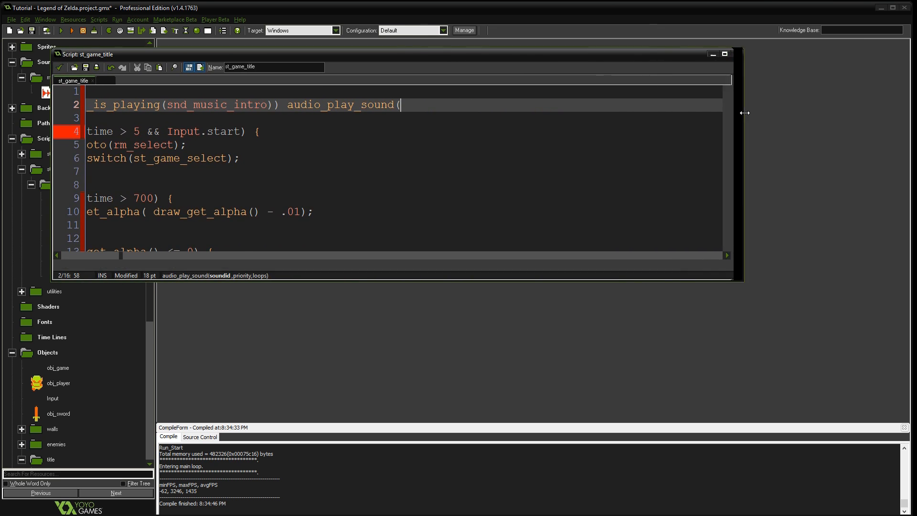
text(sn)
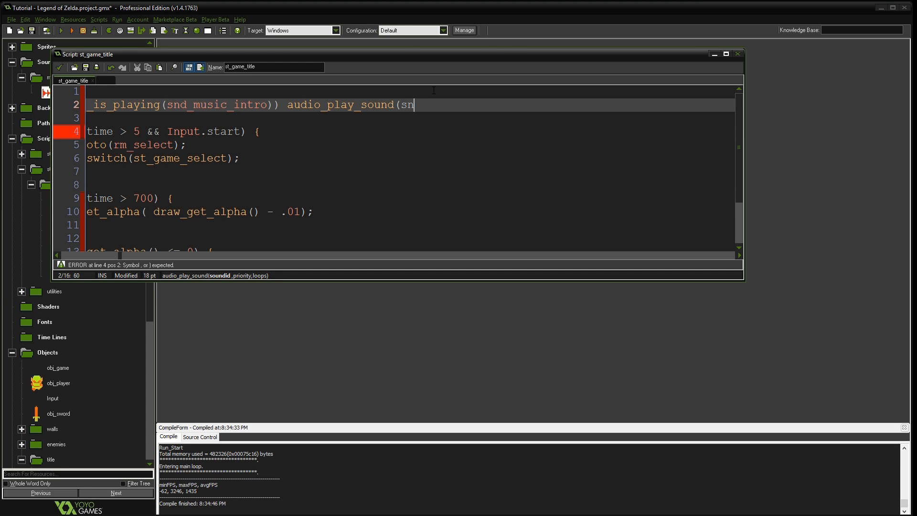
text(d_music)
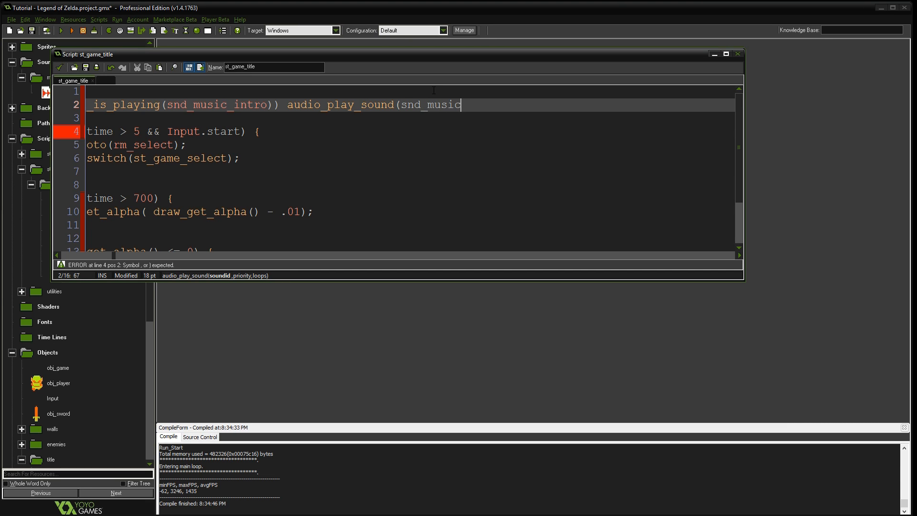
text(in)
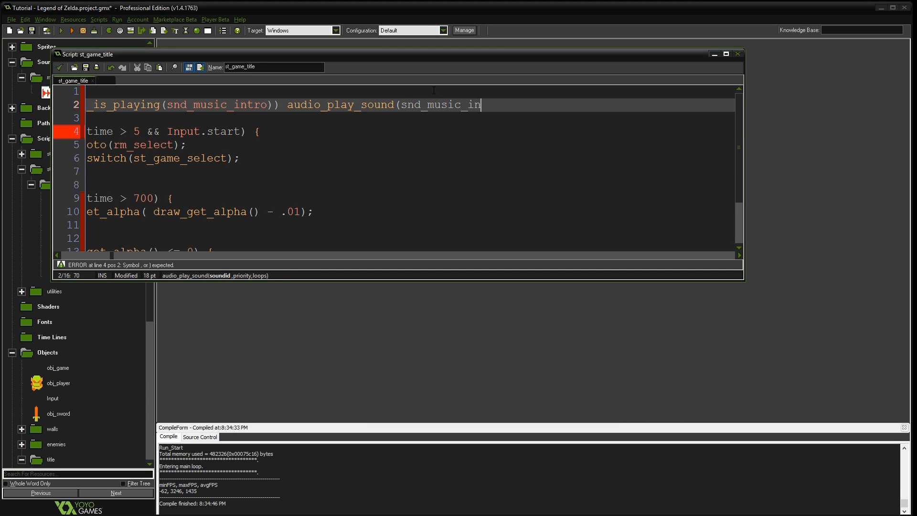
text(tro)
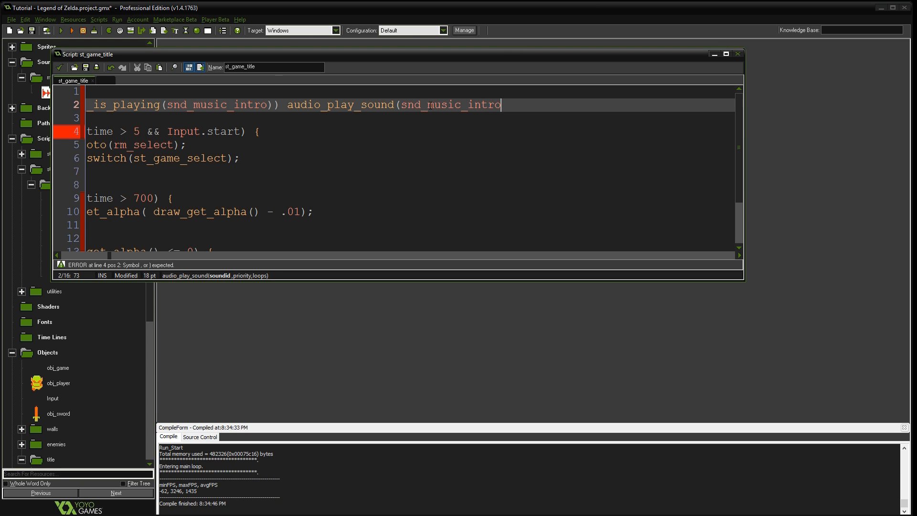
double_click(449, 105)
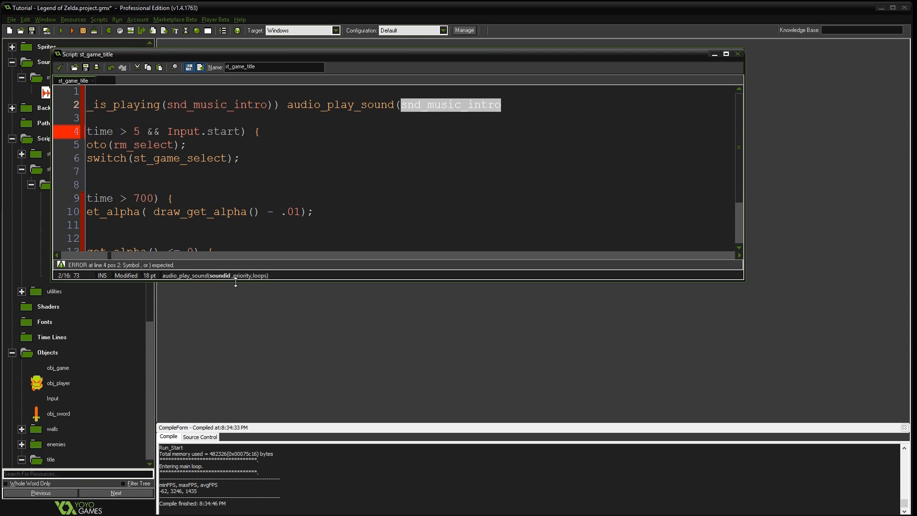
click(504, 106)
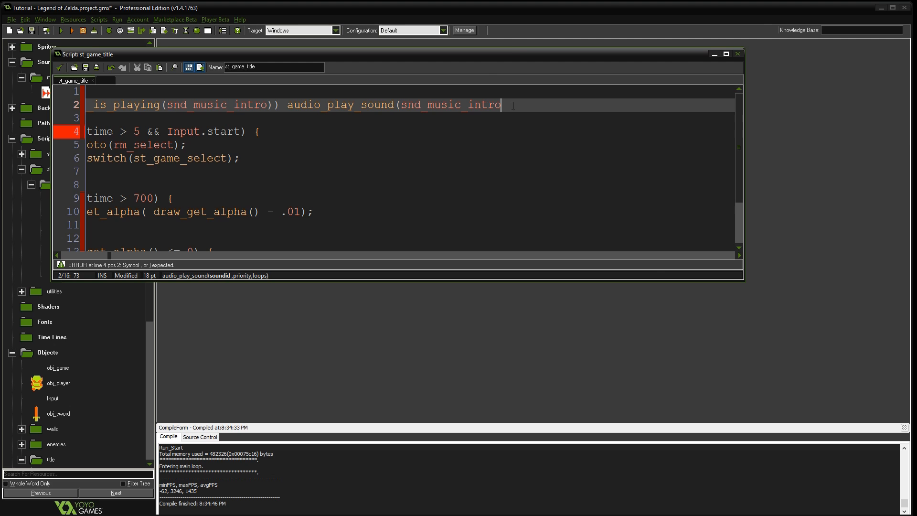
text(,1)
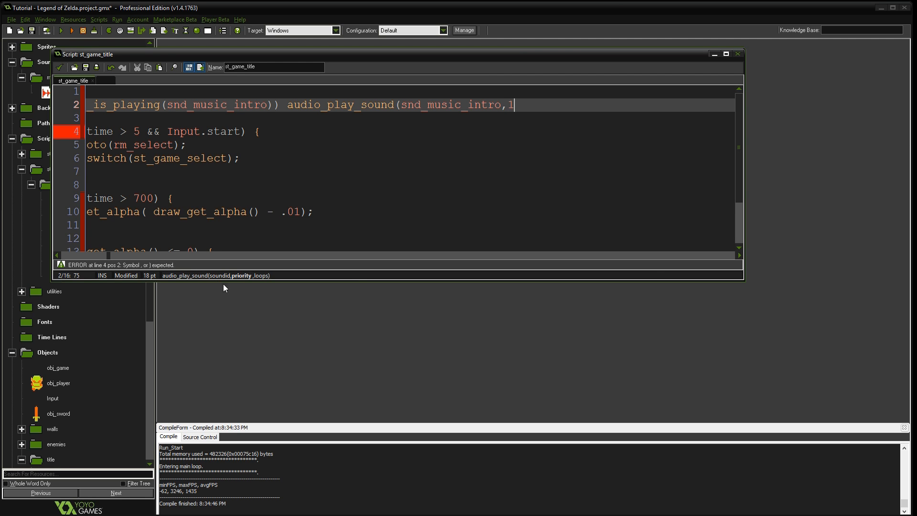
mouse_move(559, 96)
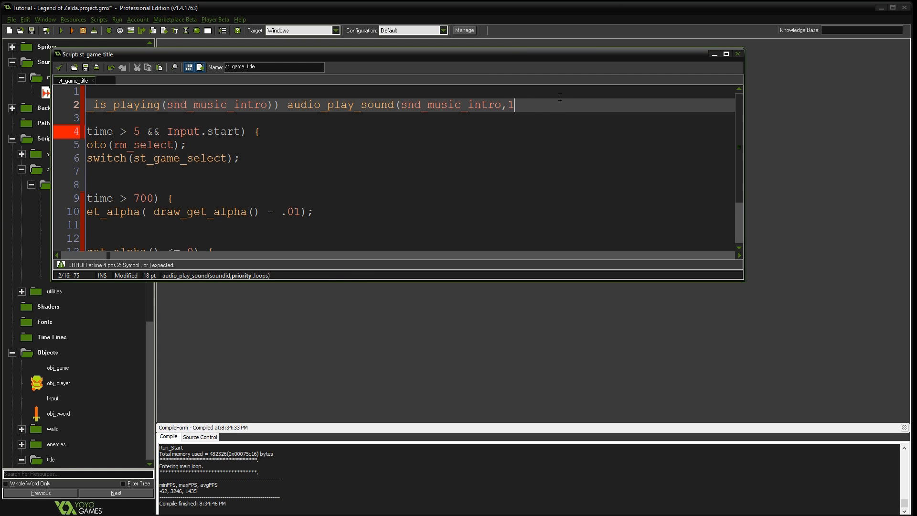
text(,true))
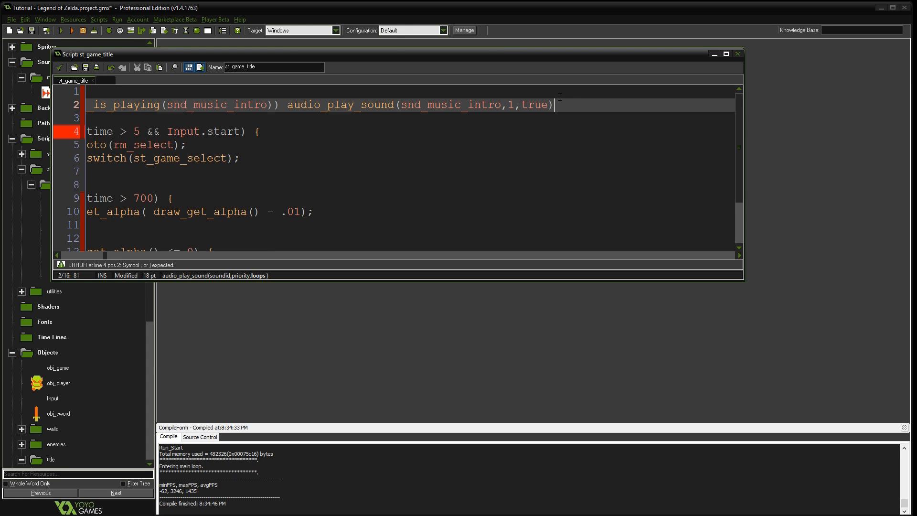
text(;)
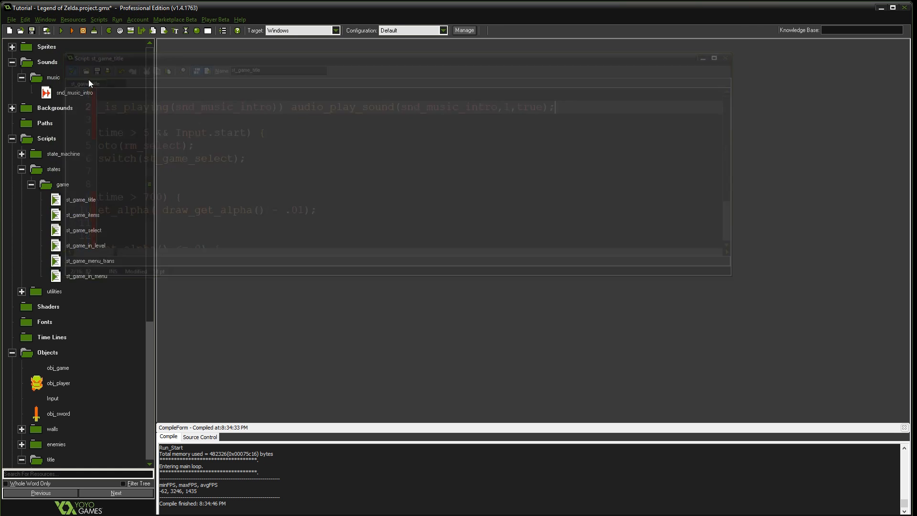
Add audio_stop_sound(snd_music_intro); at the top of st_game_select, then save and close it.
double_click(85, 230)
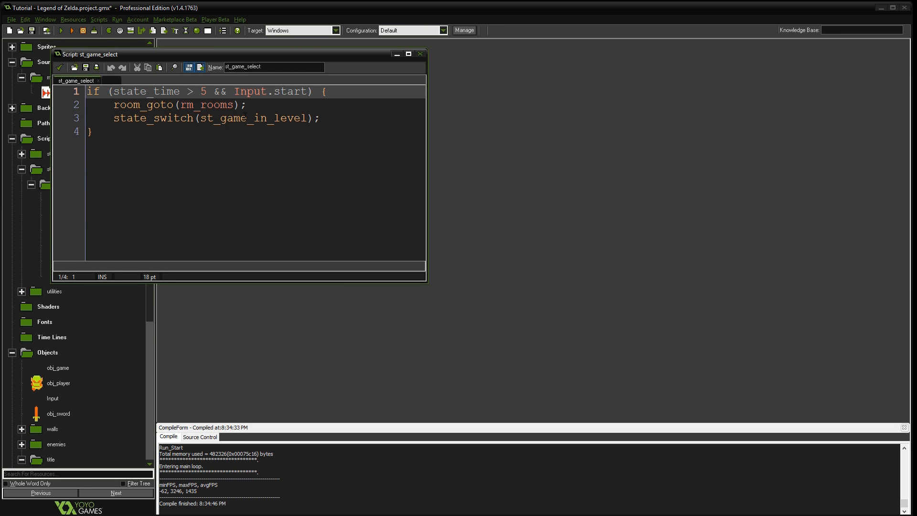
mouse_move(75, 63)
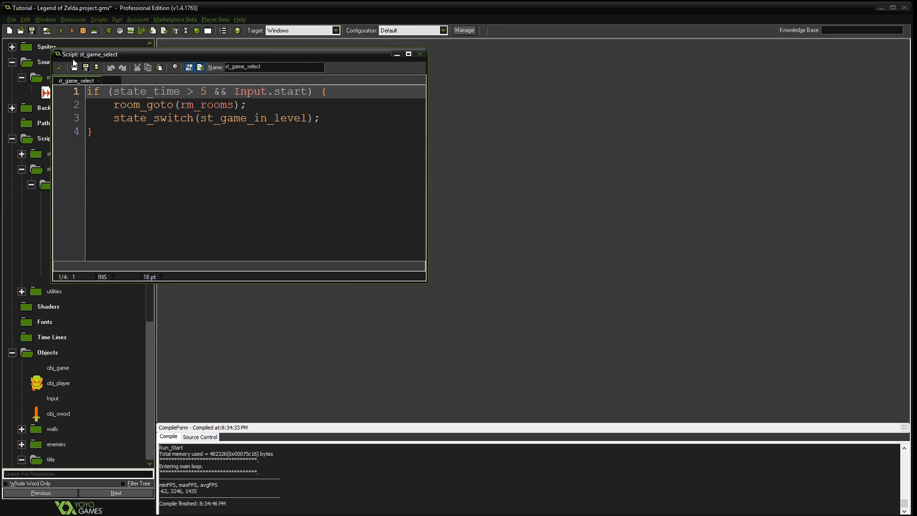
text(audio_s)
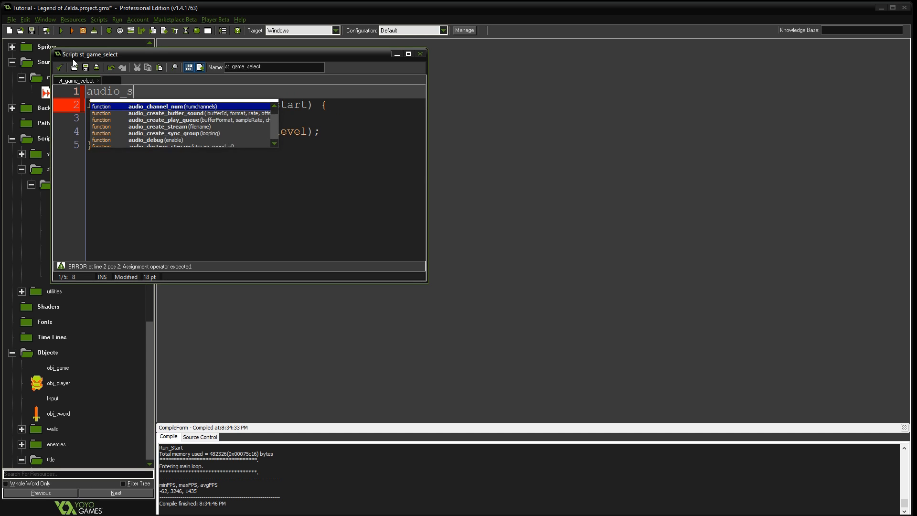
text(top_sound(snd_music)
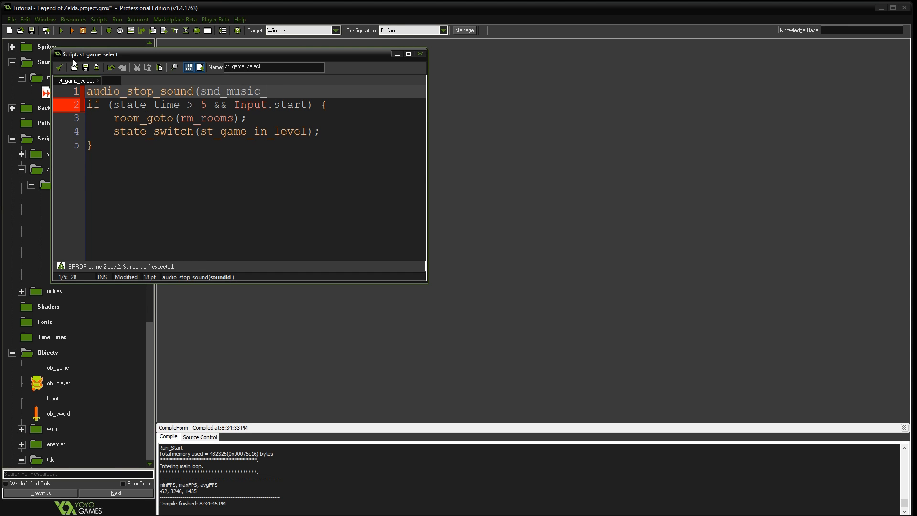
text(intro);)
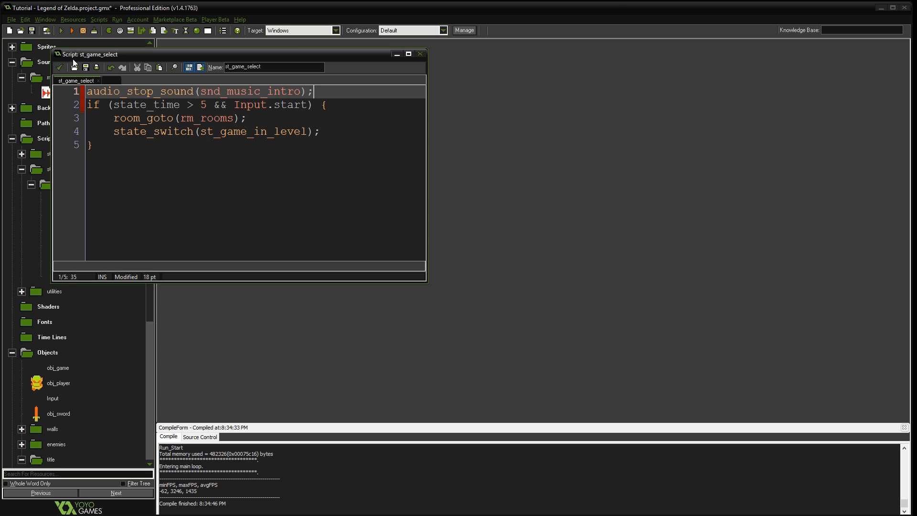
key(Return)
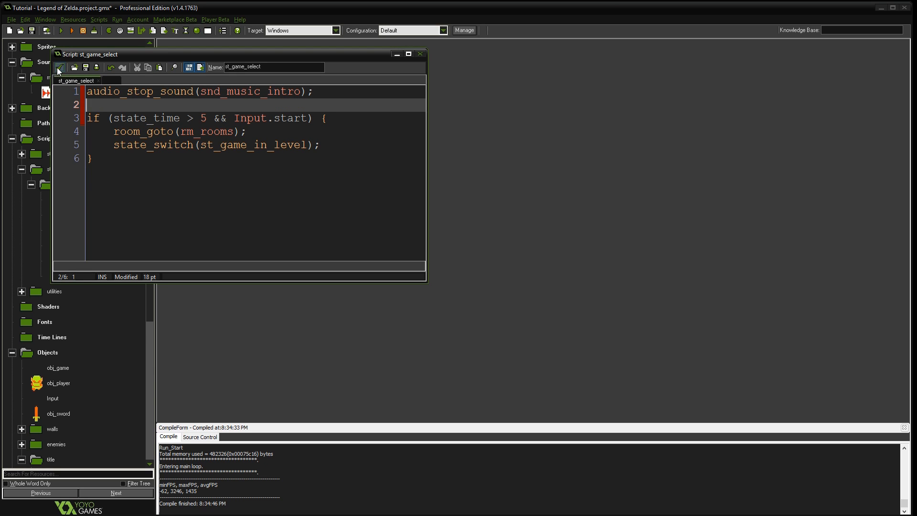
click(420, 54)
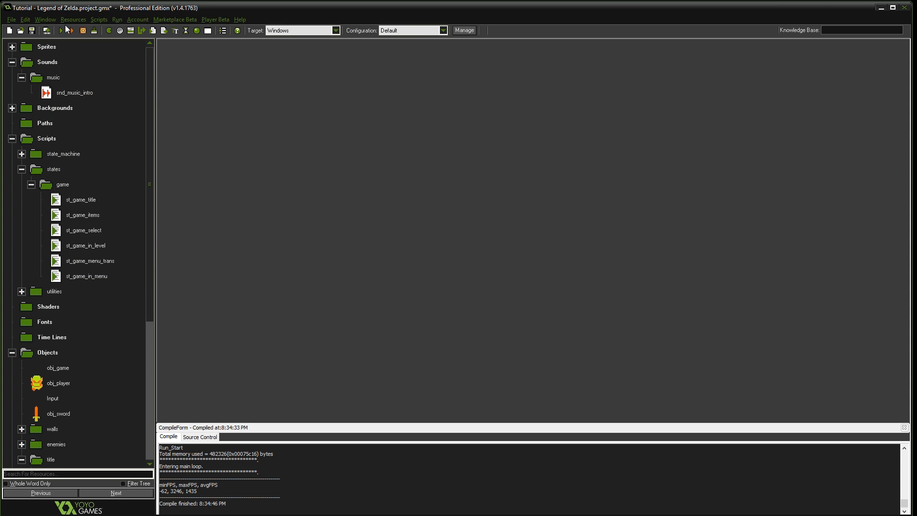
Run the game to hear the title music on the intro screen, then close the game window.
click(70, 30)
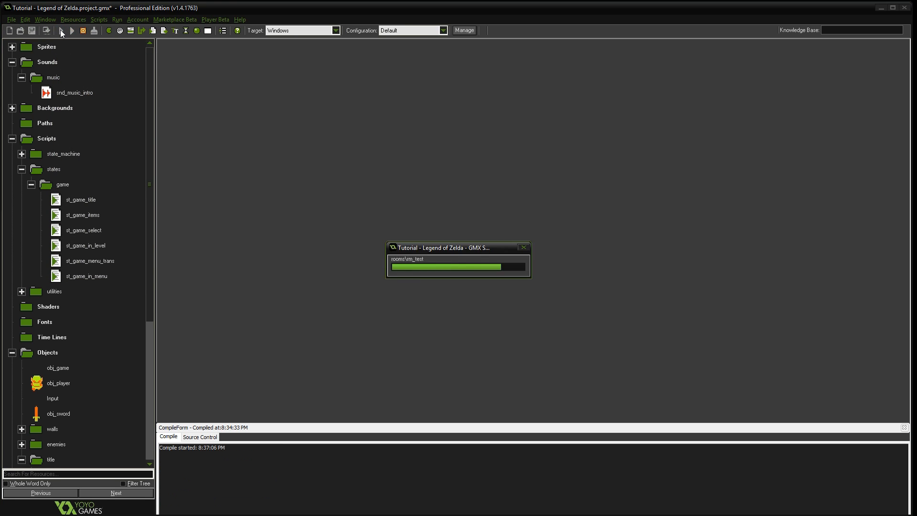
mouse_move(61, 31)
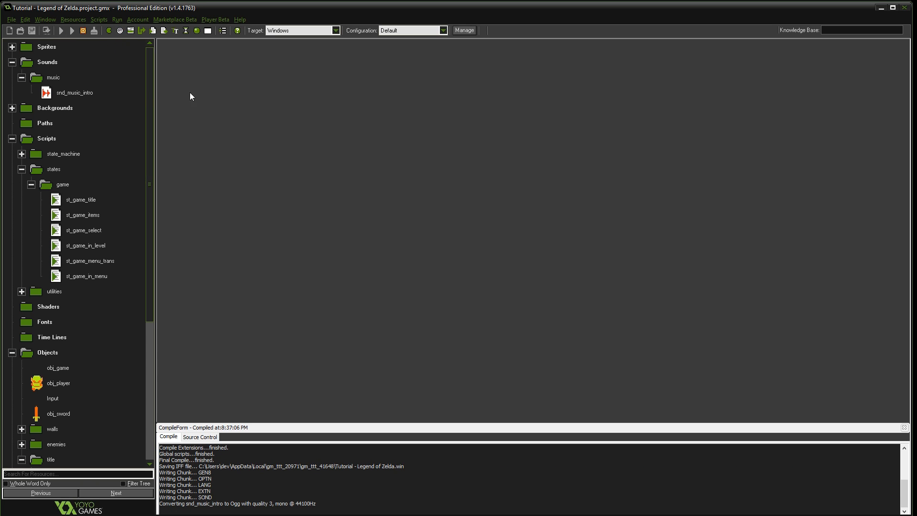
mouse_move(595, 256)
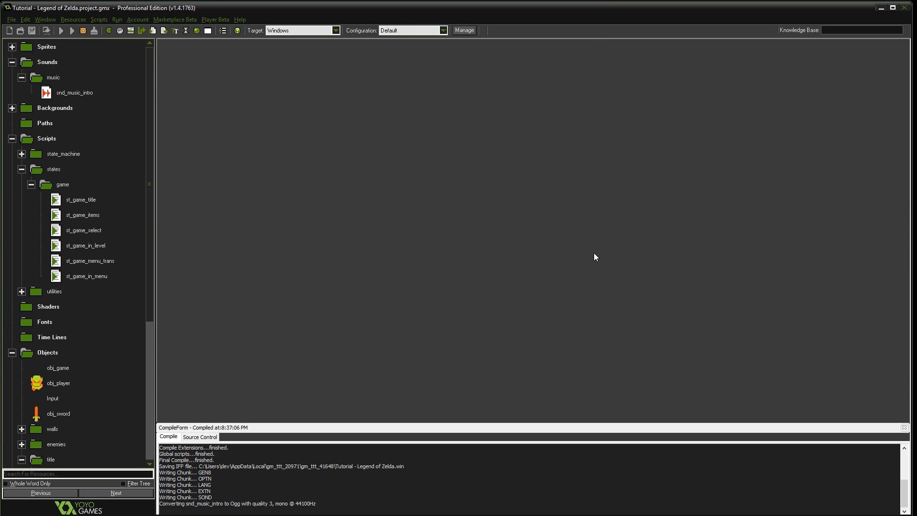
click(70, 31)
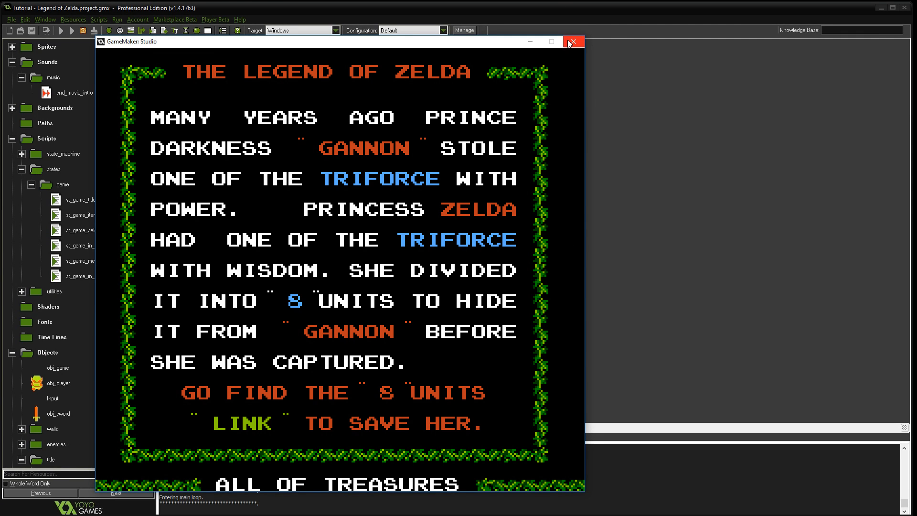
mouse_move(571, 44)
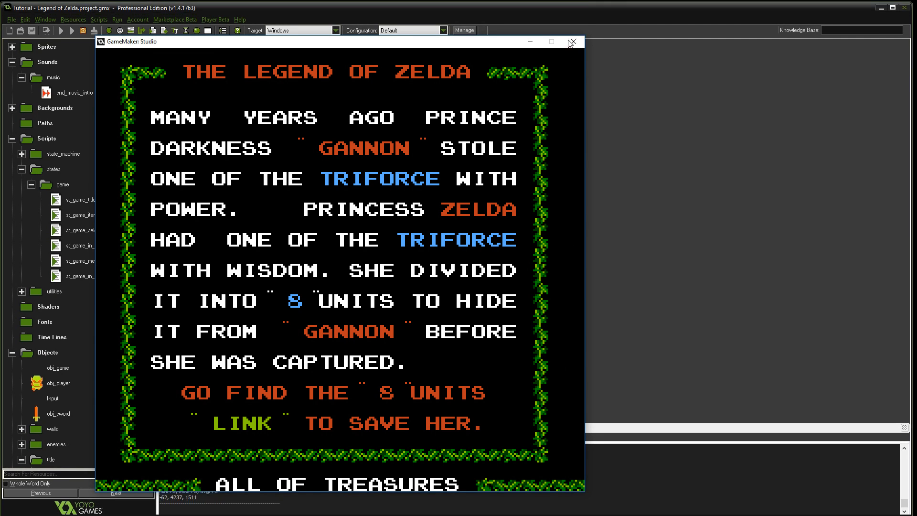
click(573, 41)
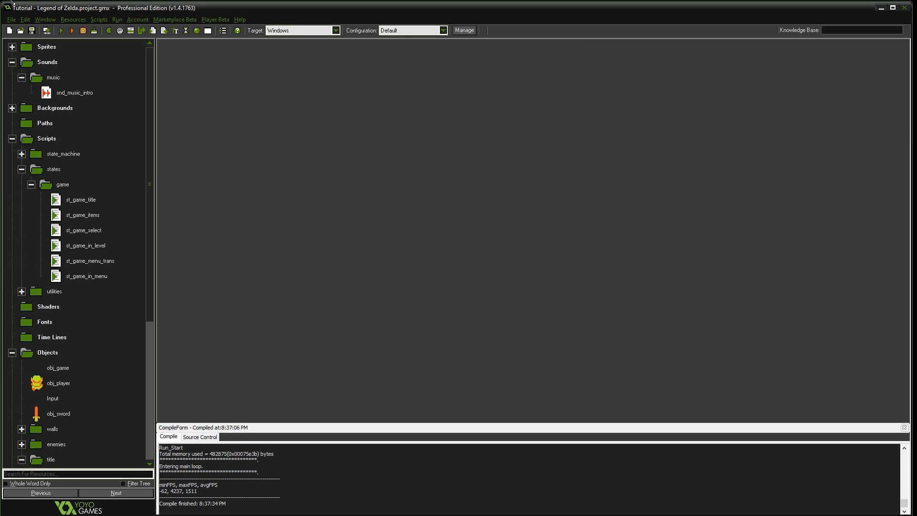
mouse_move(190, 246)
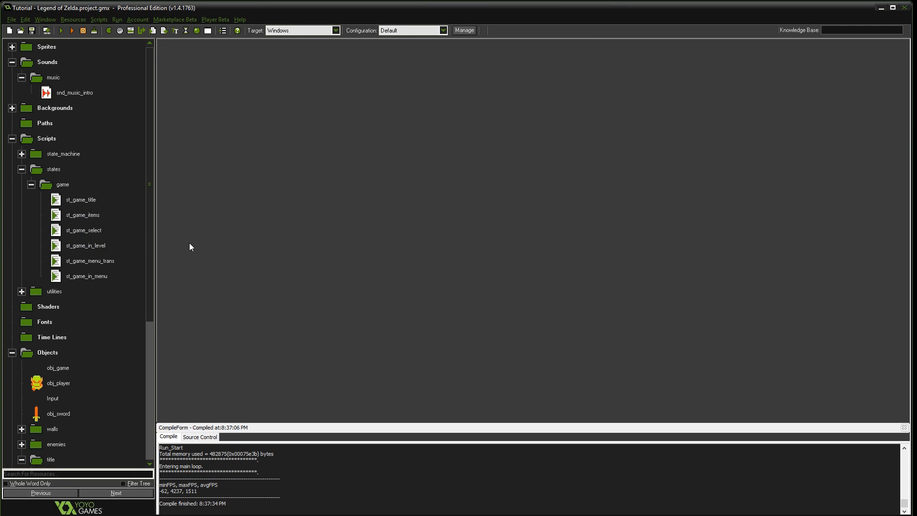
mouse_move(167, 273)
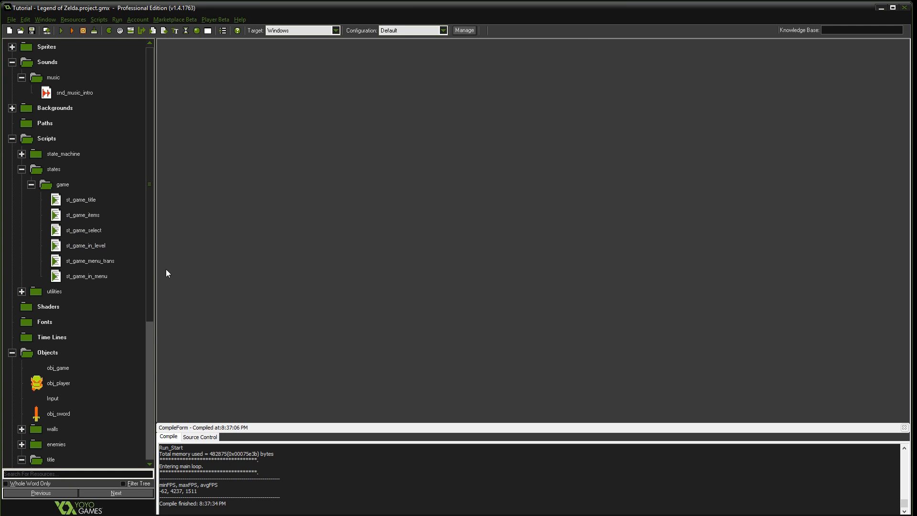
mouse_move(269, 228)
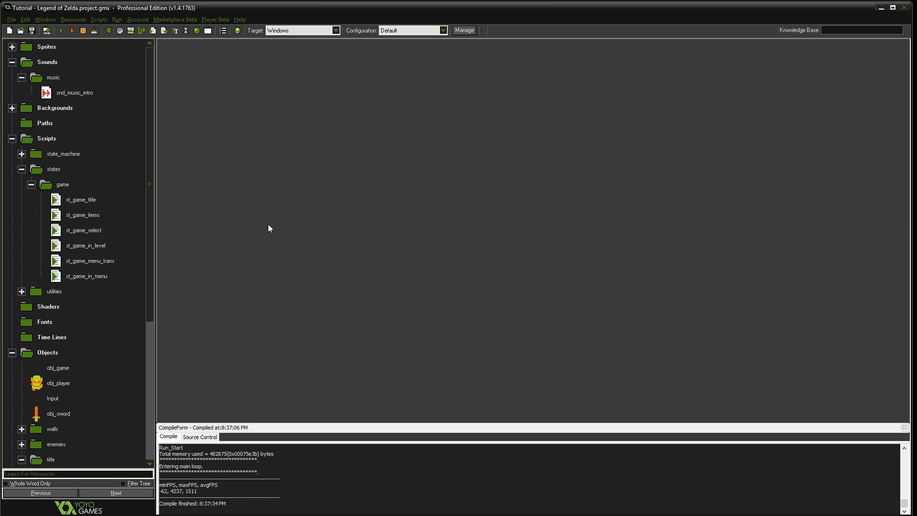
mouse_move(301, 240)
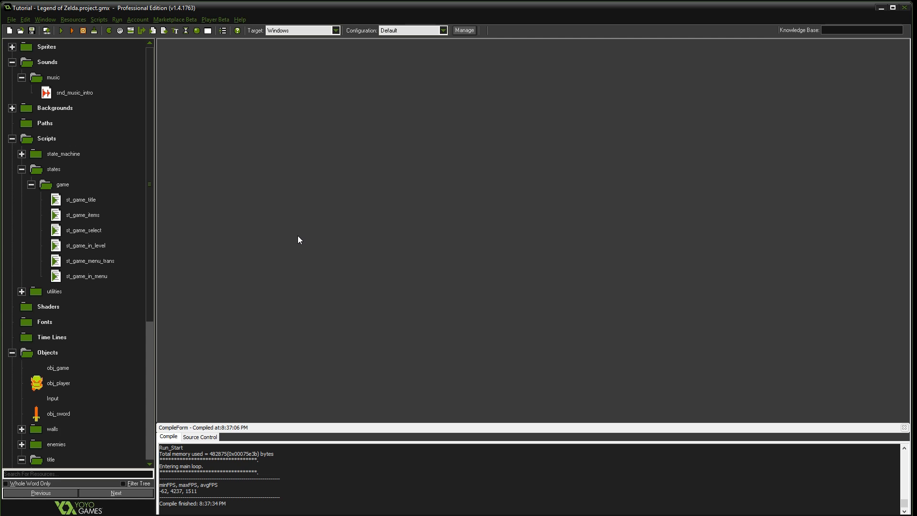
mouse_move(321, 246)
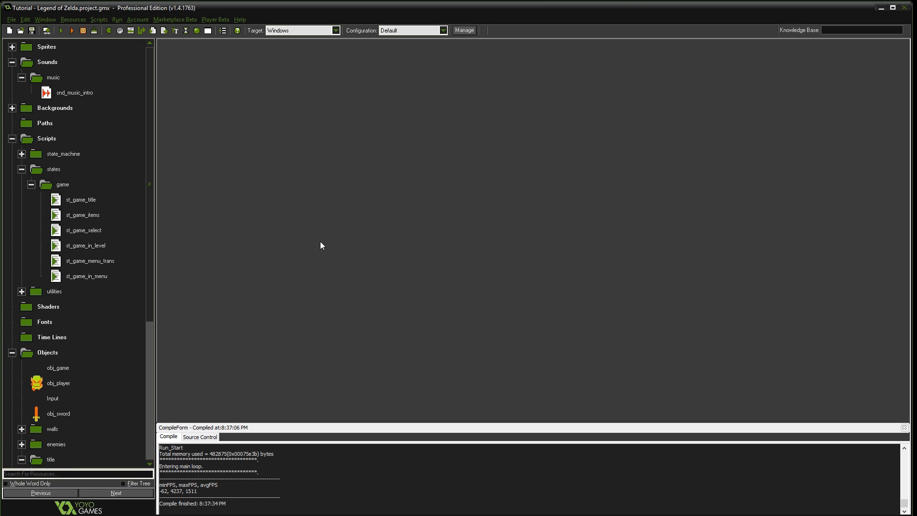
mouse_move(305, 250)
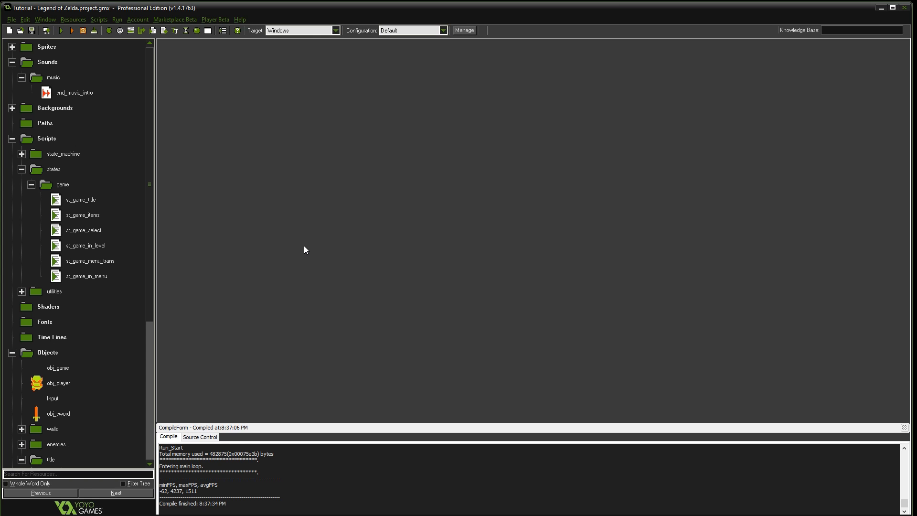
mouse_move(281, 283)
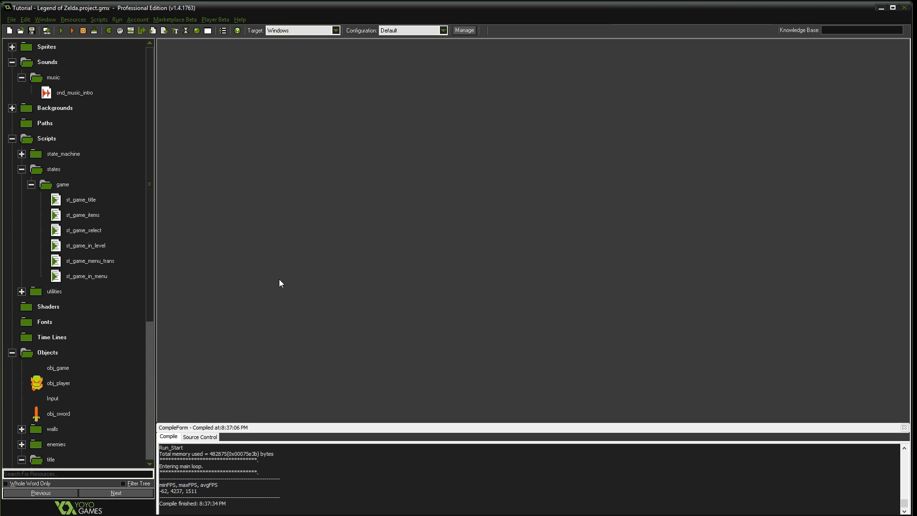
mouse_move(310, 274)
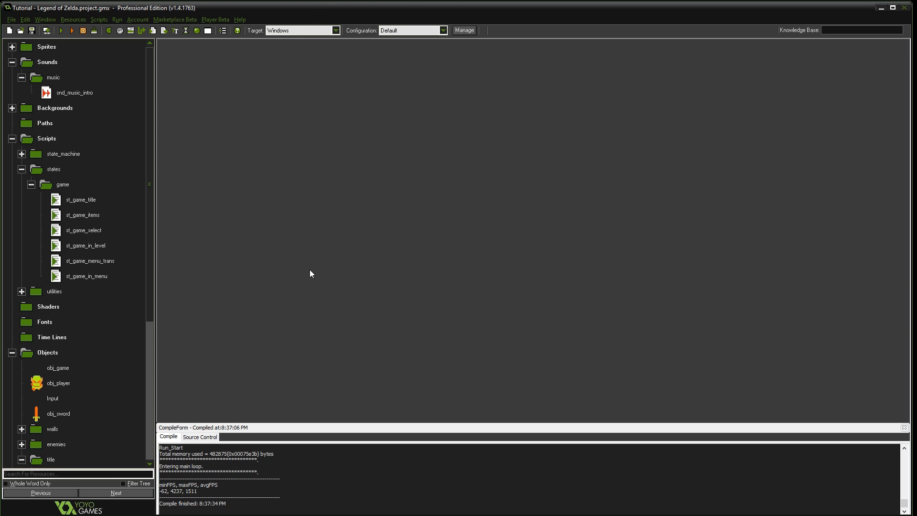
mouse_move(308, 272)
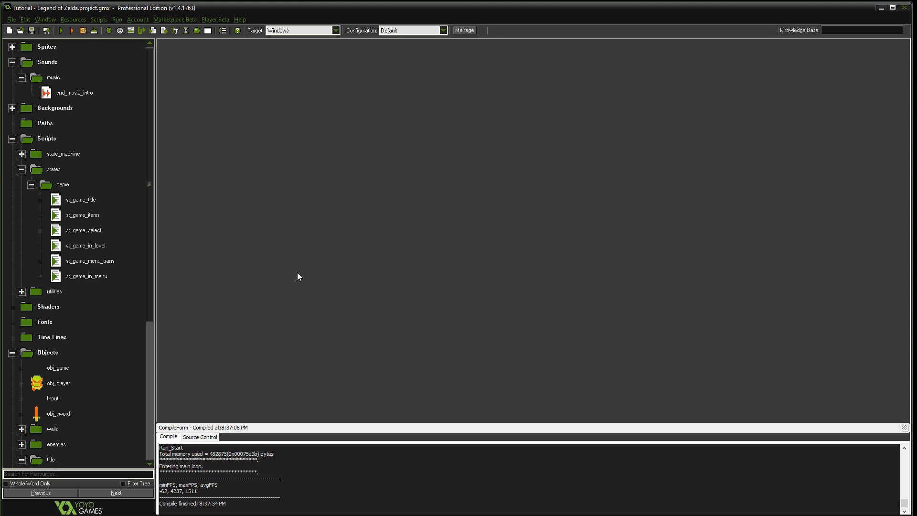
mouse_move(280, 275)
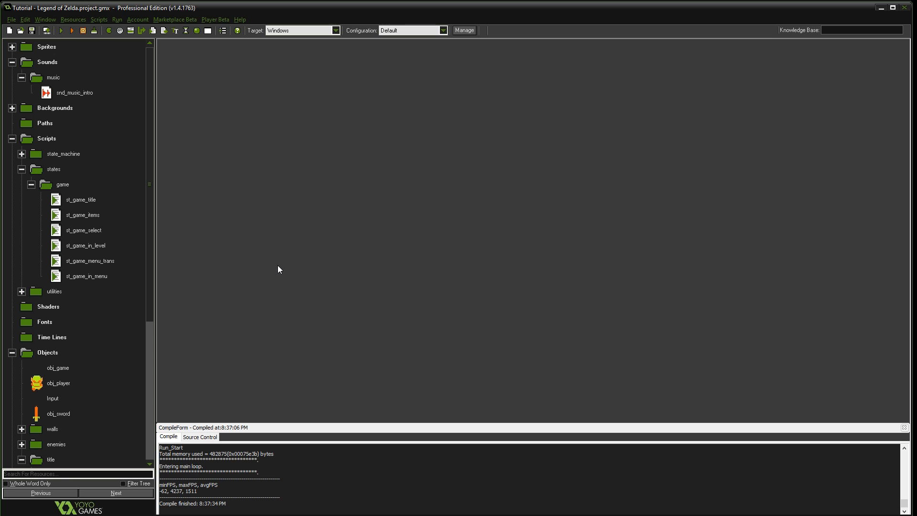
mouse_move(323, 270)
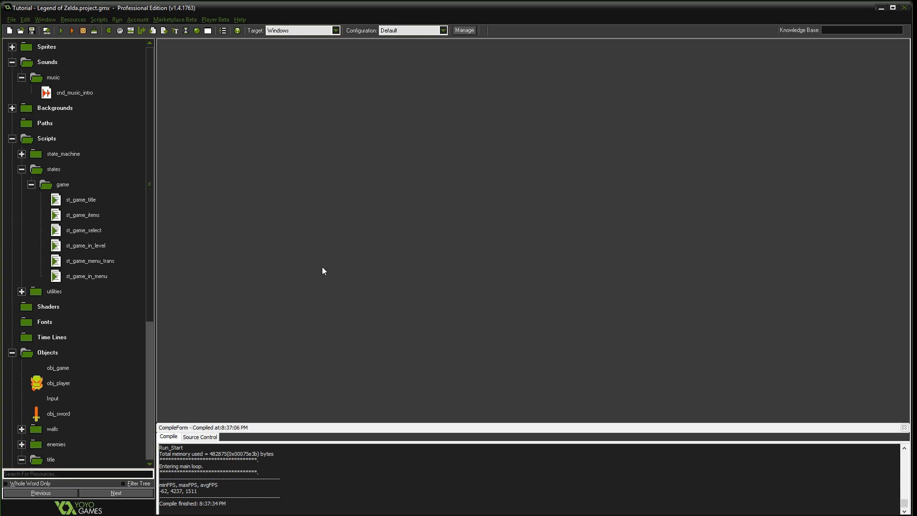
mouse_move(456, 265)
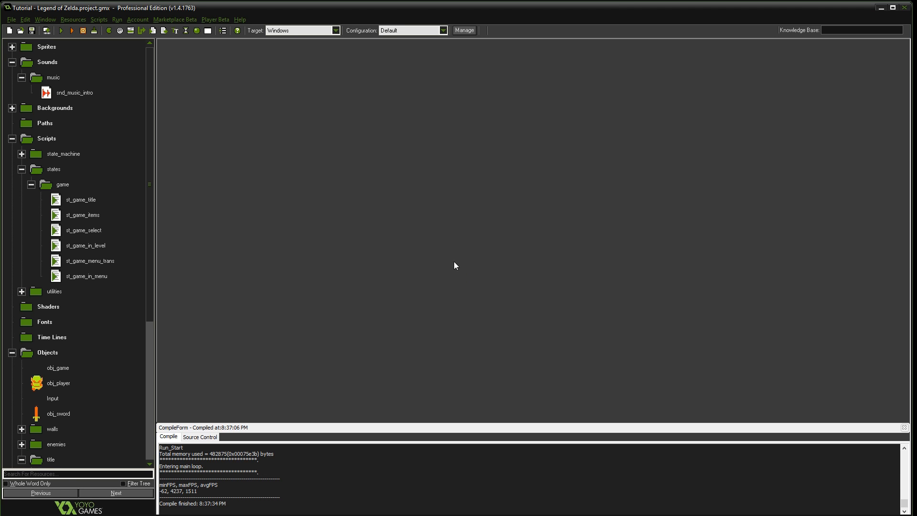